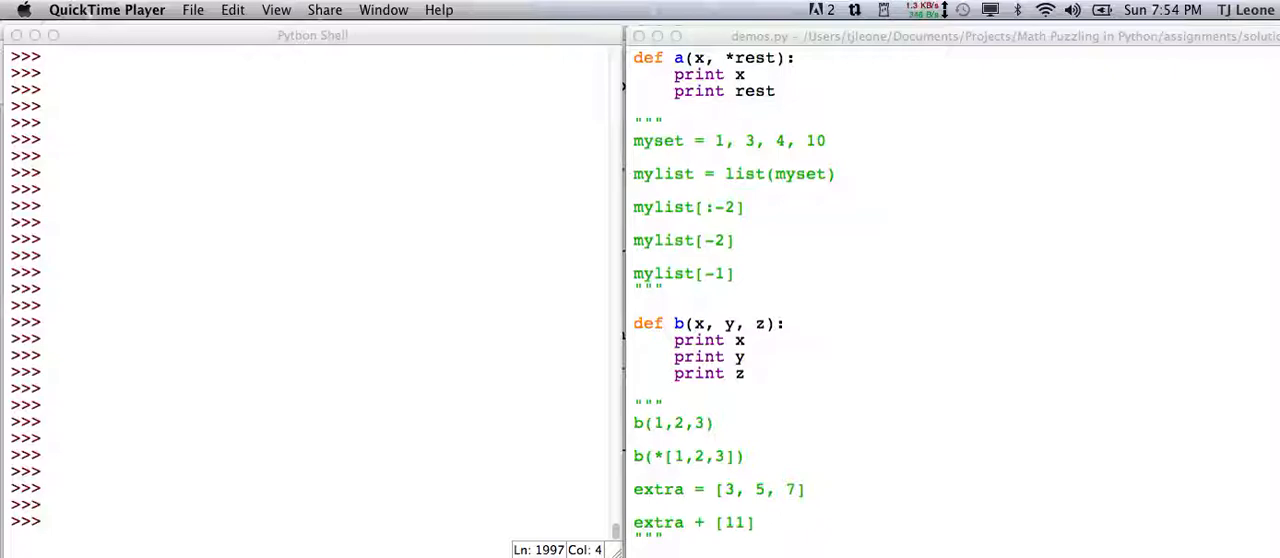
mouse_move(740, 74)
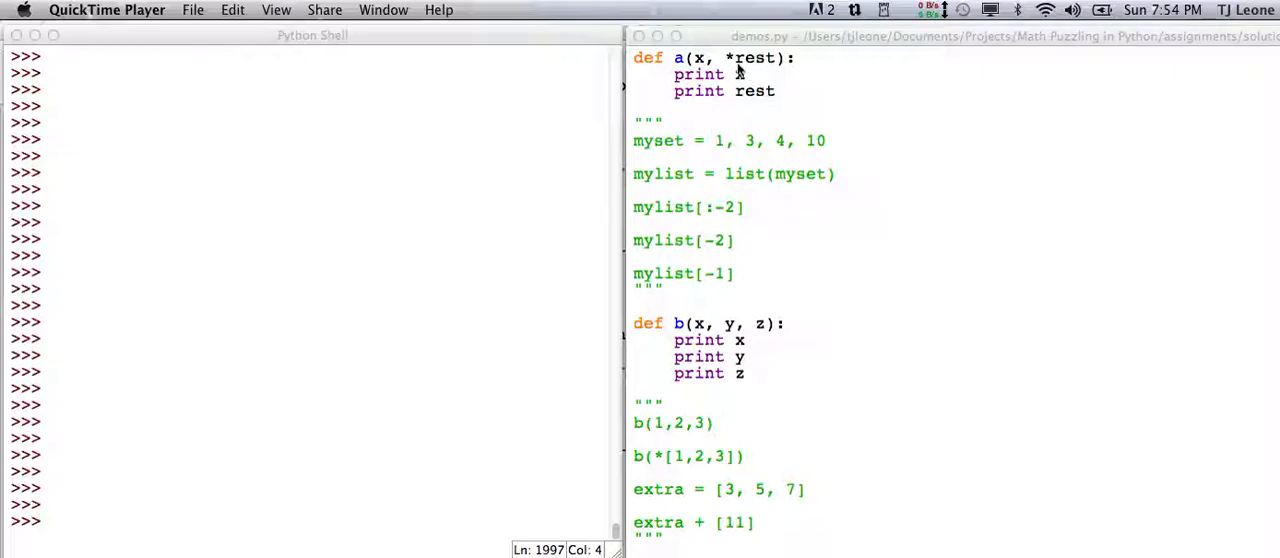
mouse_move(712, 64)
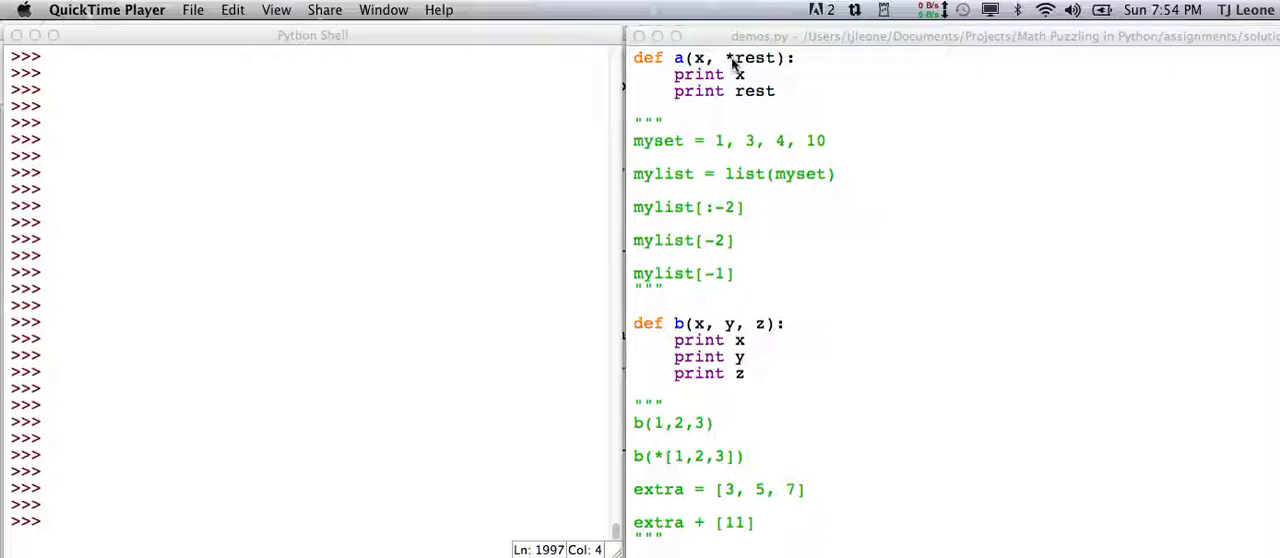
mouse_move(760, 74)
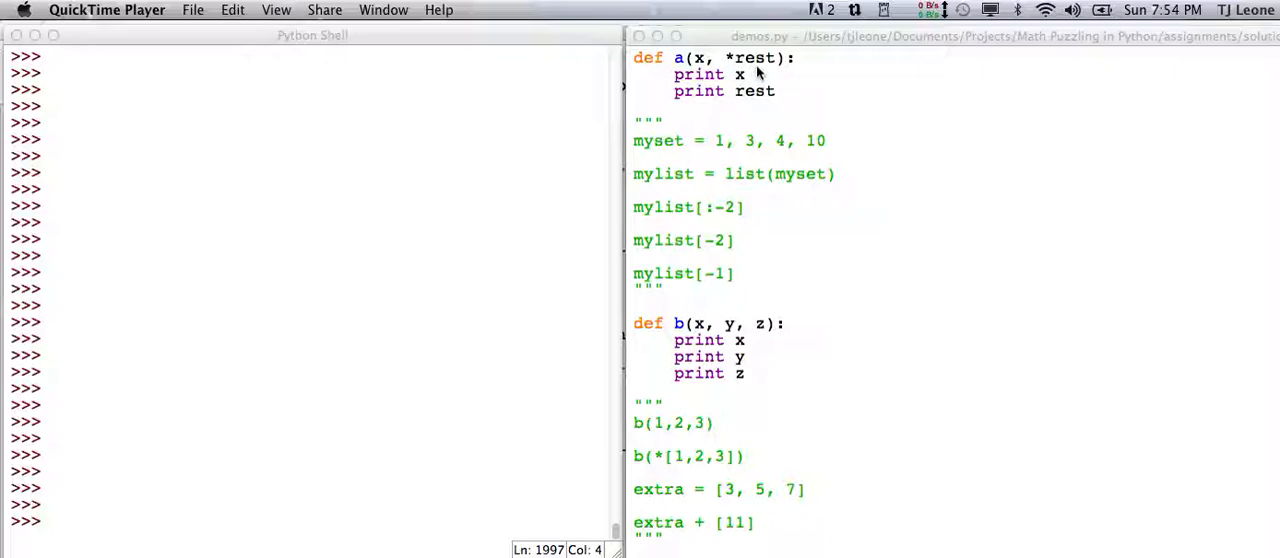
mouse_move(742, 74)
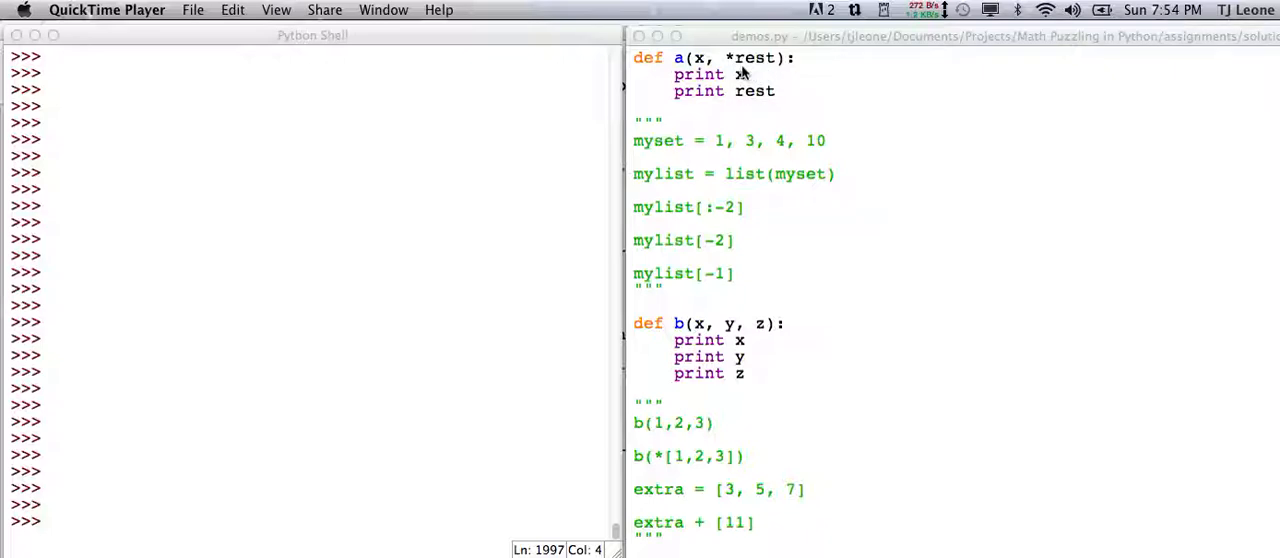
mouse_move(736, 76)
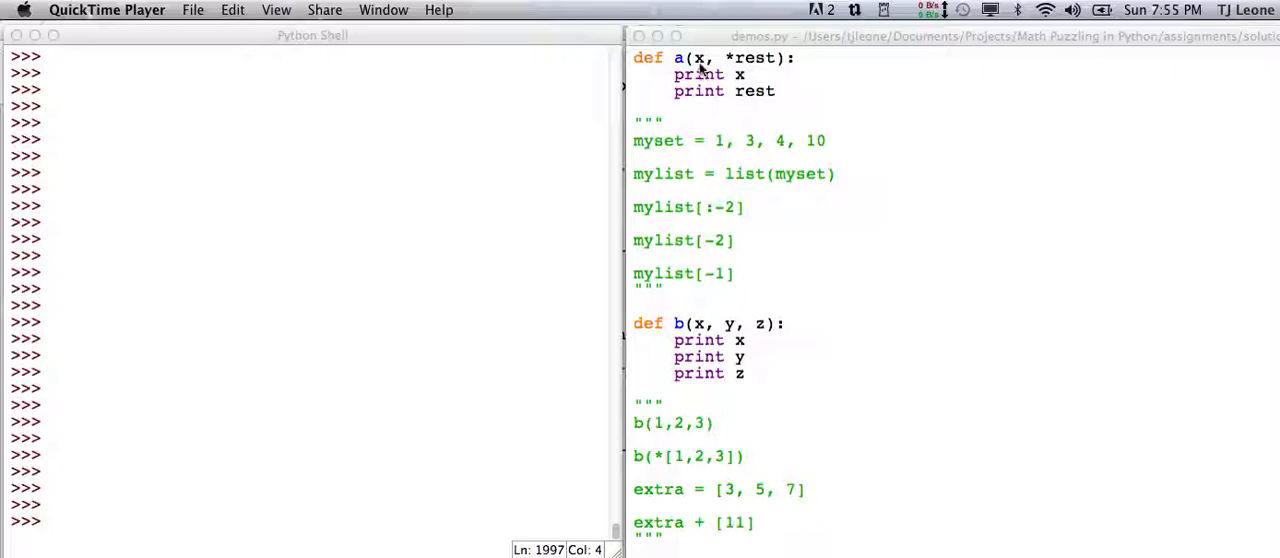
mouse_move(730, 76)
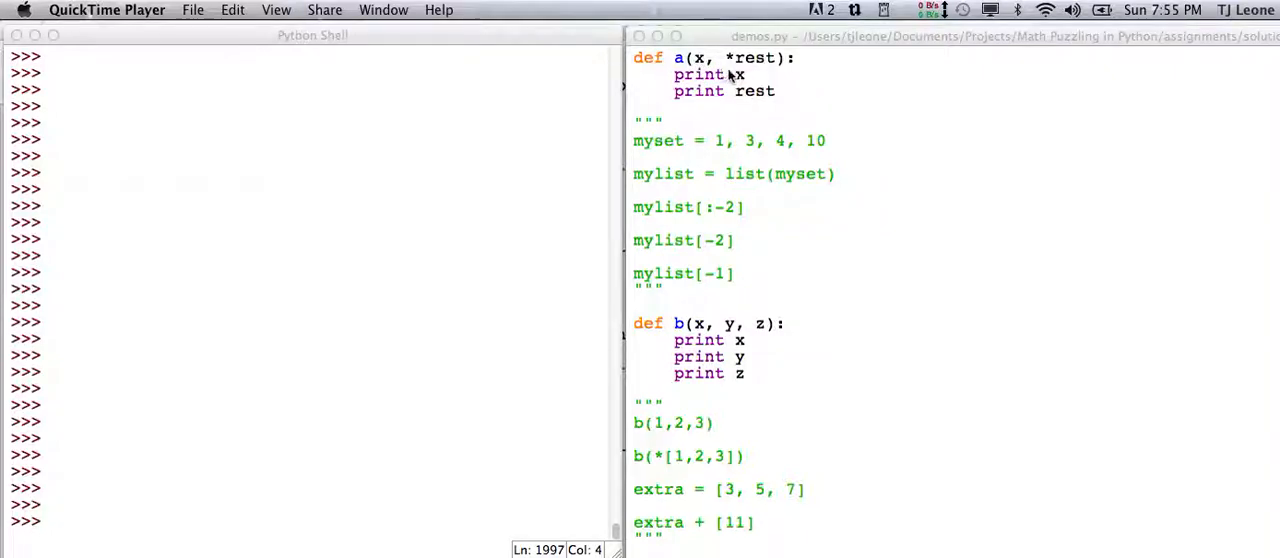
mouse_move(732, 64)
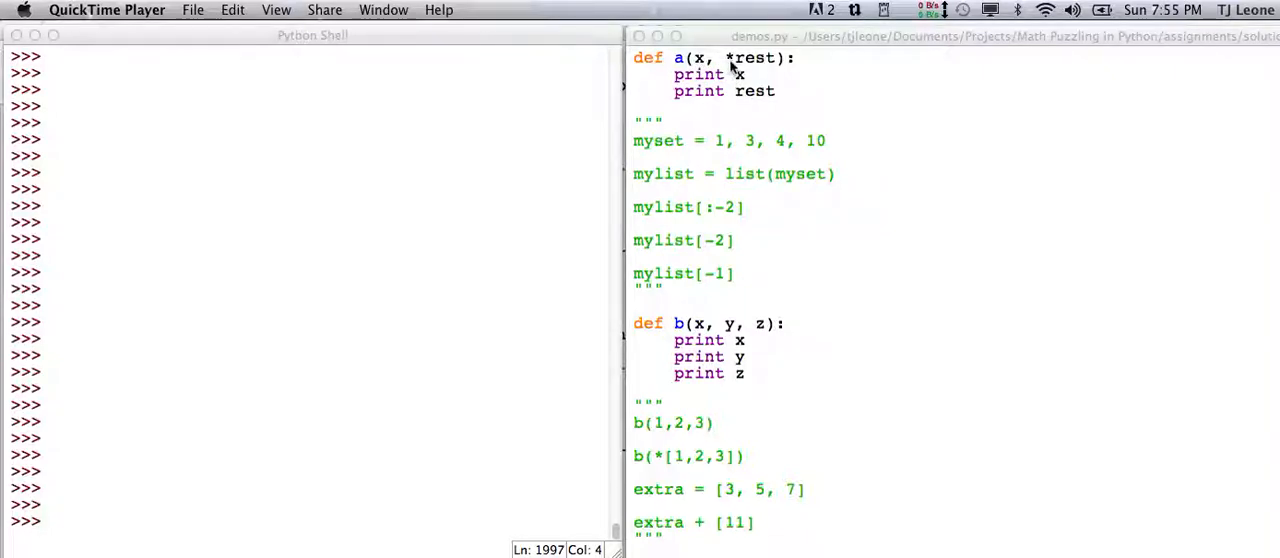
mouse_move(764, 68)
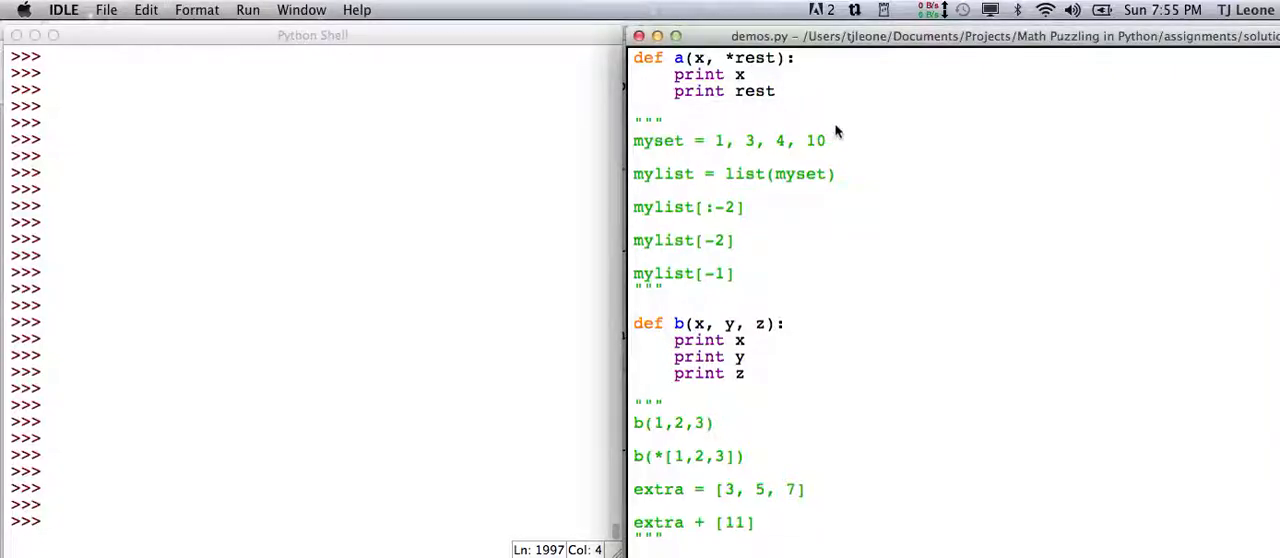
Step: Run demos.py in a fresh shell and call a(1), printing 1 and an empty rest ()
left_click(248, 10)
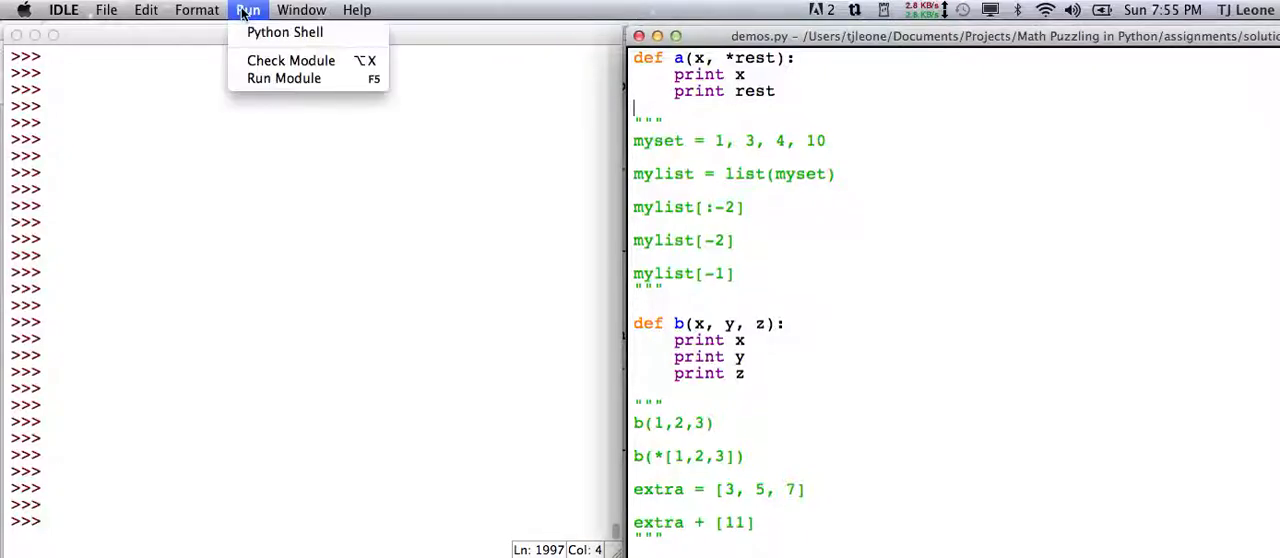
left_click(284, 78)
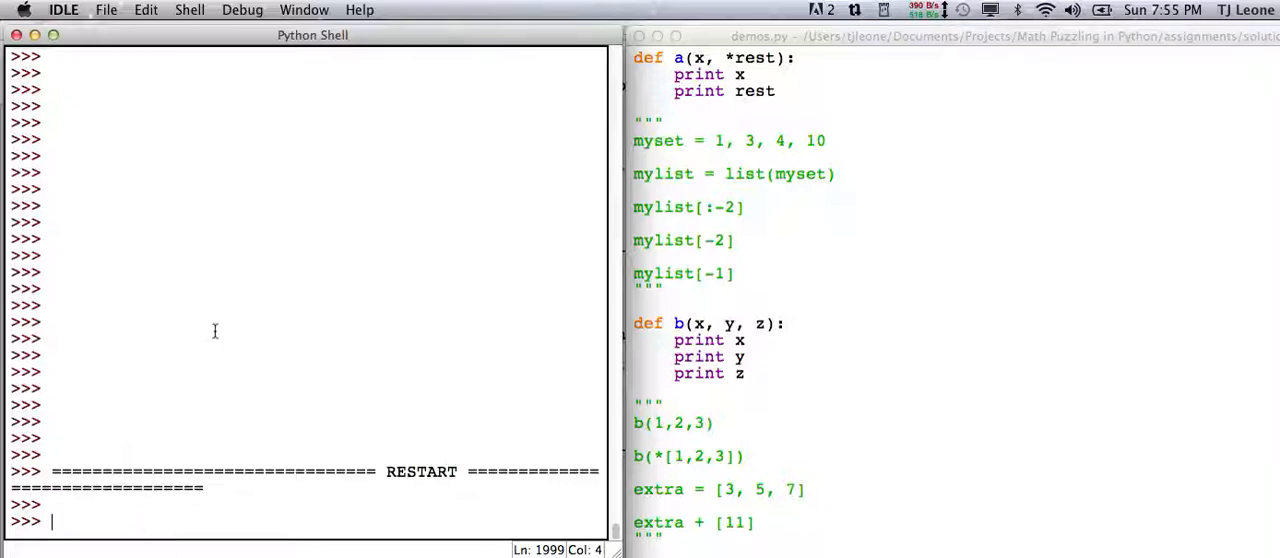
type("a")
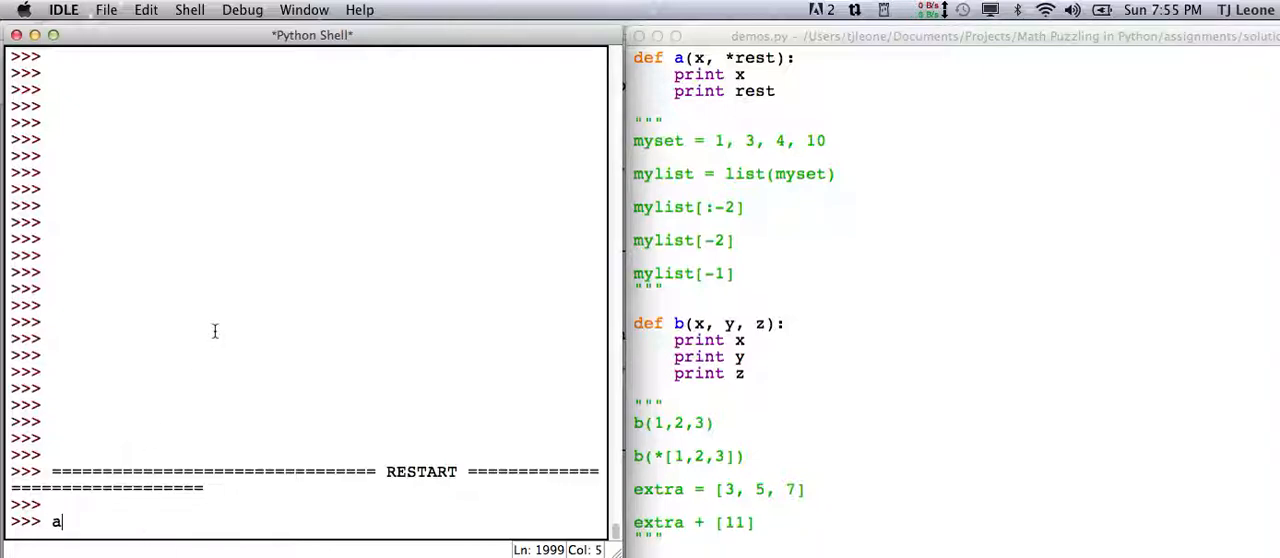
type("(")
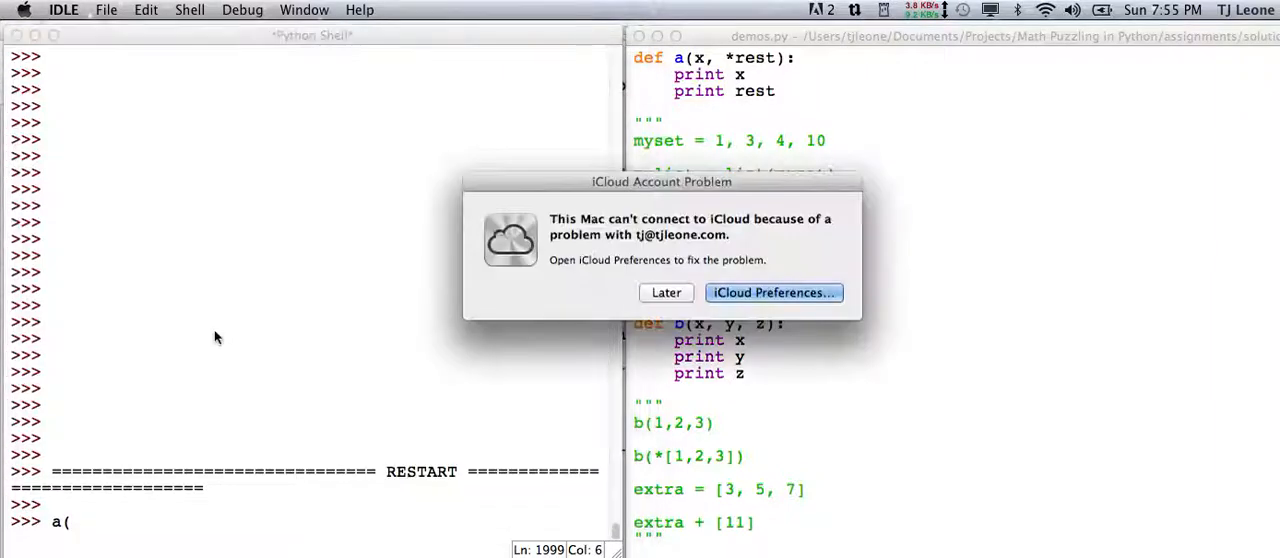
left_click(664, 292)
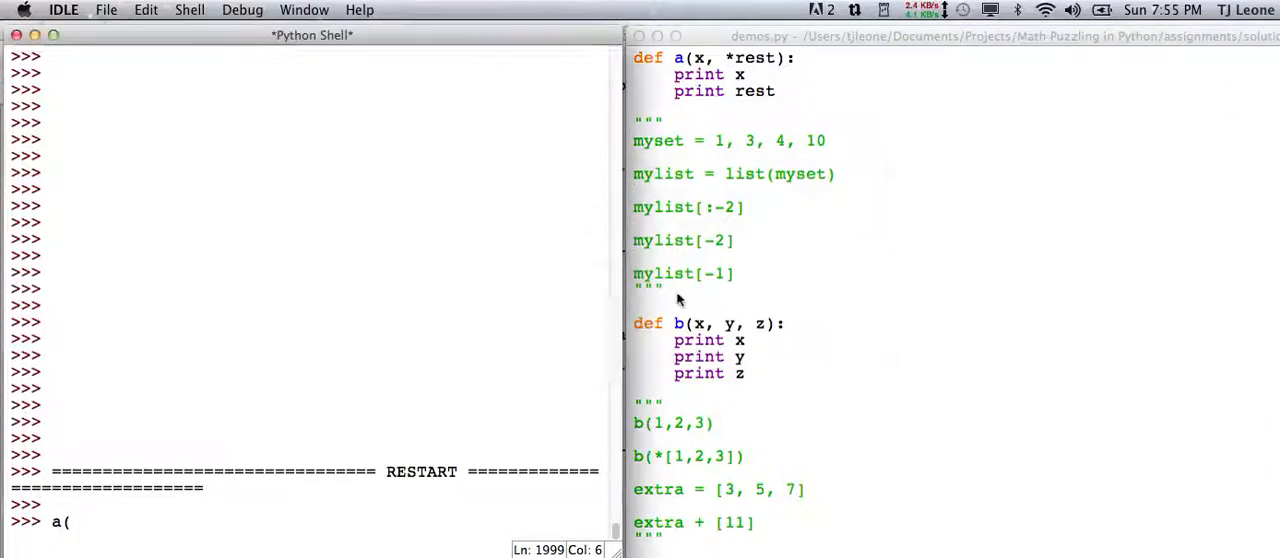
type("1)")
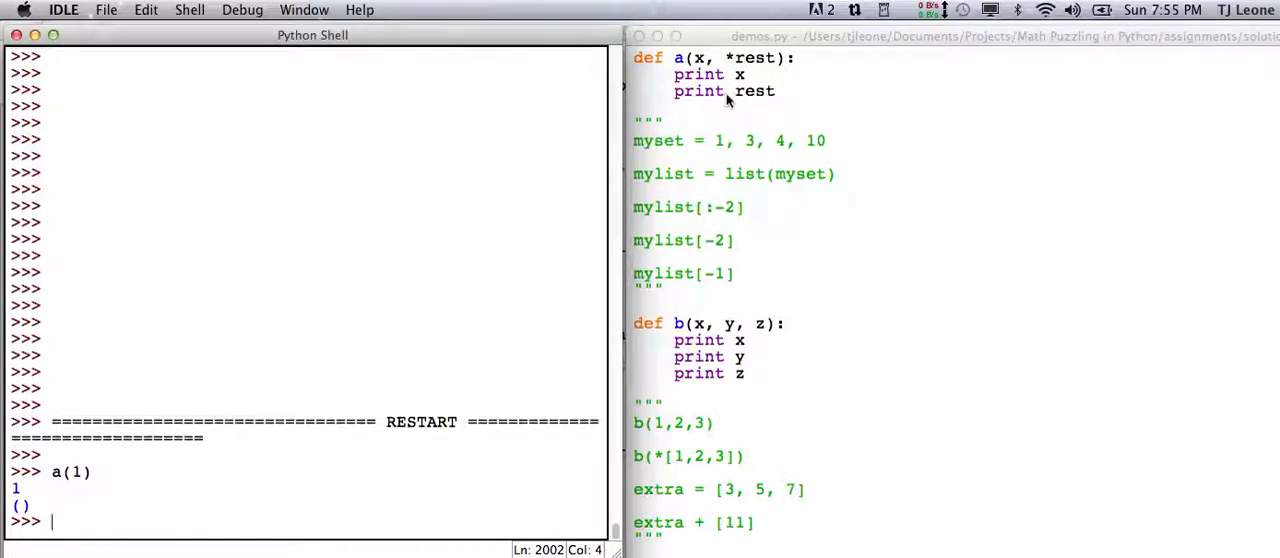
Step: Call a(1,2,3,4,5) so it prints 1 and the rest tuple (2, 3, 4, 5)
type("a")
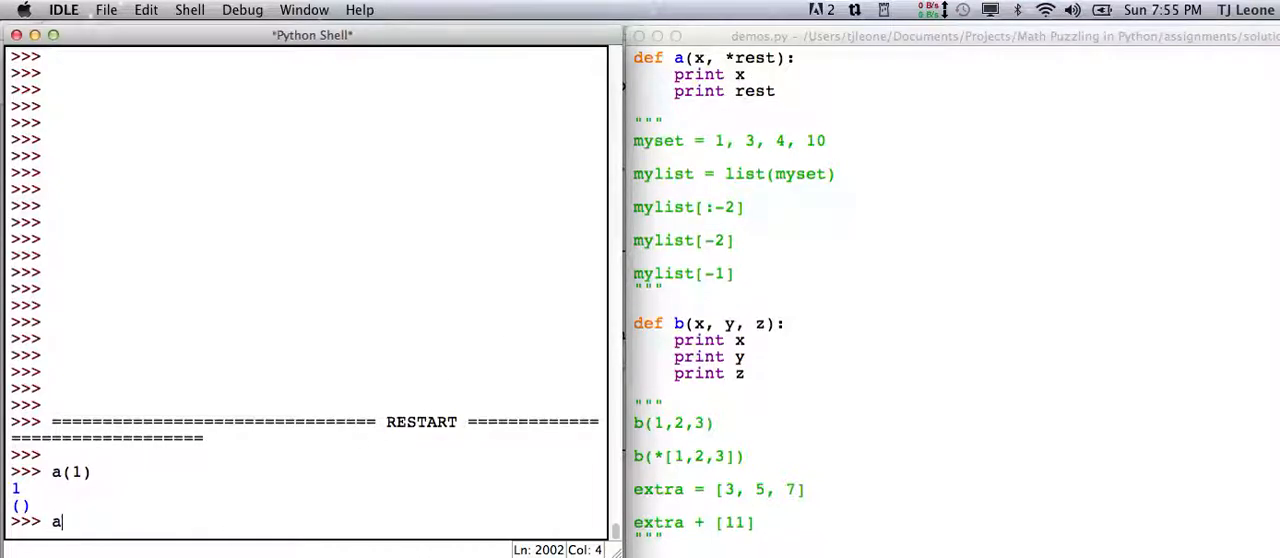
type("(1")
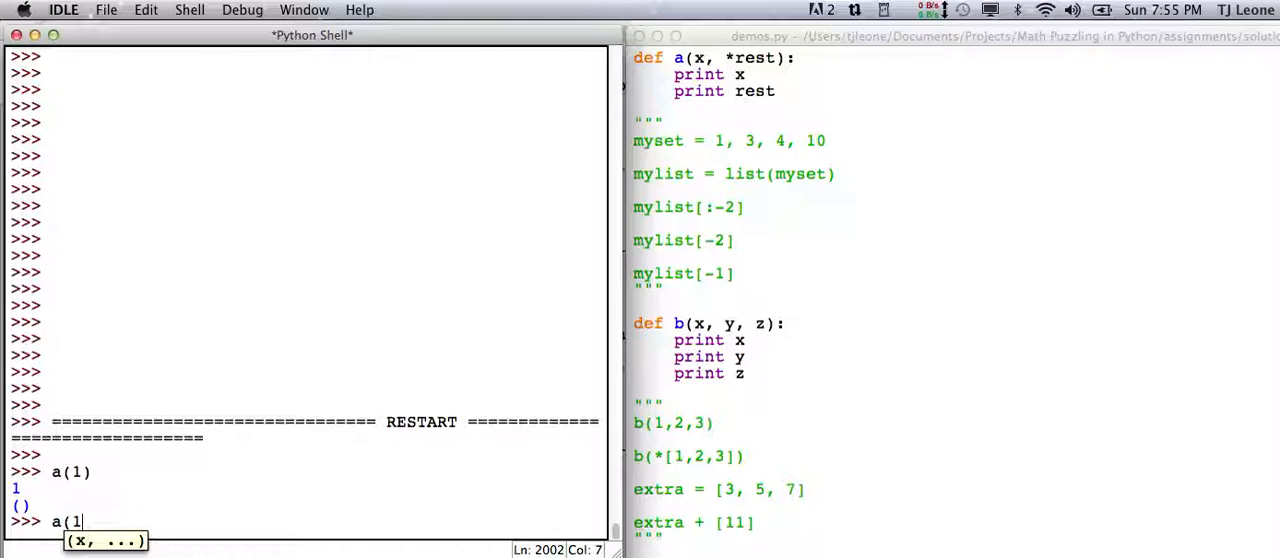
type(",2,3")
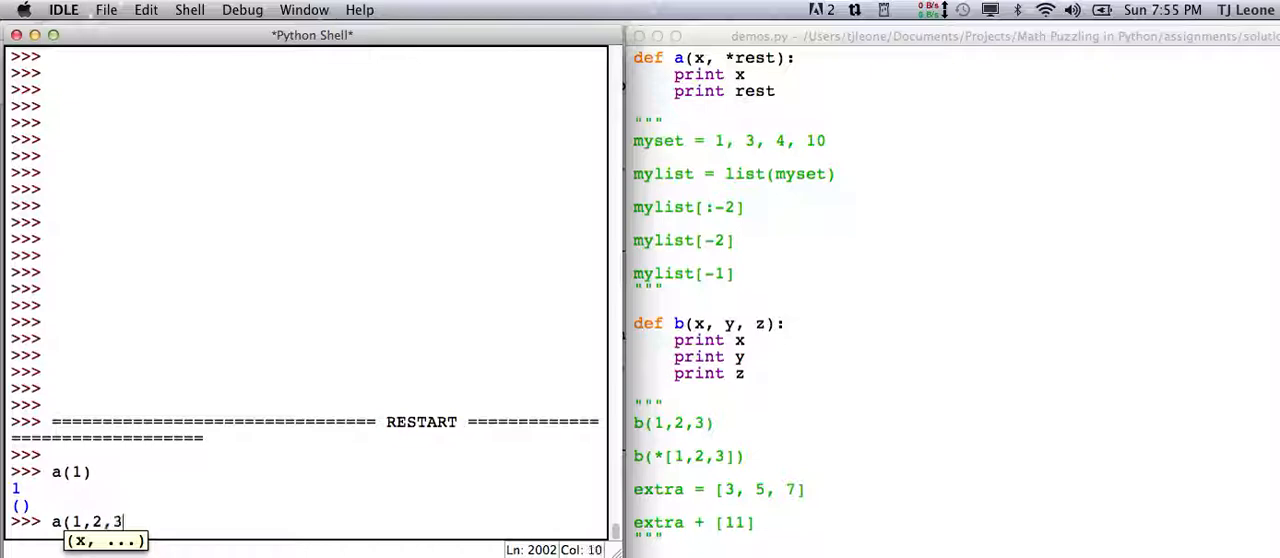
type(",4,5)")
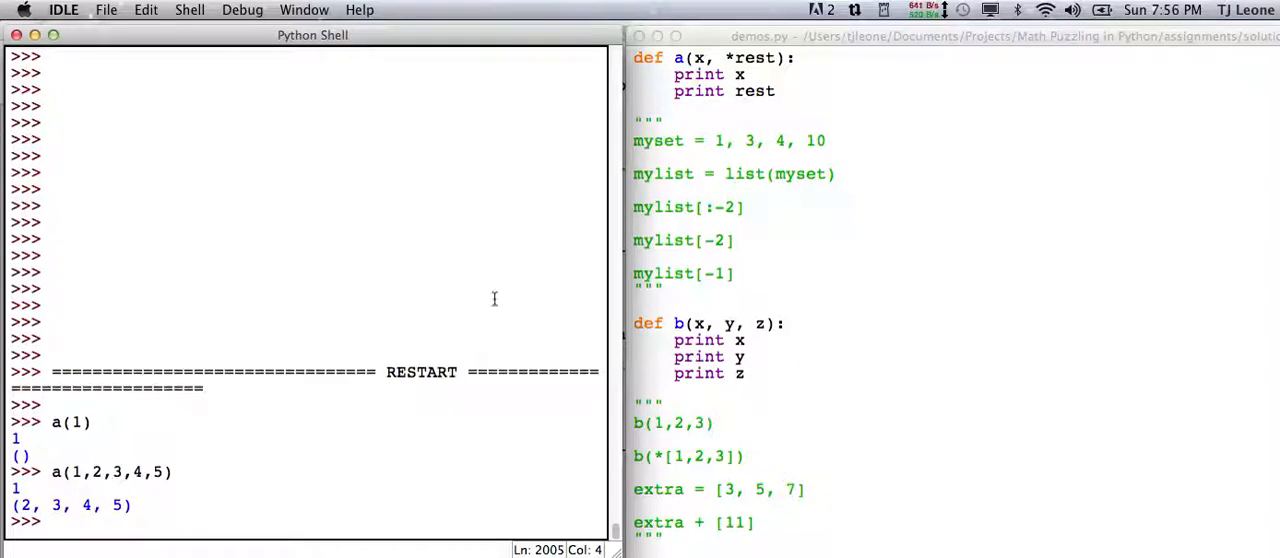
mouse_move(772, 92)
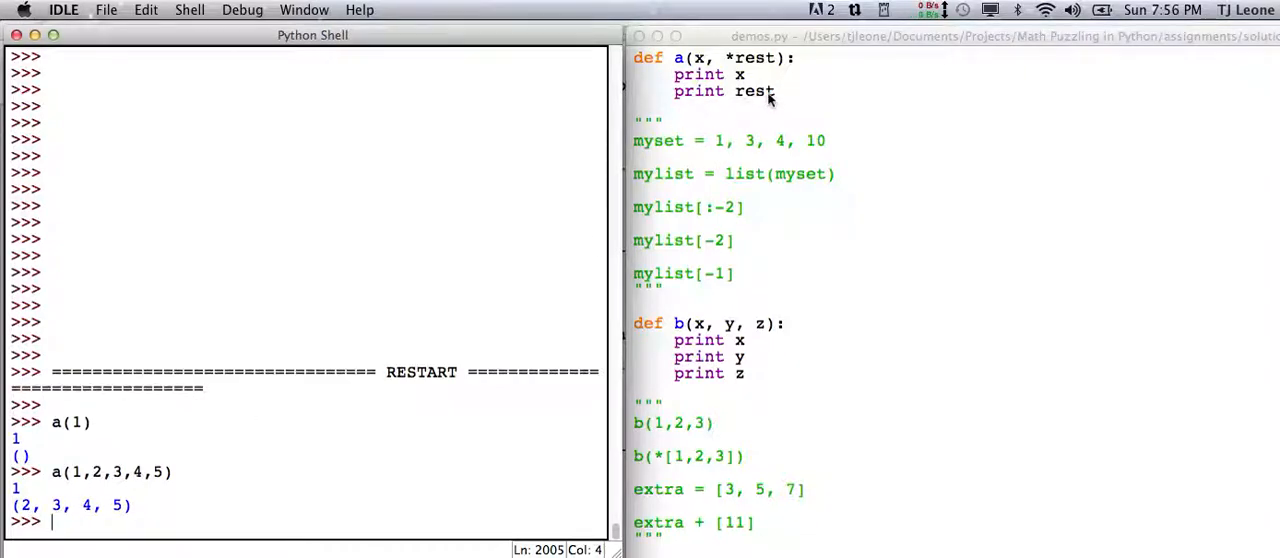
mouse_move(758, 112)
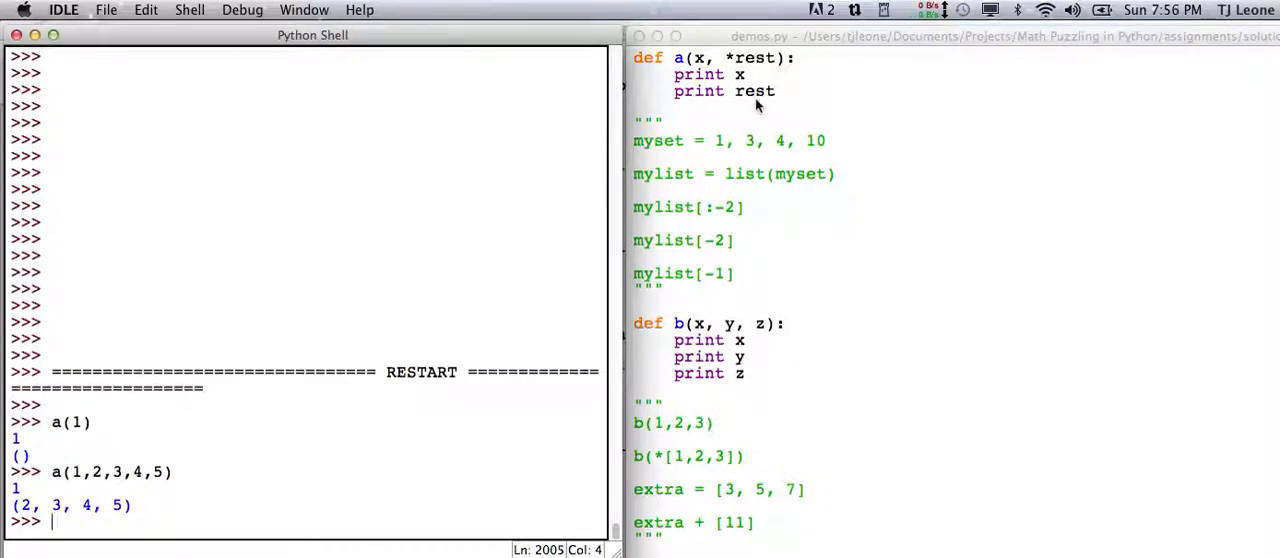
mouse_move(728, 78)
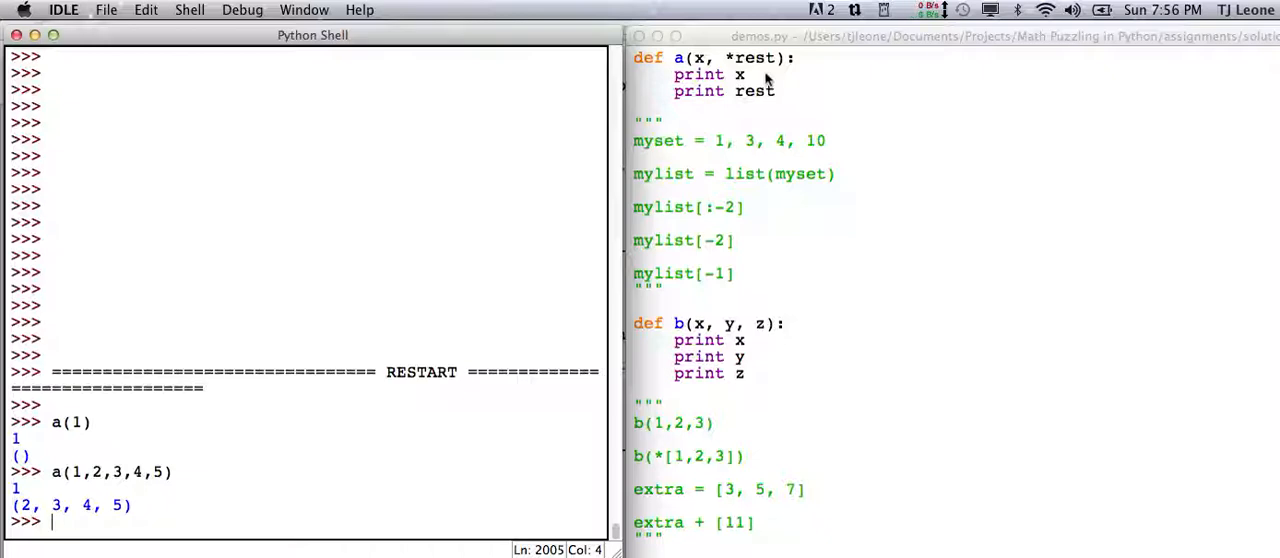
mouse_move(780, 132)
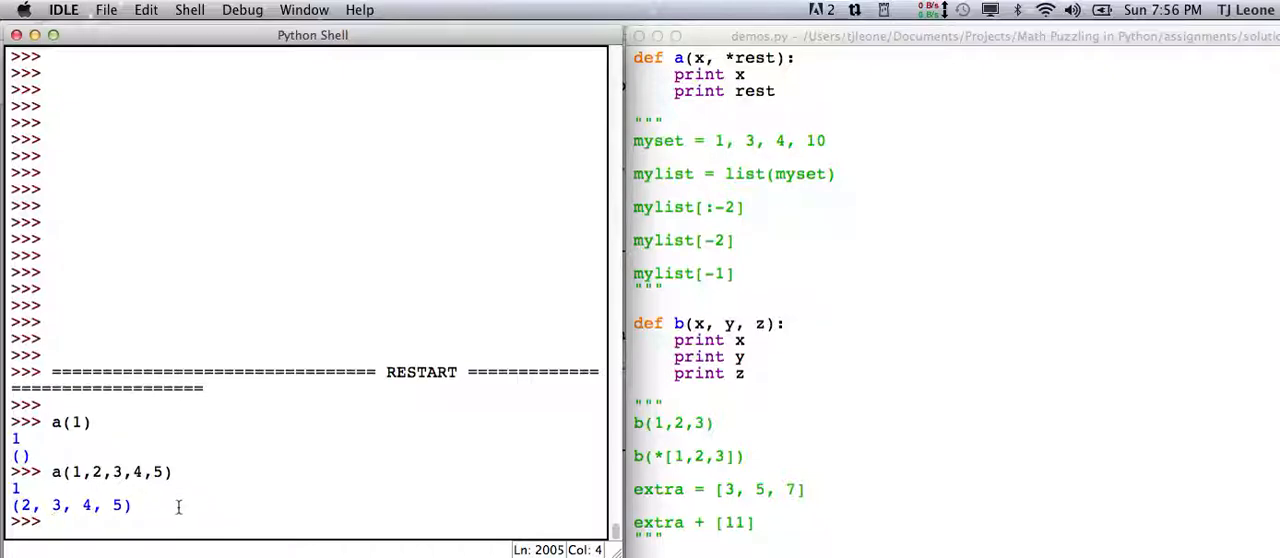
Step: Assign myset = 1, 3, 4, 10 and echo it as the tuple (1, 3, 4, 10)
type("my")
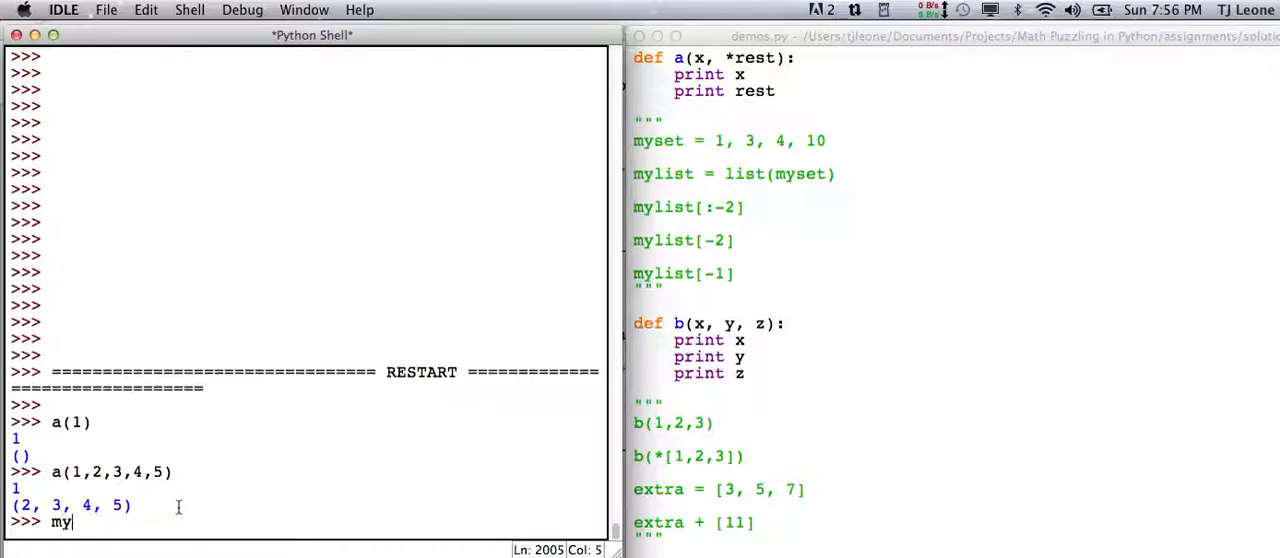
type("set")
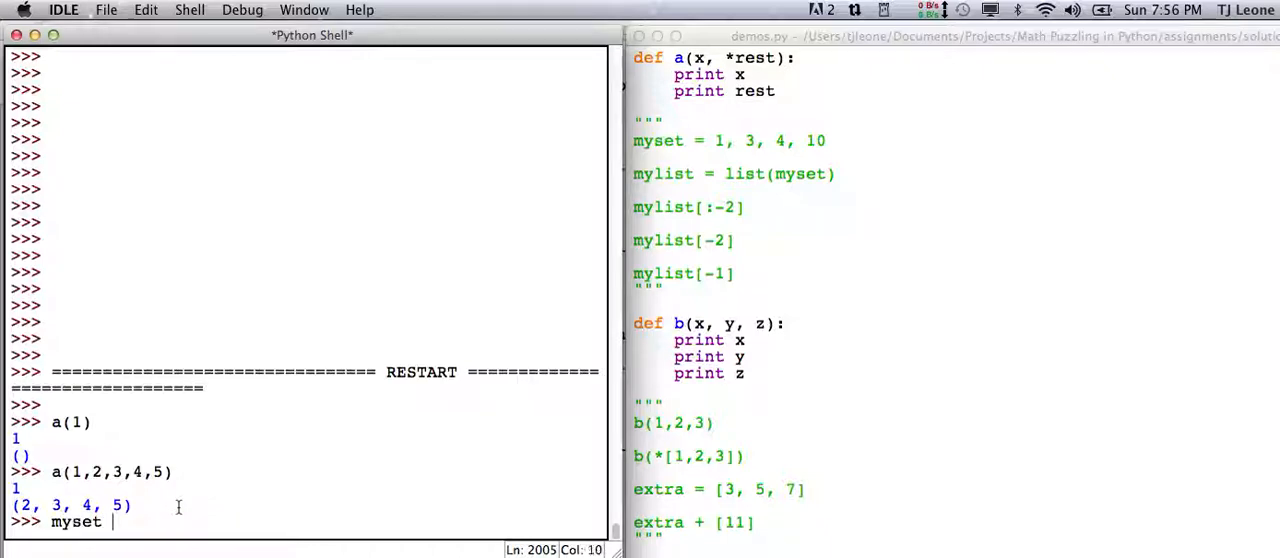
type("= 1,")
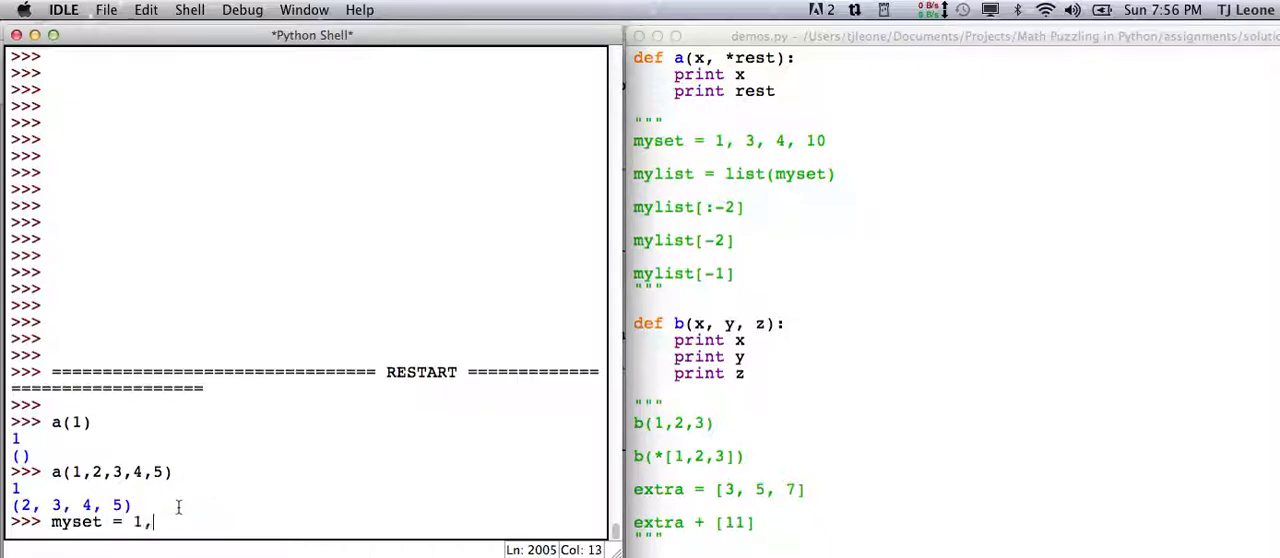
type("3, 4")
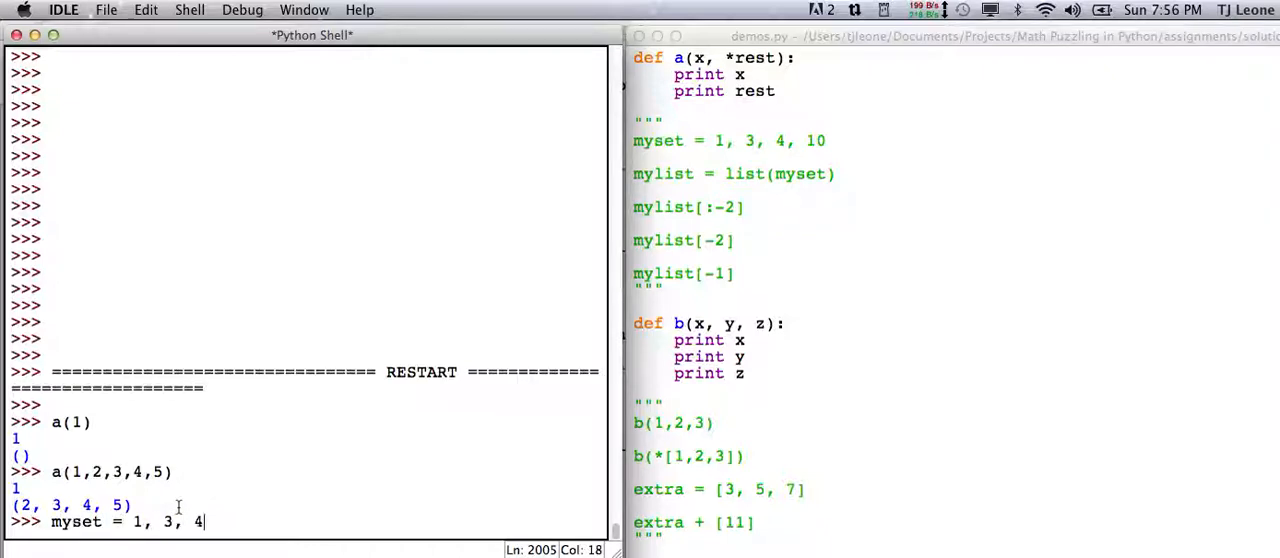
type(", 10")
type("m")
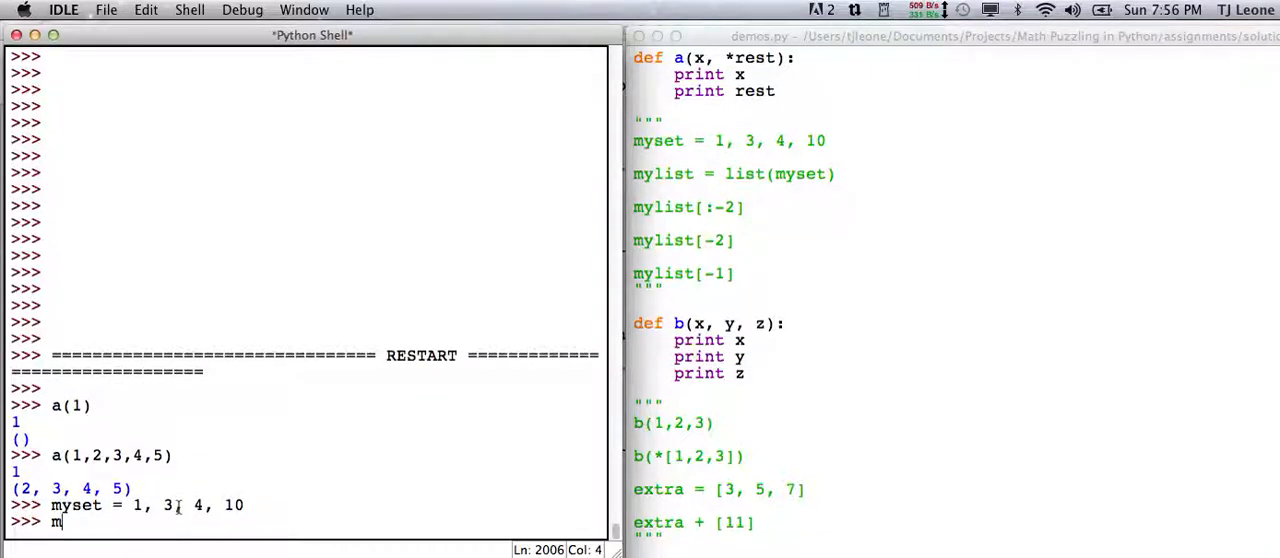
type("yset")
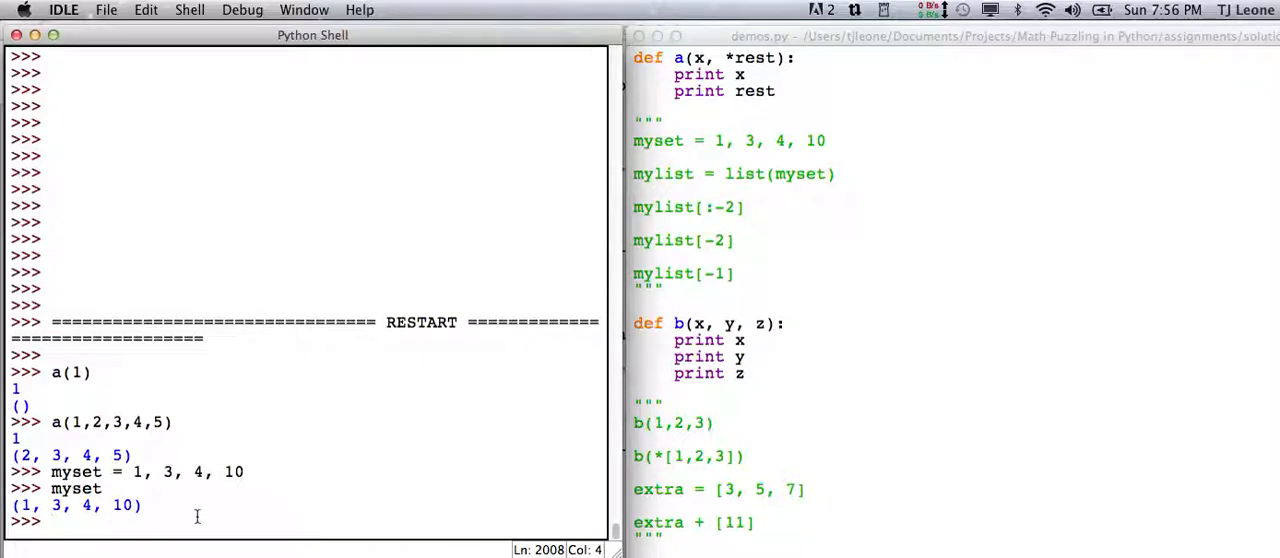
mouse_move(224, 512)
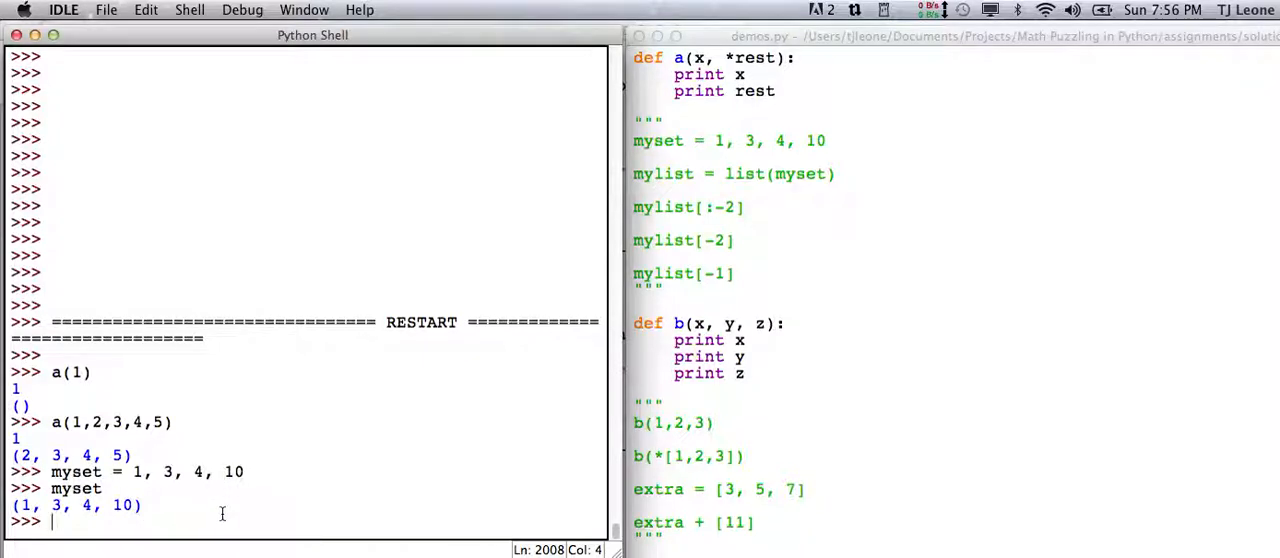
Step: Build mylist = list(myset) and echo it as [1, 3, 4, 10]
type("my")
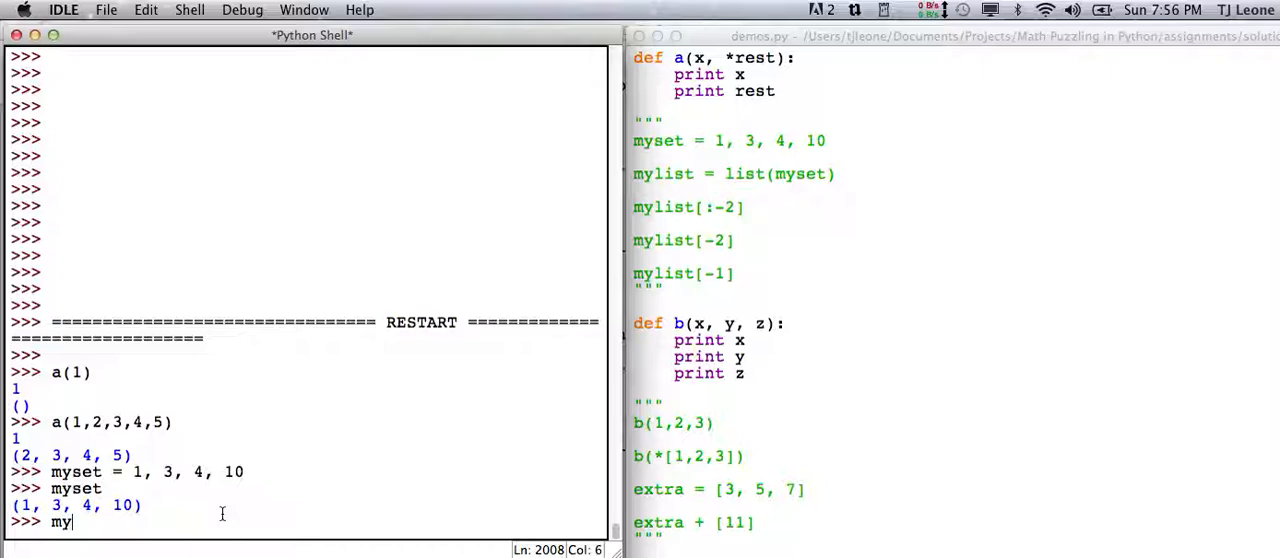
type("set")
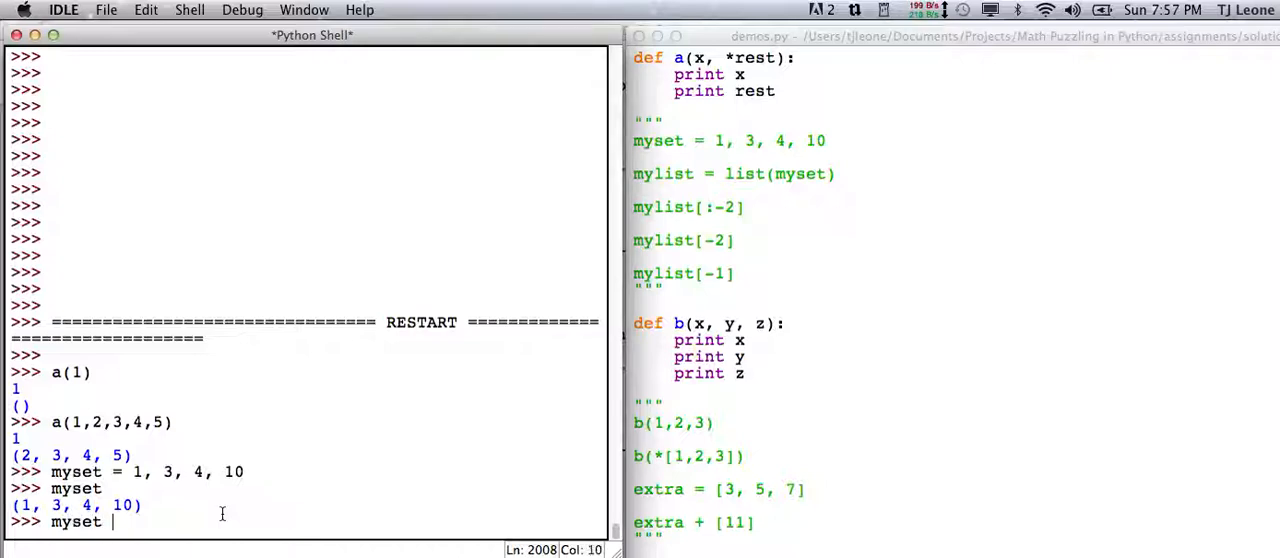
type("mylist = m")
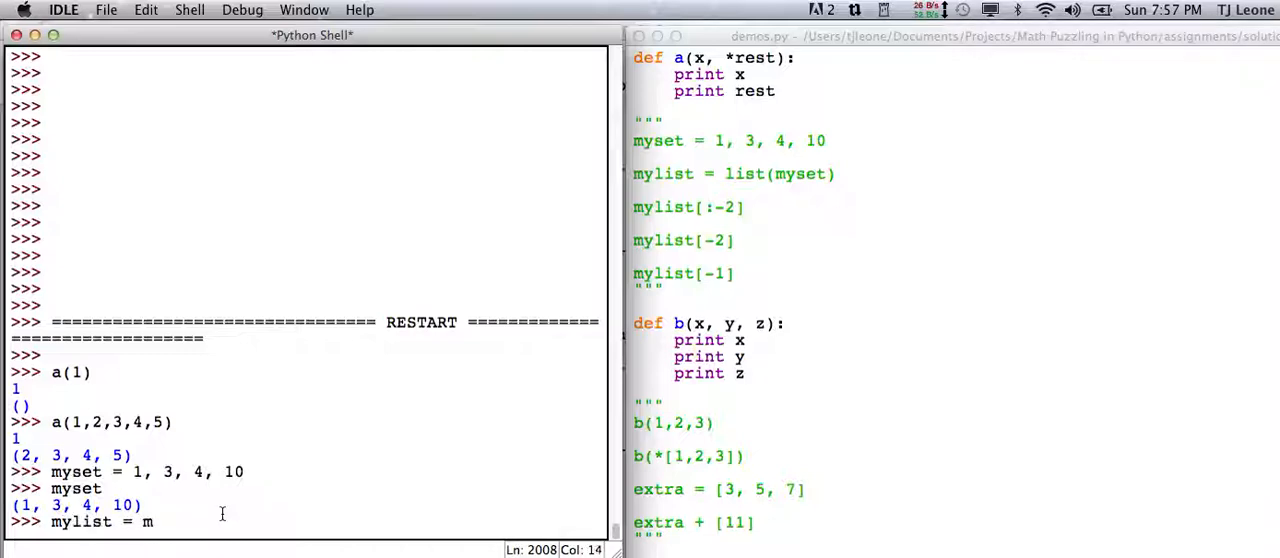
type("ist")
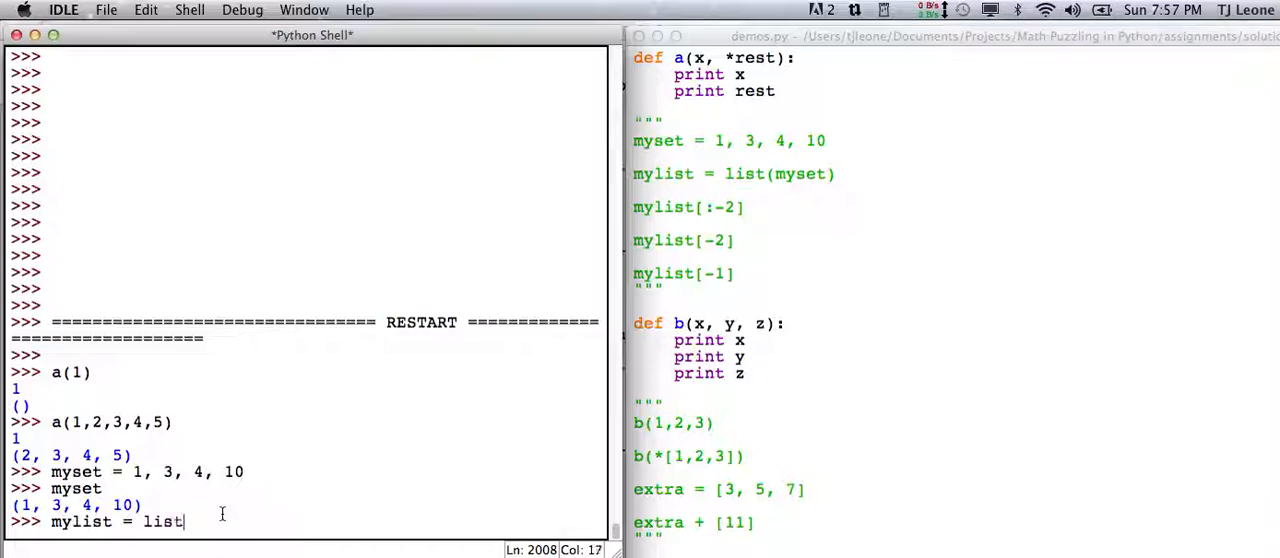
type("(myset")
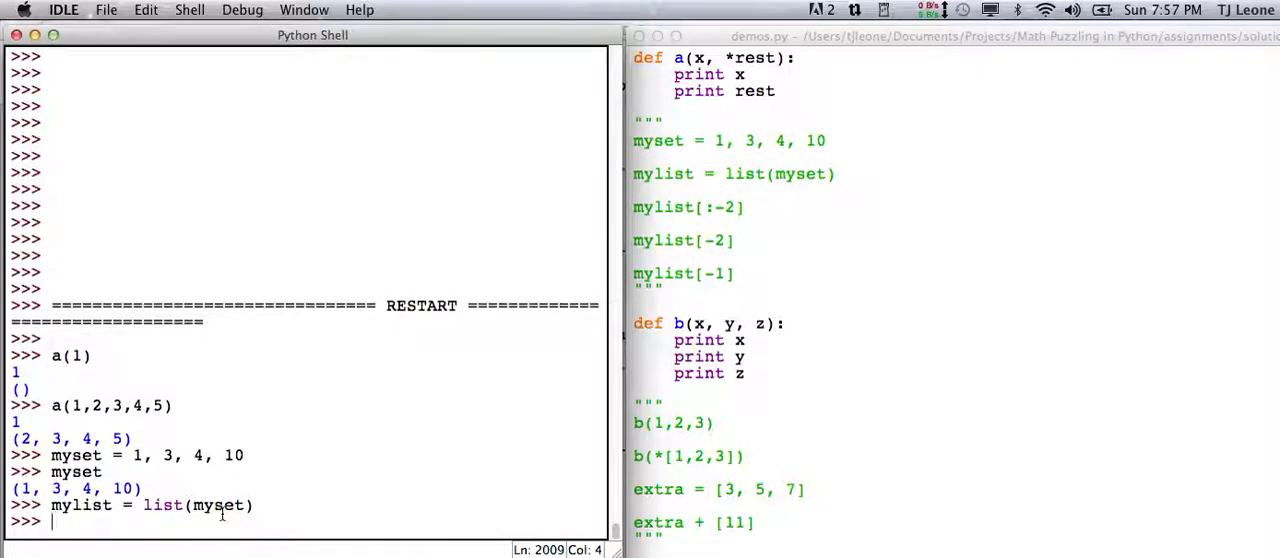
type("mylist")
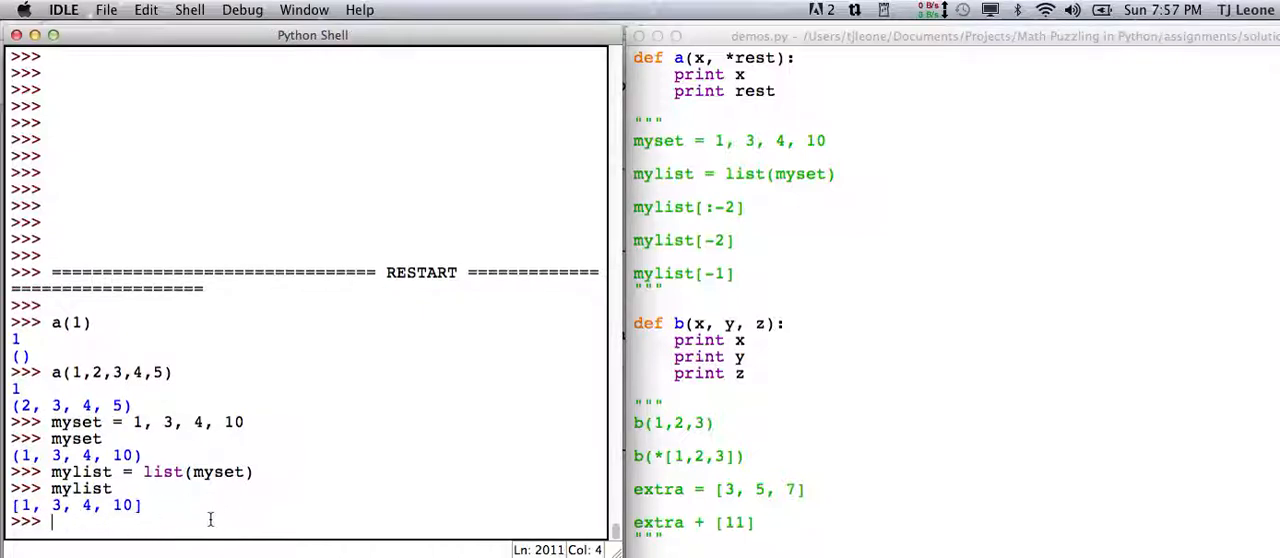
mouse_move(198, 504)
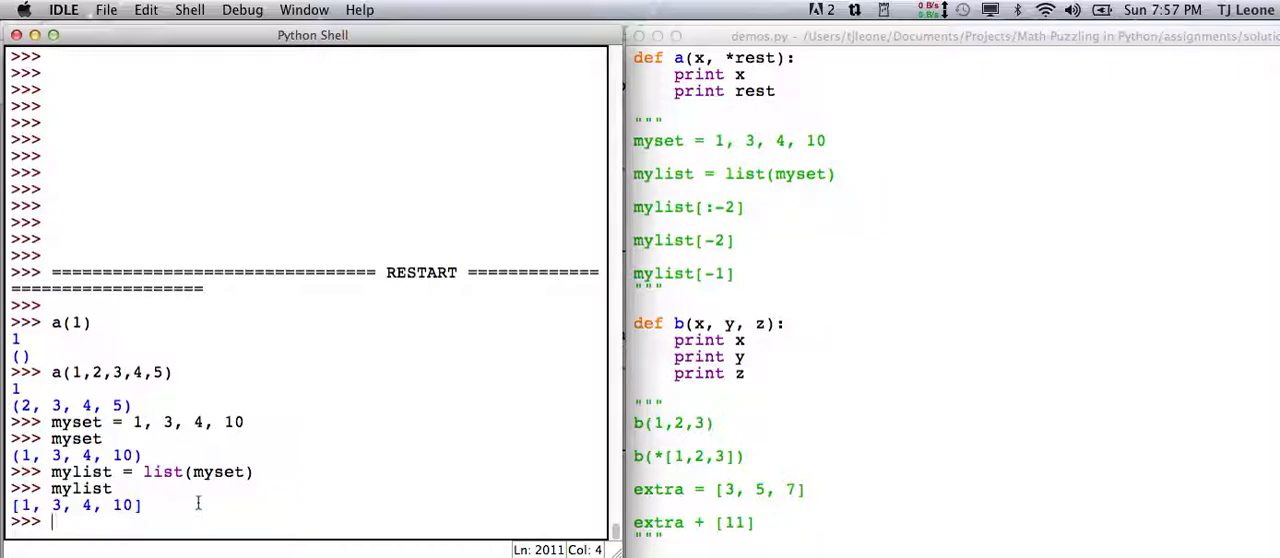
mouse_move(168, 524)
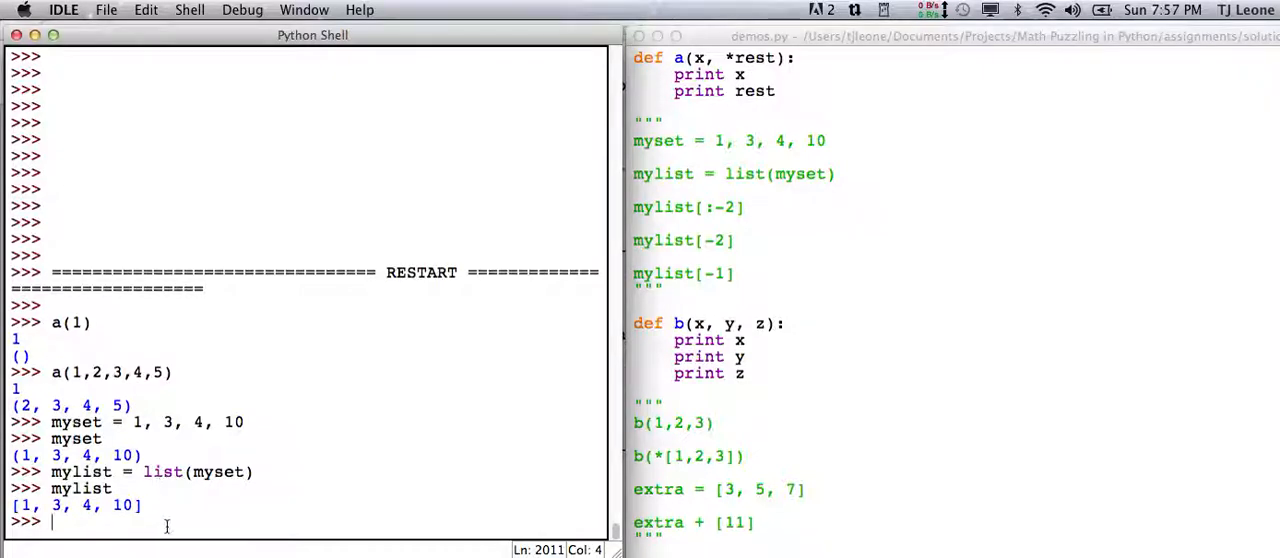
mouse_move(228, 516)
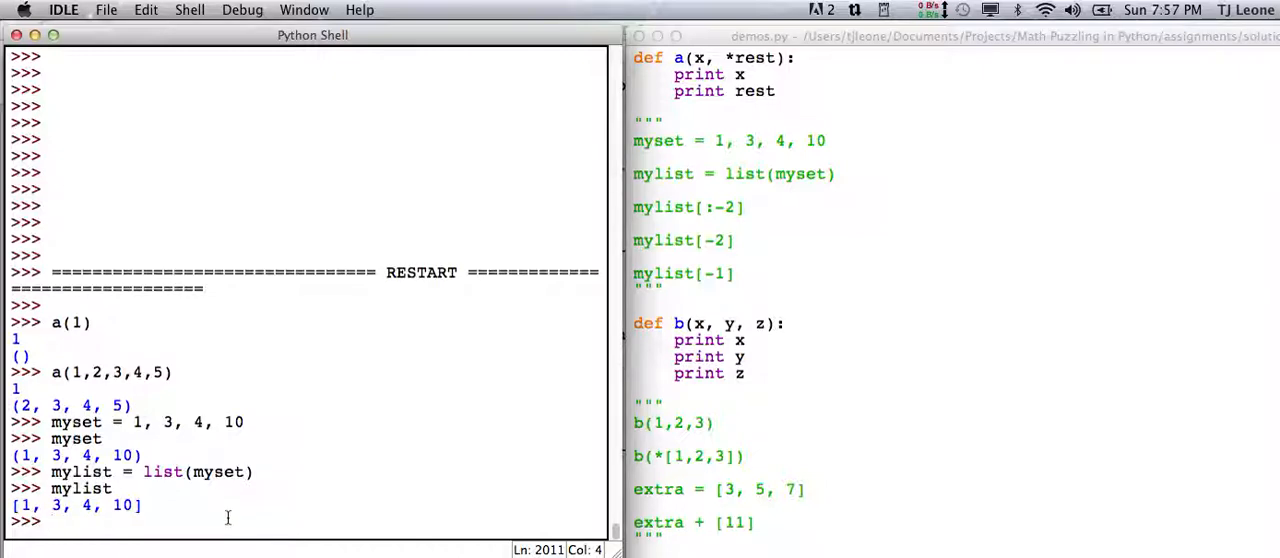
Step: Index mylist[0] and mylist[1], getting 1 and 3
type("my")
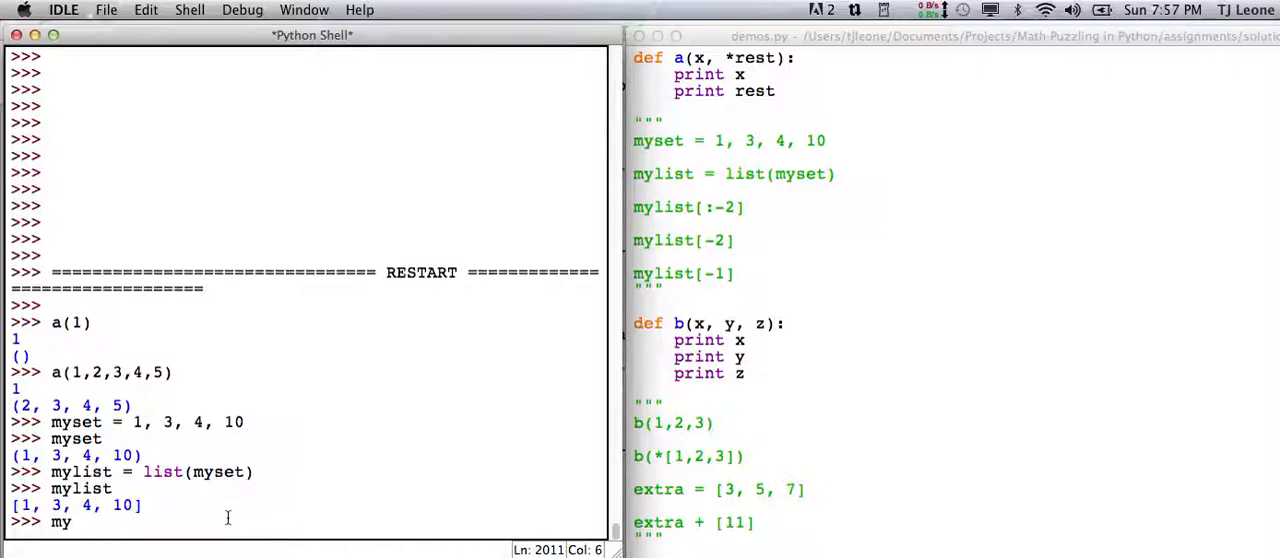
type("list")
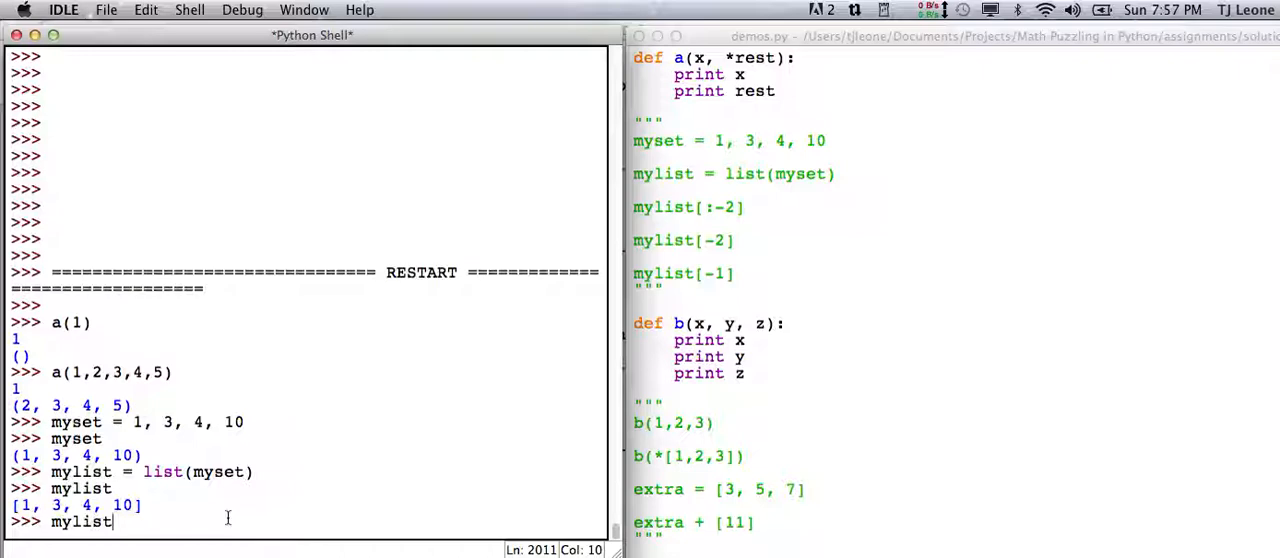
type("[")
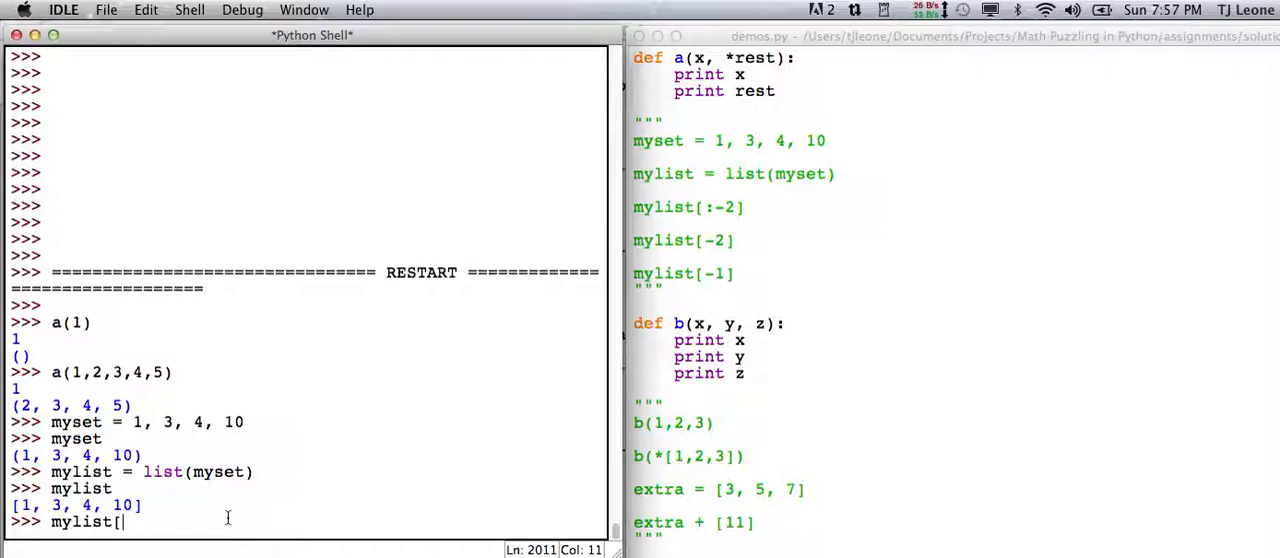
type("0")
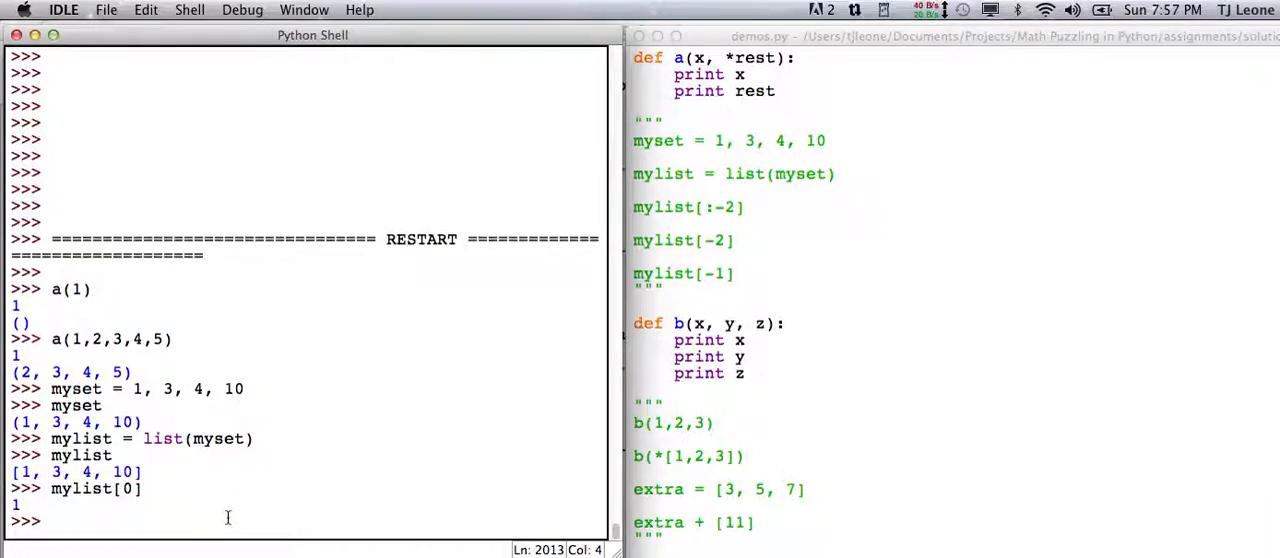
type("mylist")
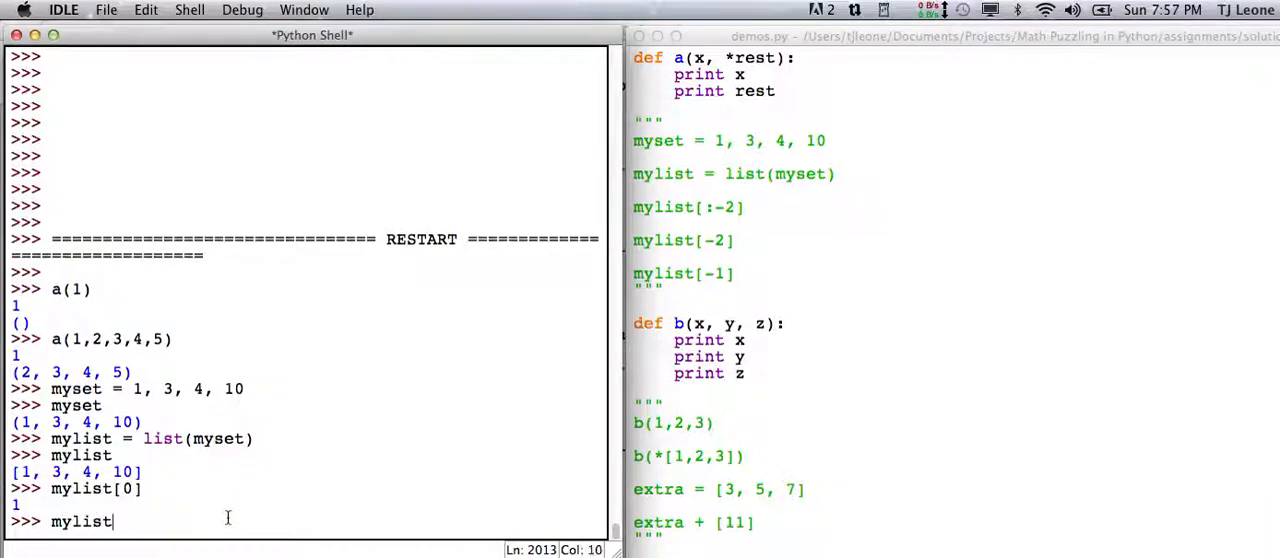
type("[1]")
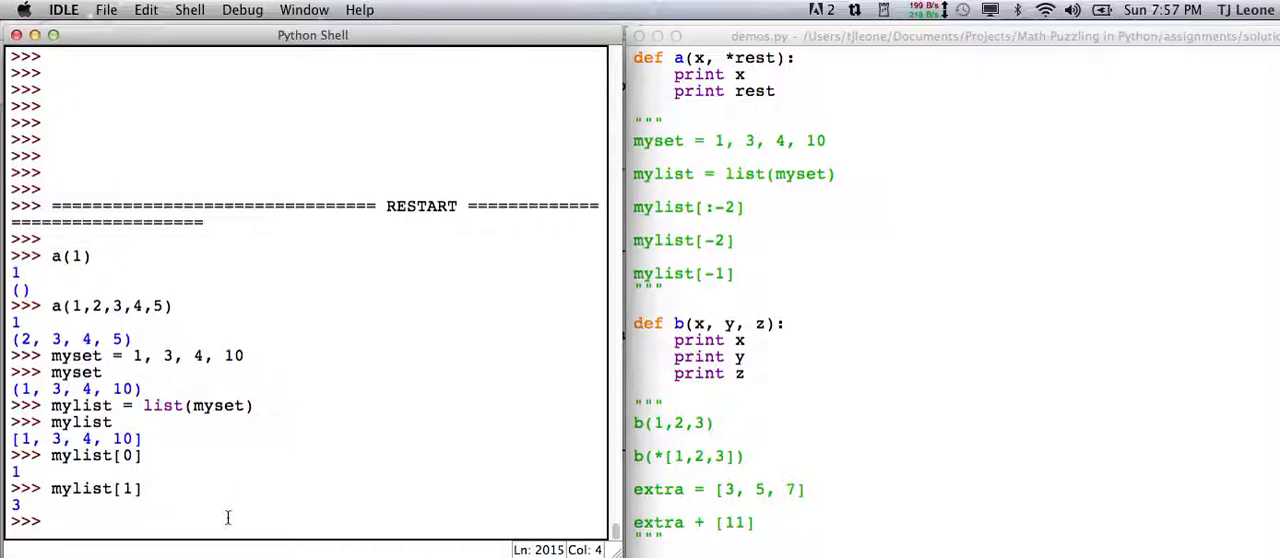
Step: Use negative indexes mylist[-1], mylist[-2] and mylist[-4], getting 10, 4 and 1
type("mylist")
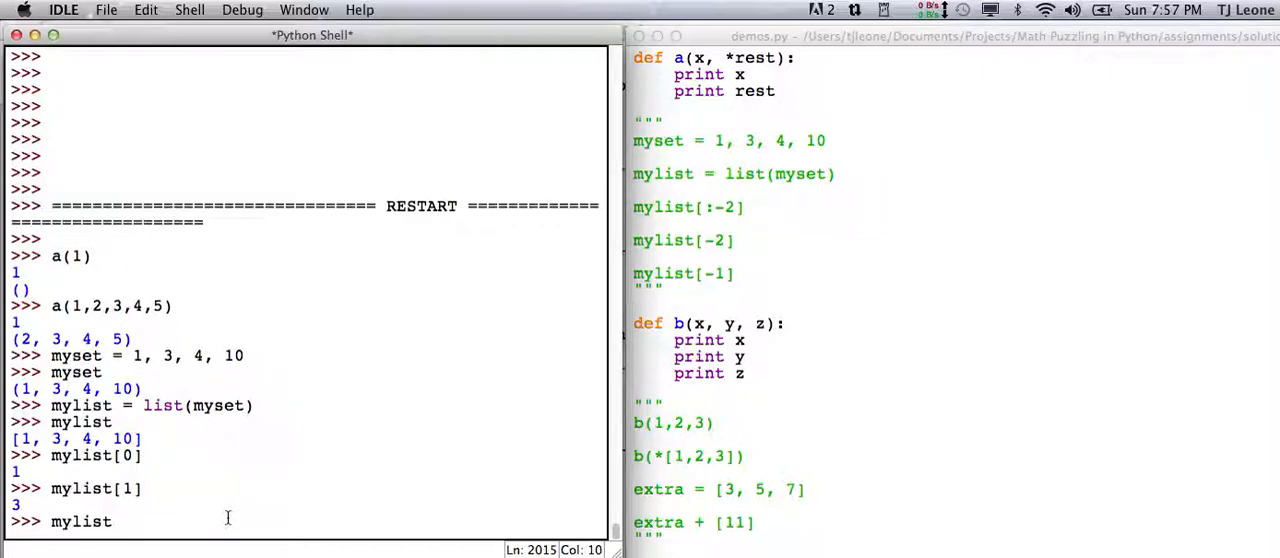
type("[-")
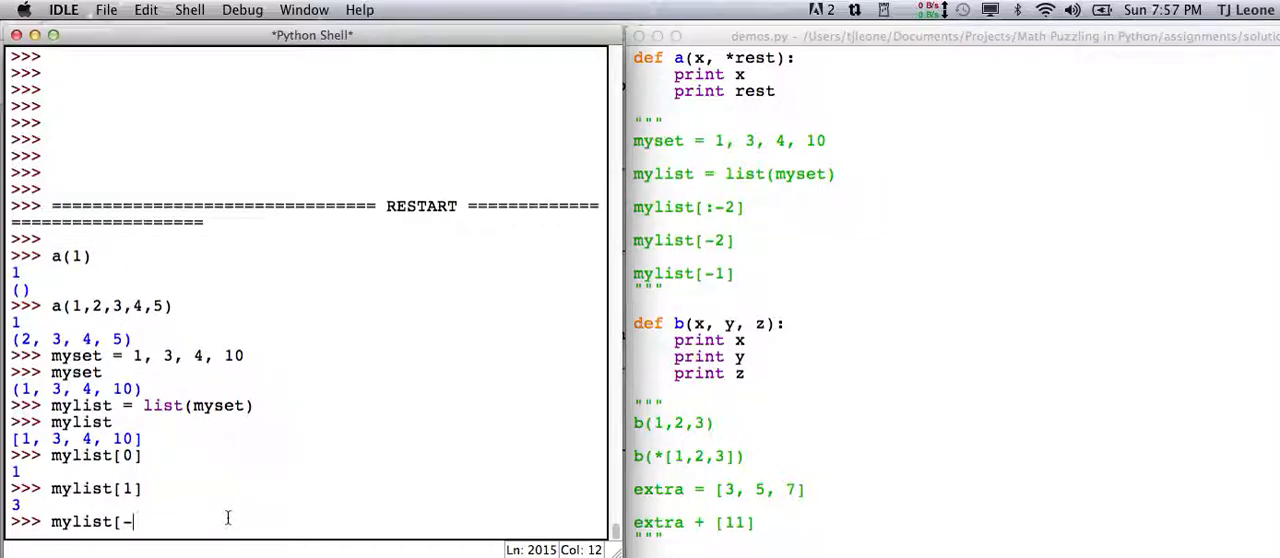
type("1]")
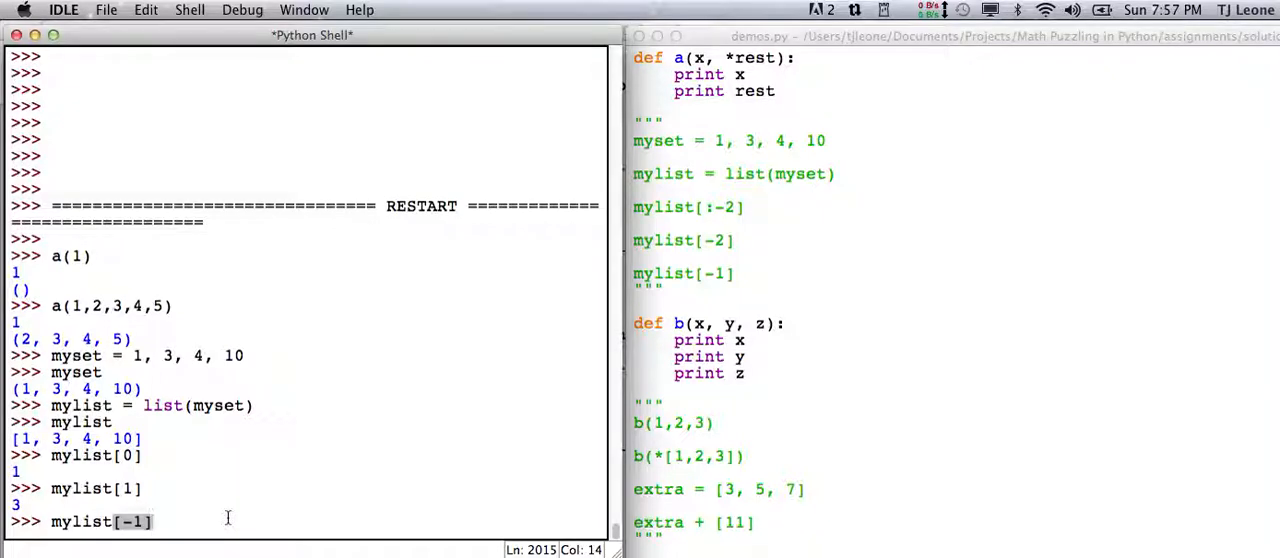
key("enter")
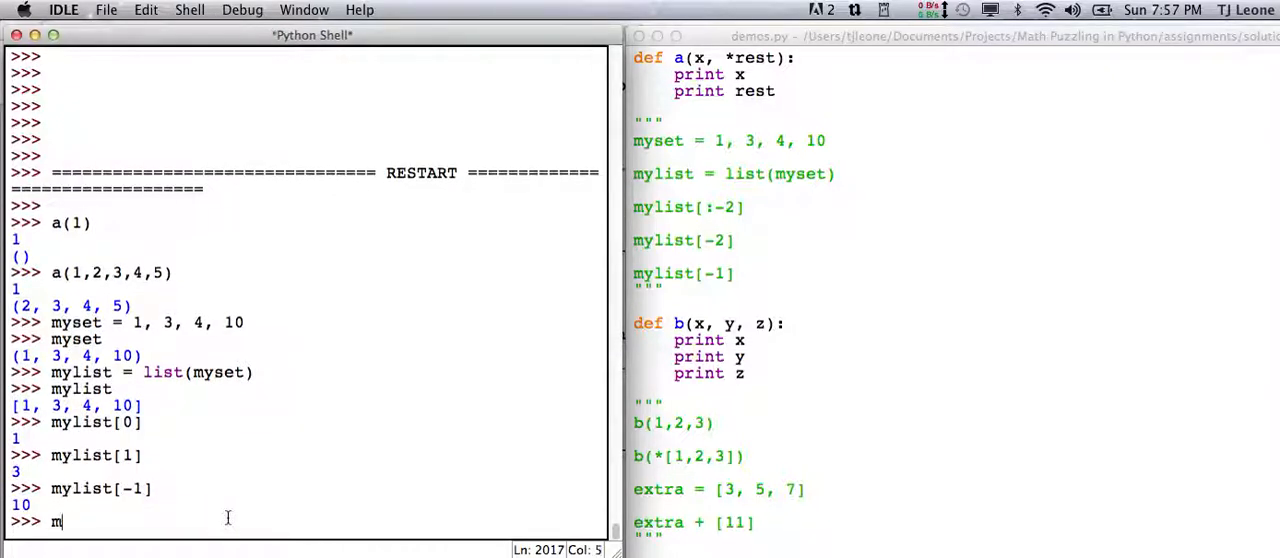
type("ylist")
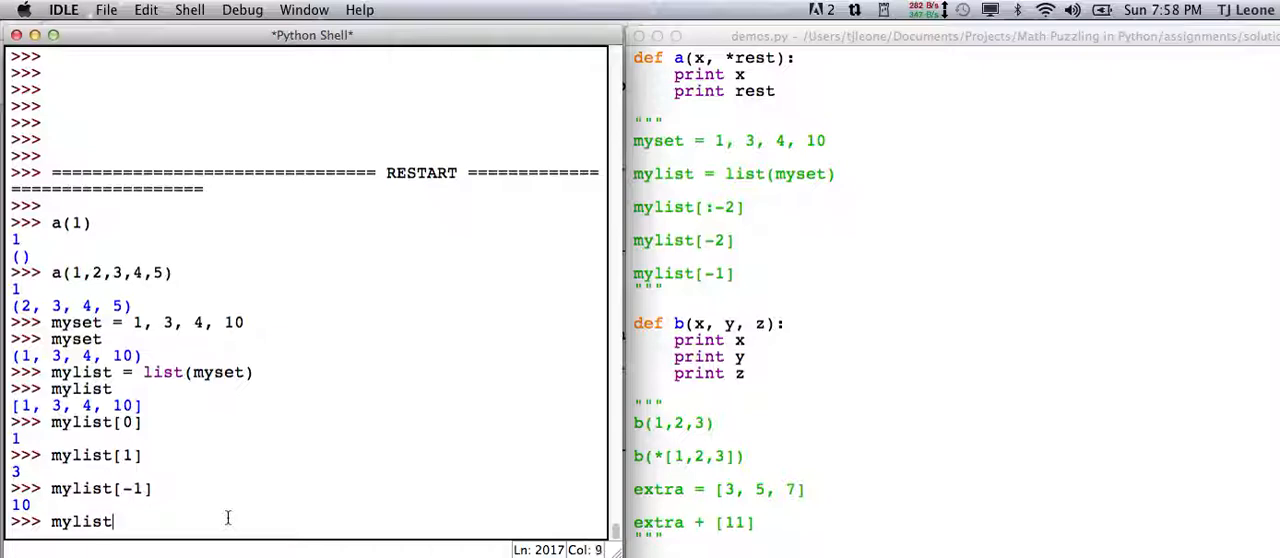
type("[-")
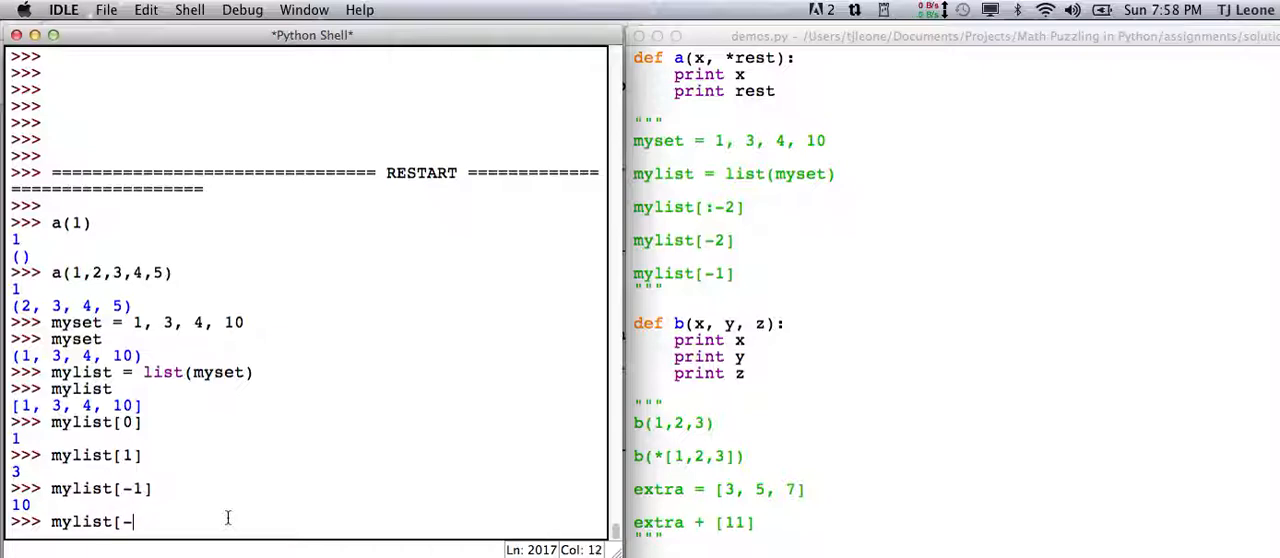
key("Return")
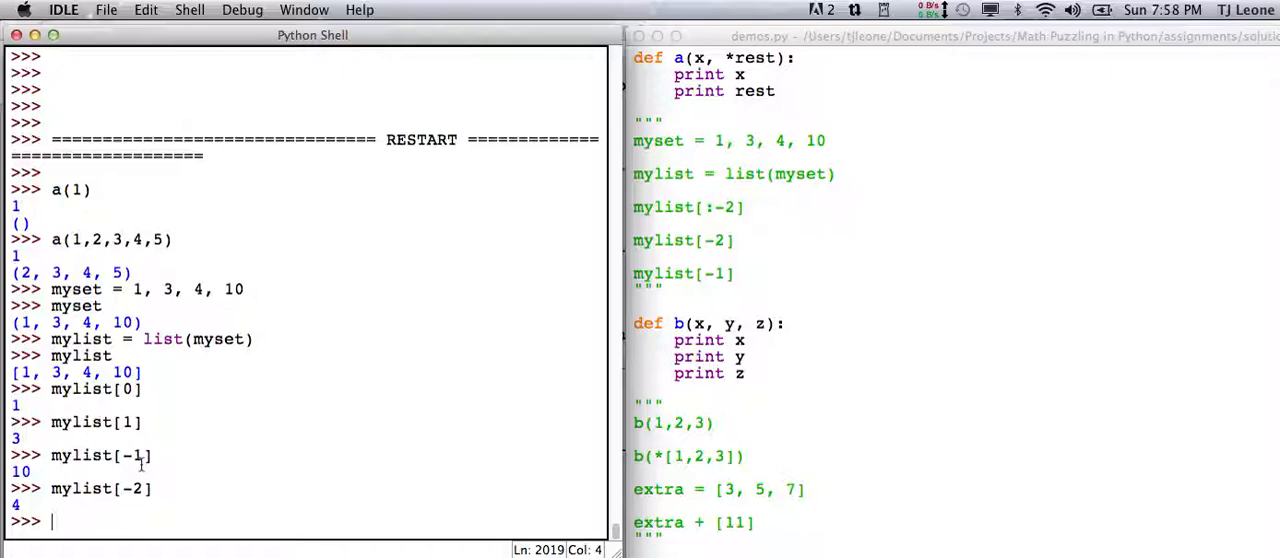
type("mylist[-4")
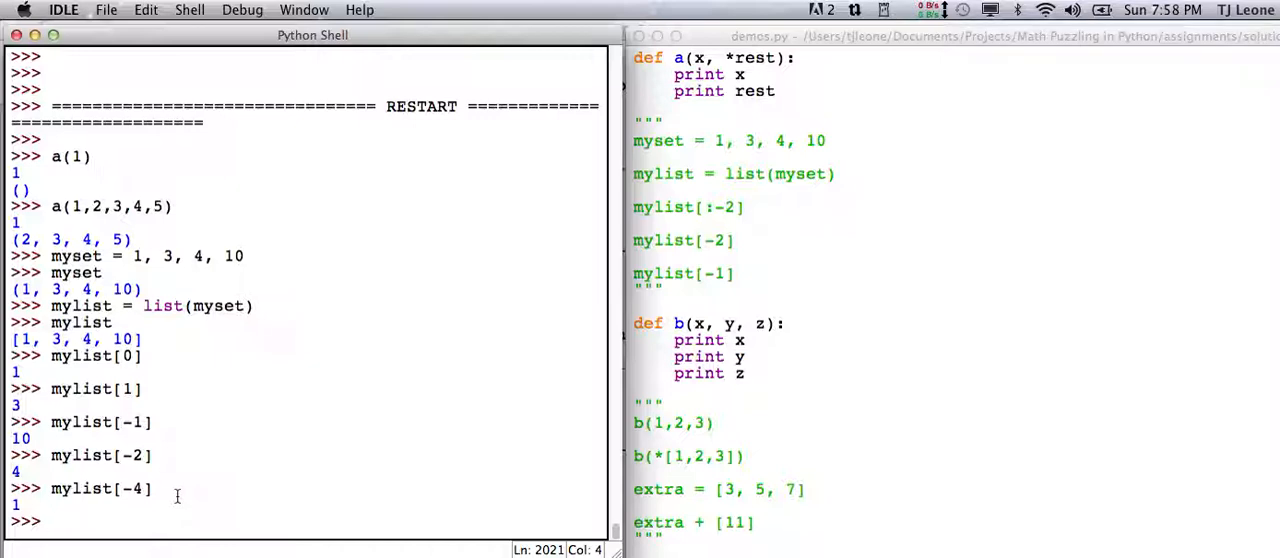
Step: Slice mylist[2:4] for [4, 10] and mylist[2:3] for [4]
type("my")
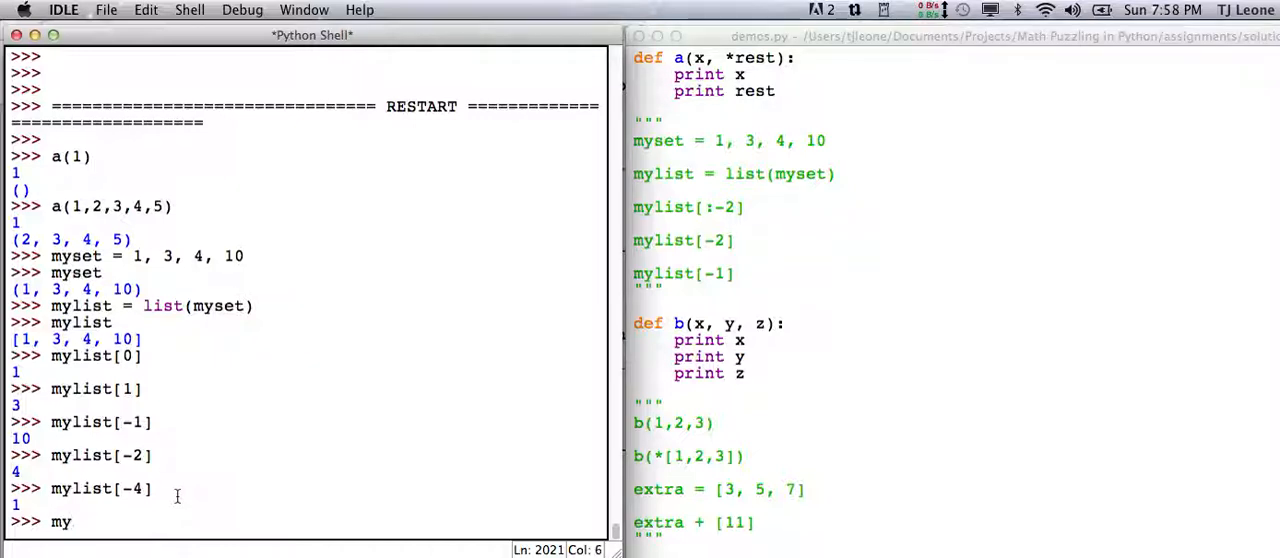
type("list")
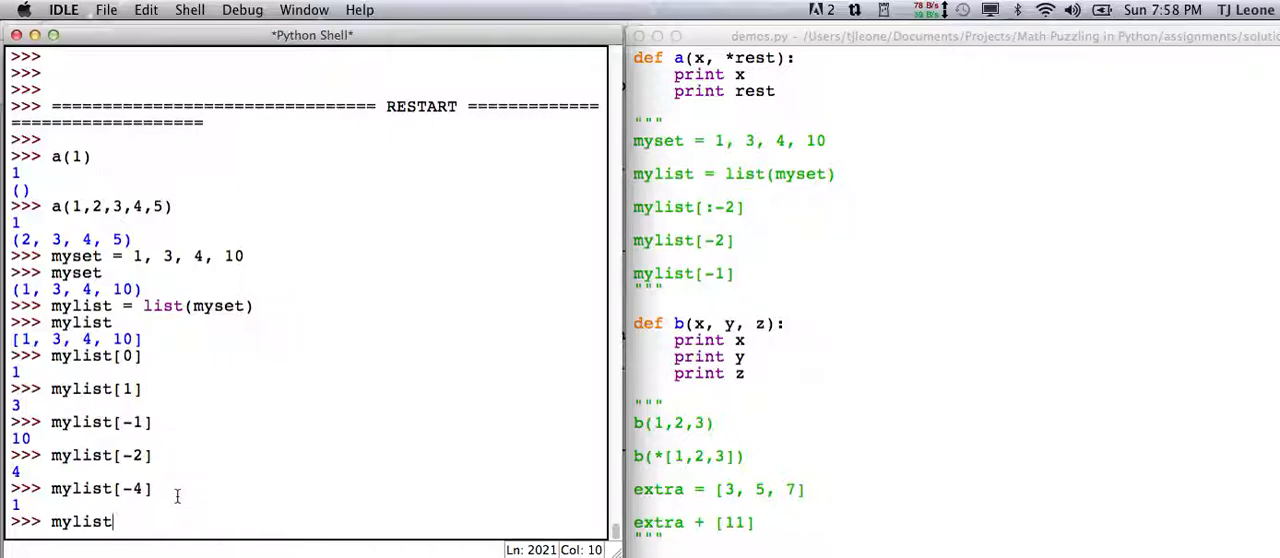
type("[")
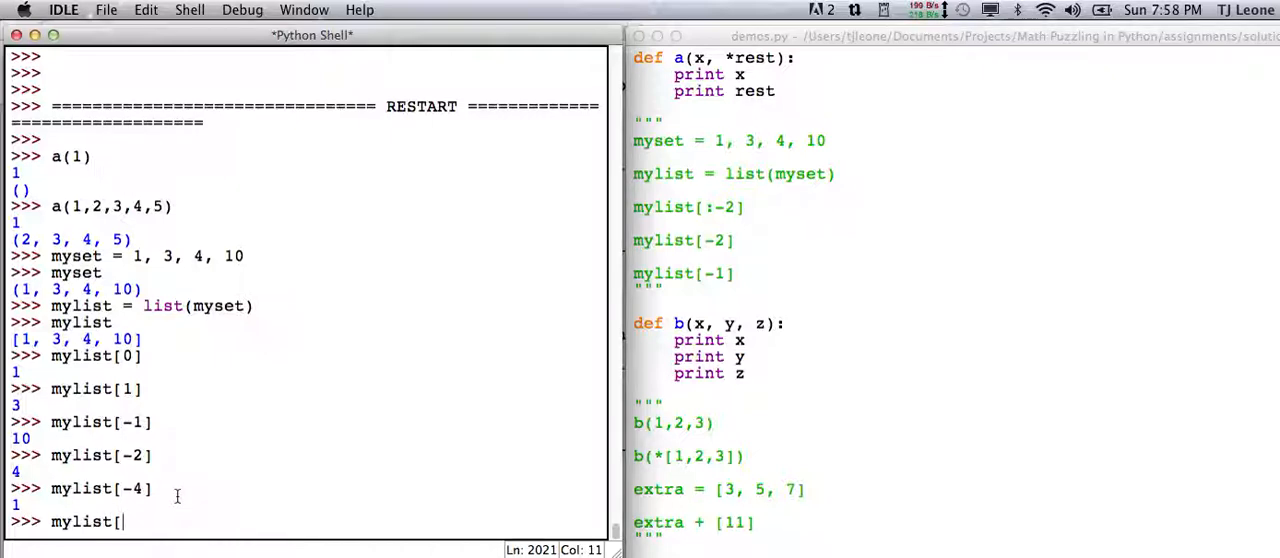
type("2:")
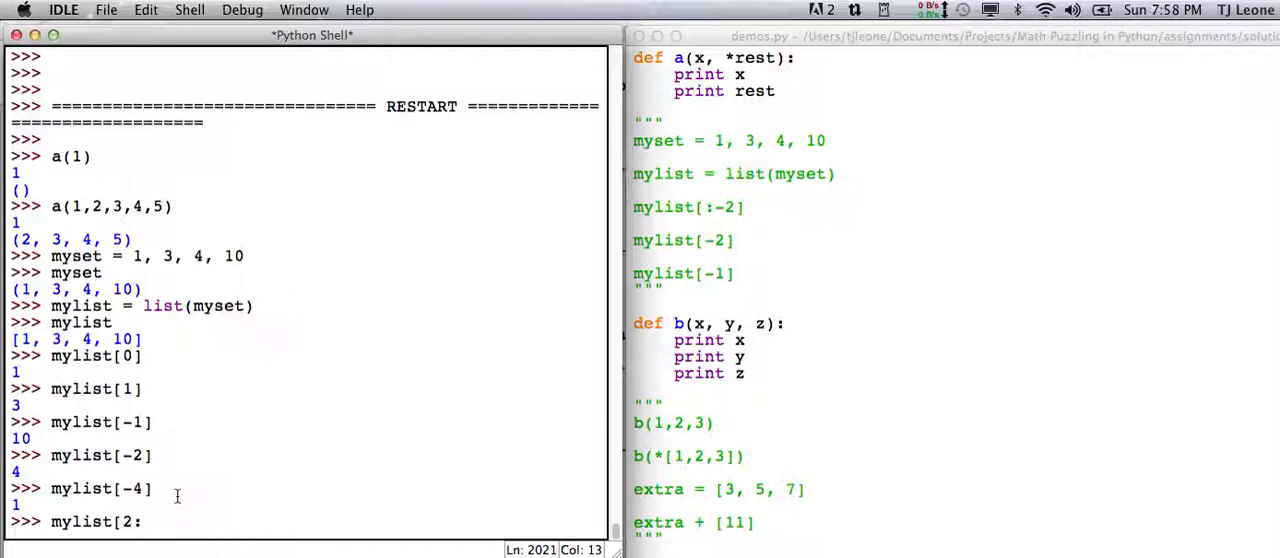
type("4]")
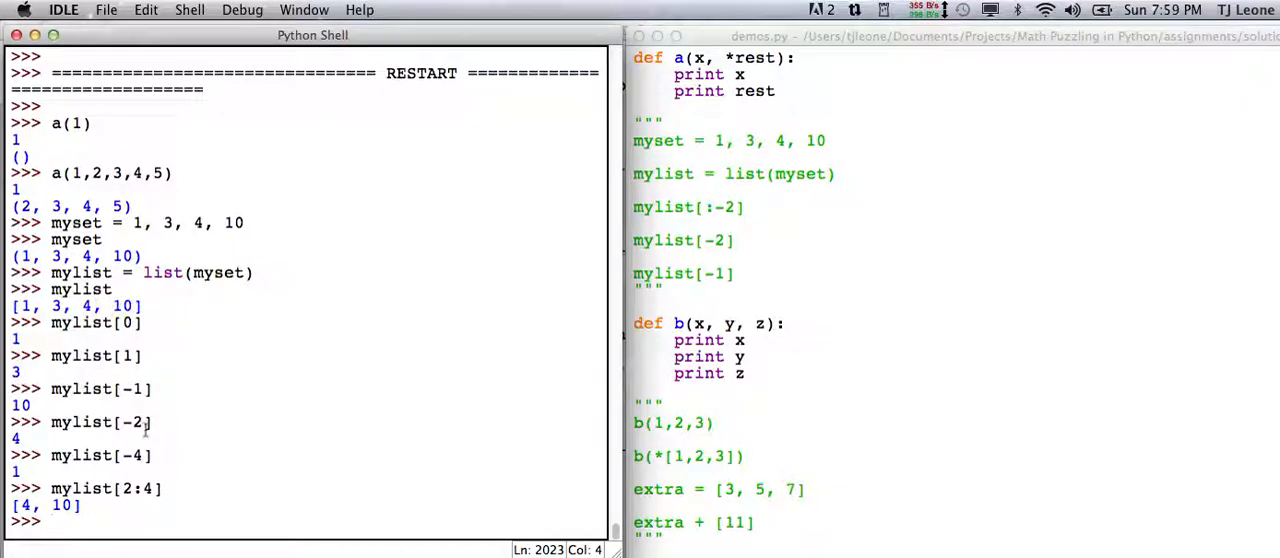
type("myli")
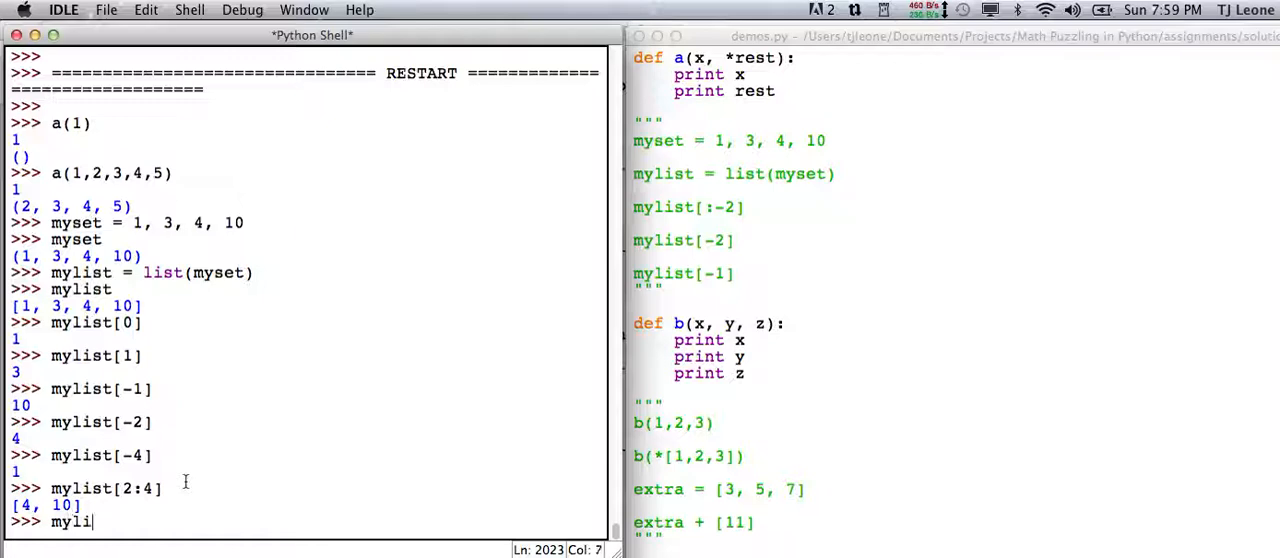
type("st[2:3")
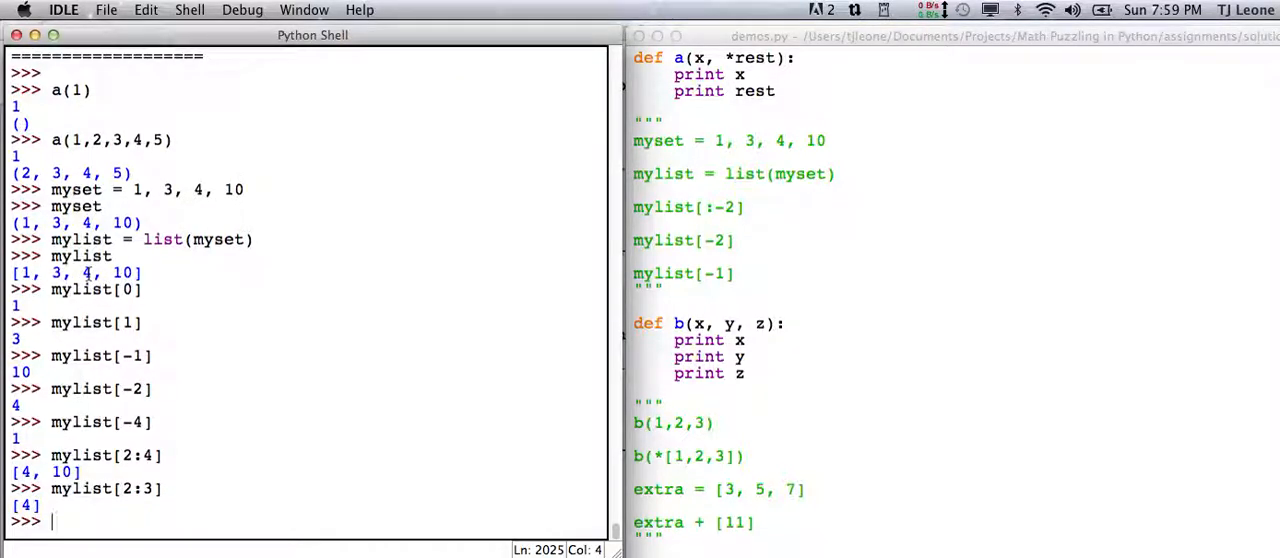
mouse_move(144, 460)
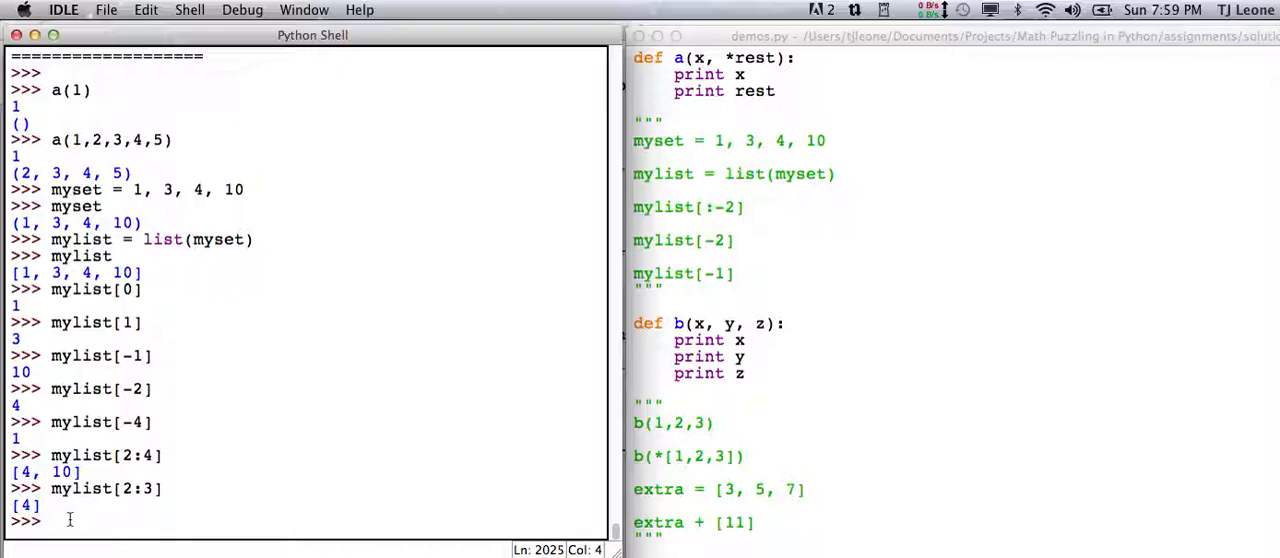
Step: Take the open-ended slice mylist[1:], fixing a typo, to get [3, 4, 10]
type("mylsit")
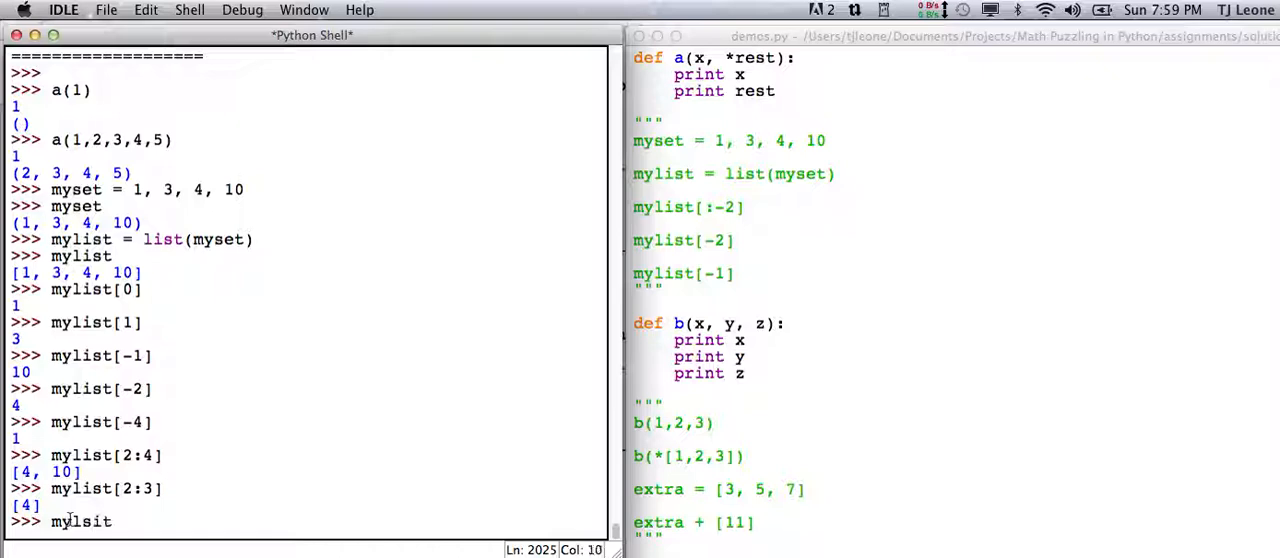
key("Backspace")
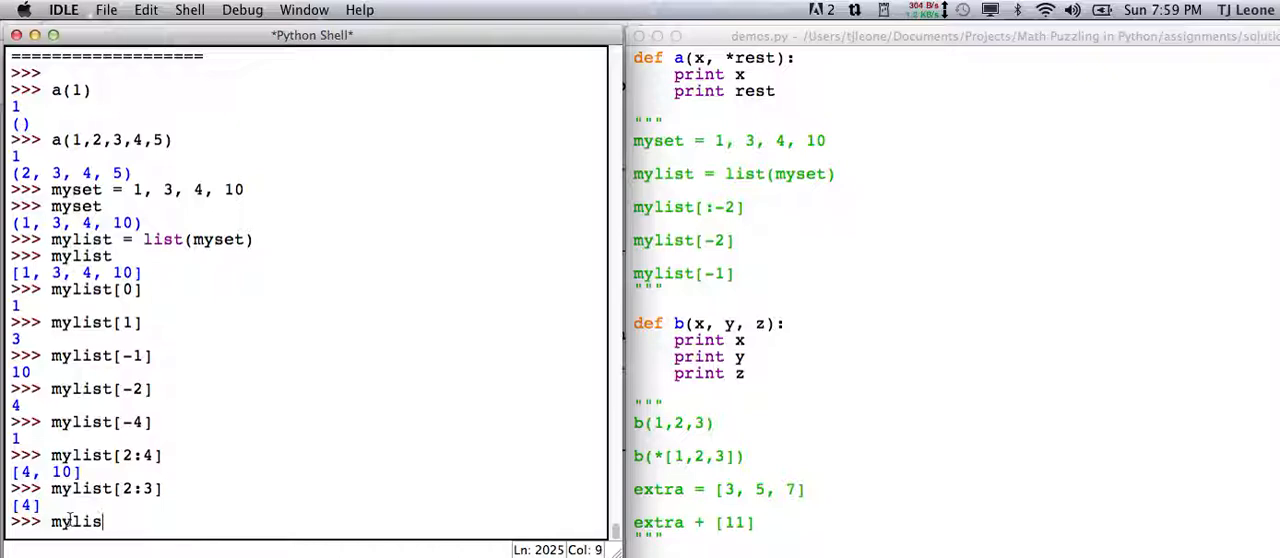
type("t[")
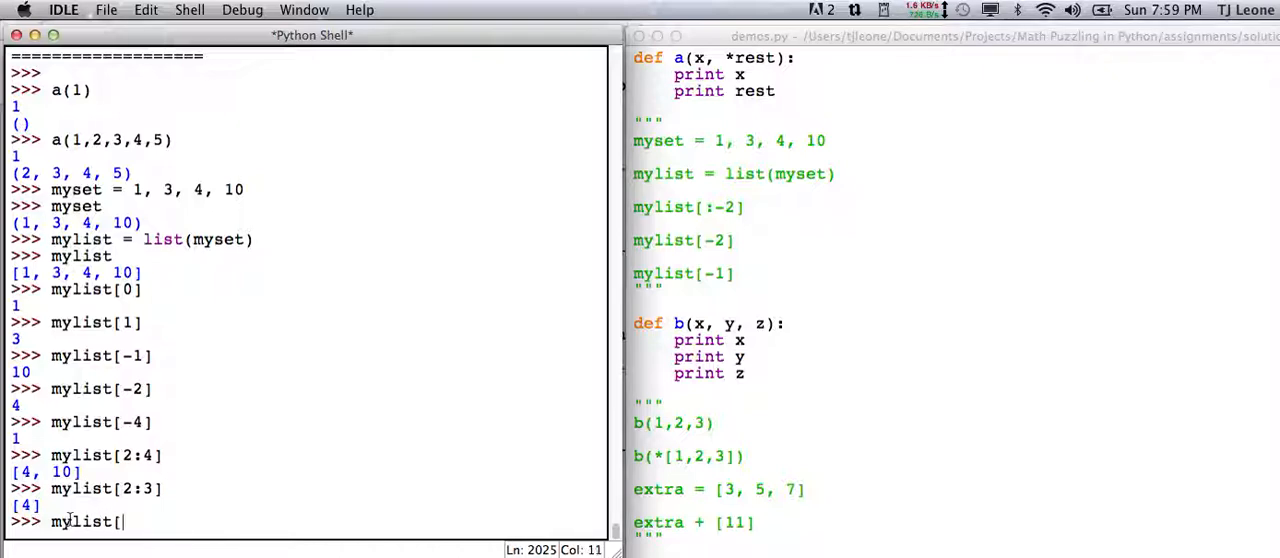
type("2")
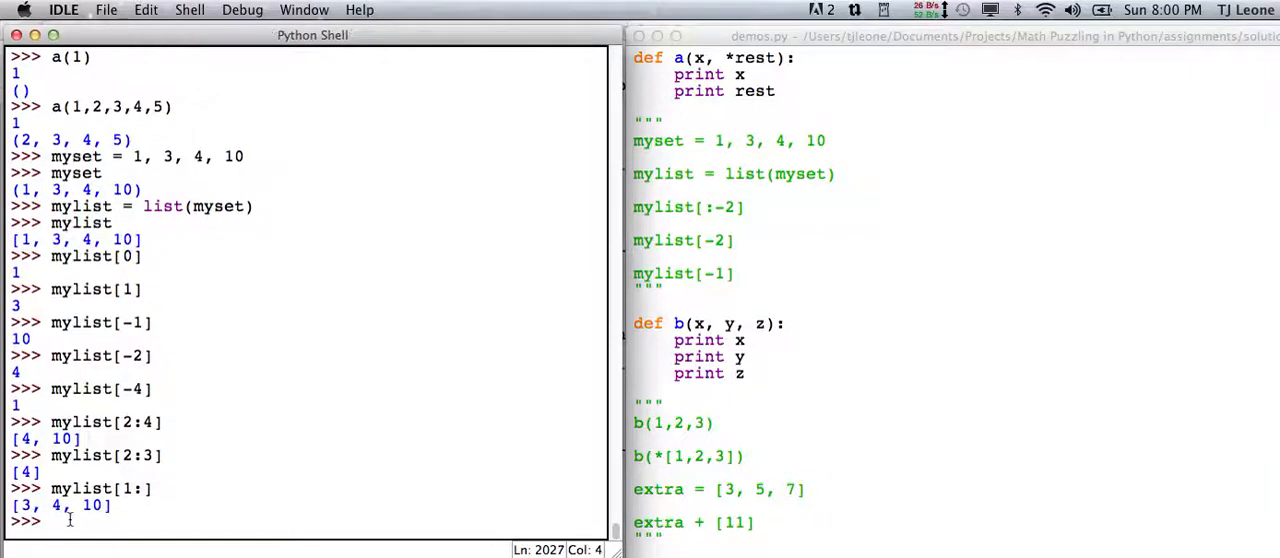
mouse_move(96, 368)
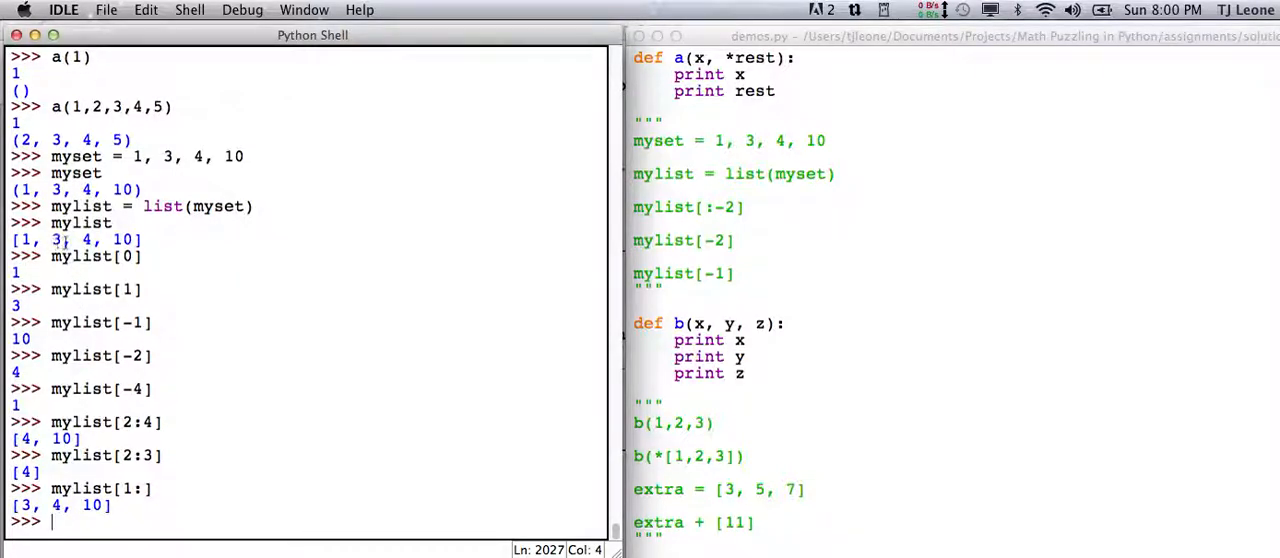
mouse_move(352, 400)
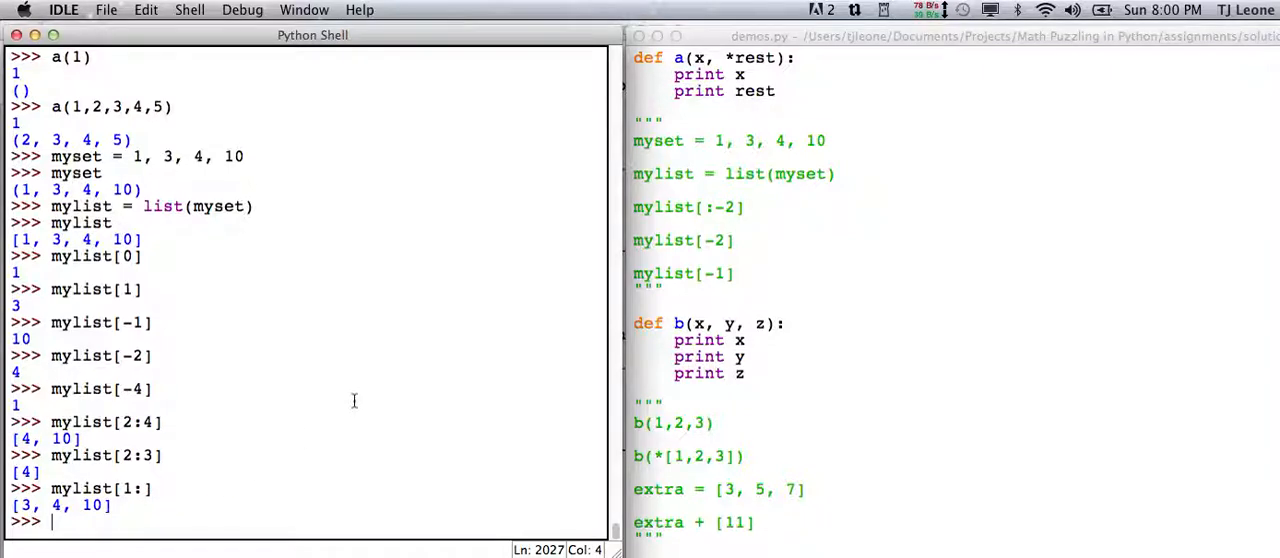
Step: Slice mylist[:4] for [1, 3, 4, 10] and mylist[:-2] for [1, 3]
type("mylist")
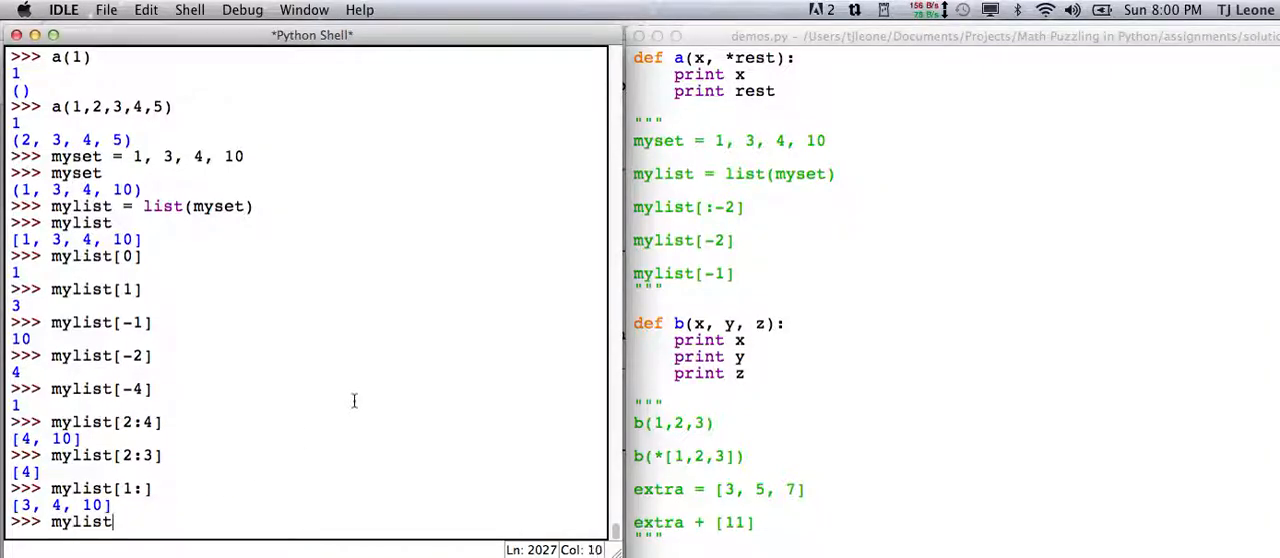
type("[:")
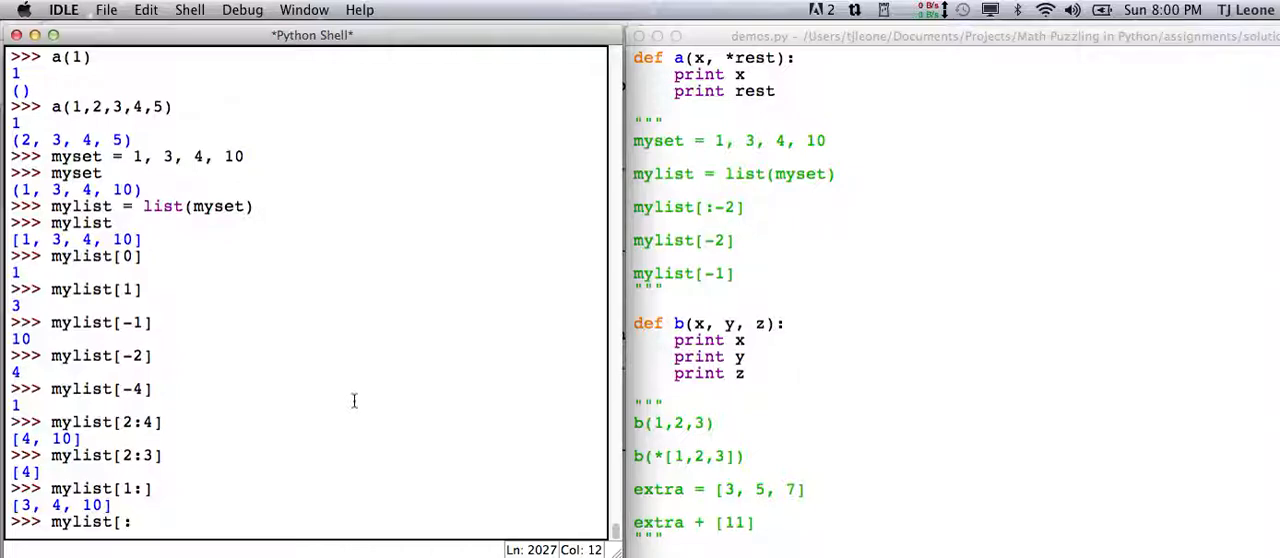
type("4]")
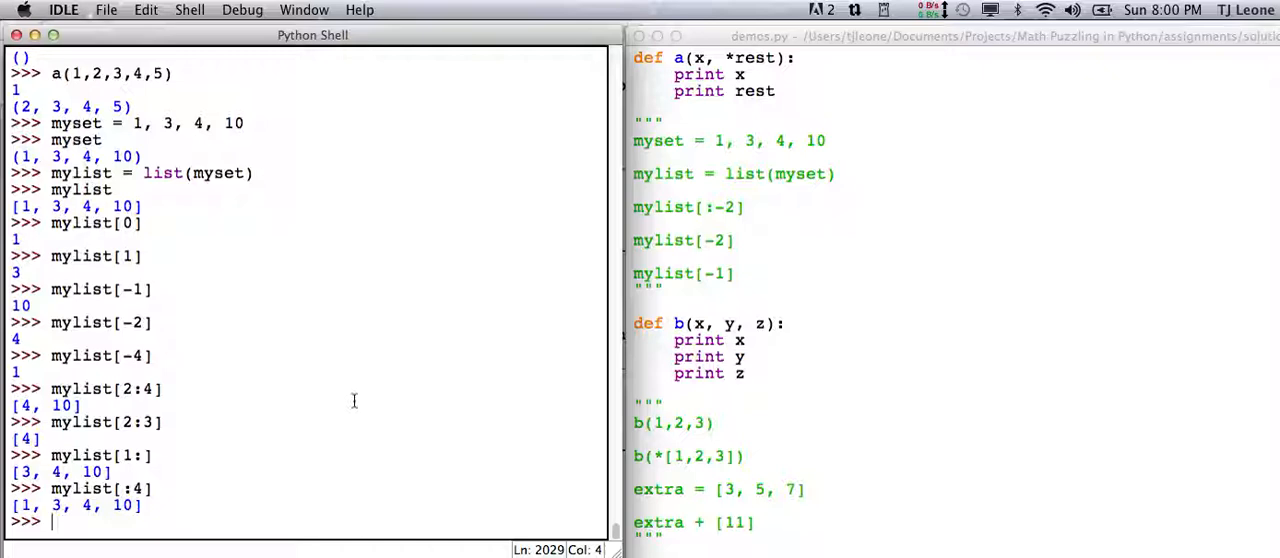
type("mylist[")
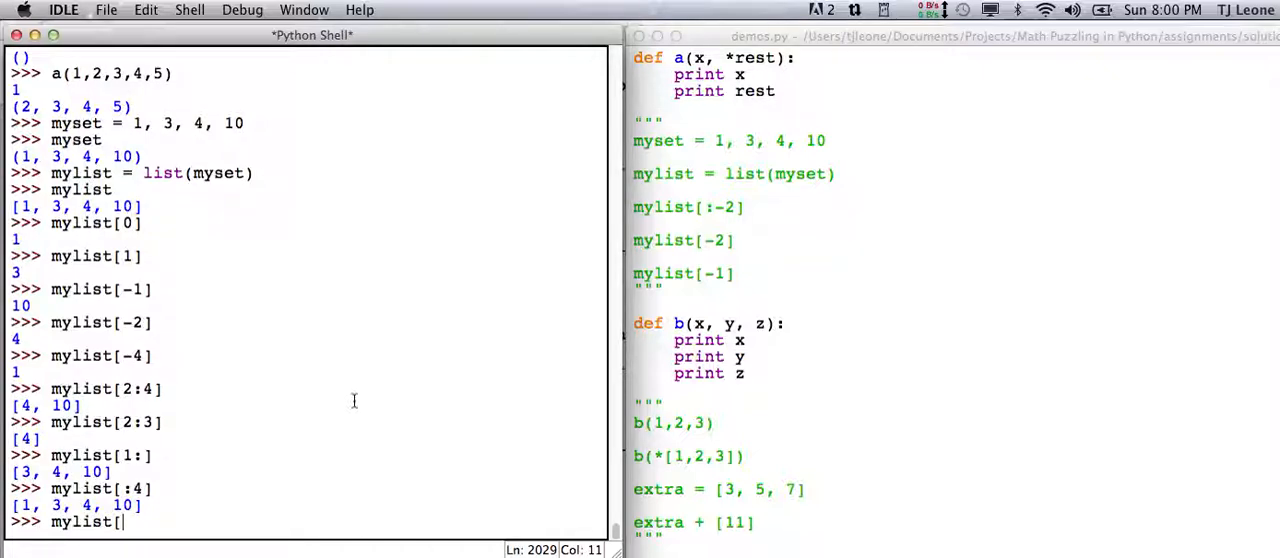
type("-2]")
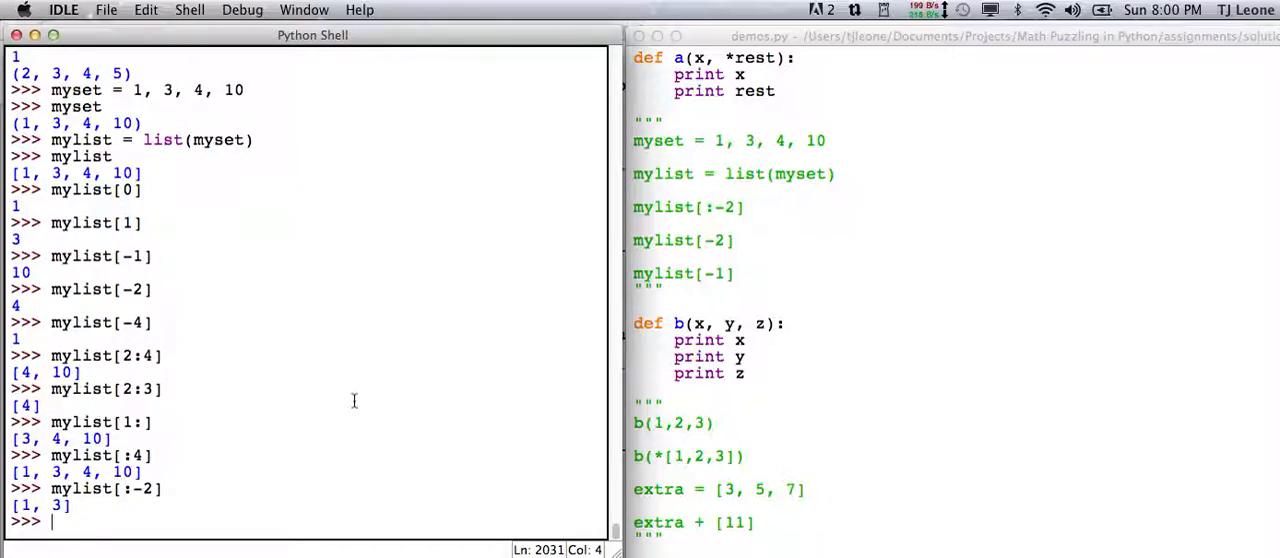
mouse_move(316, 436)
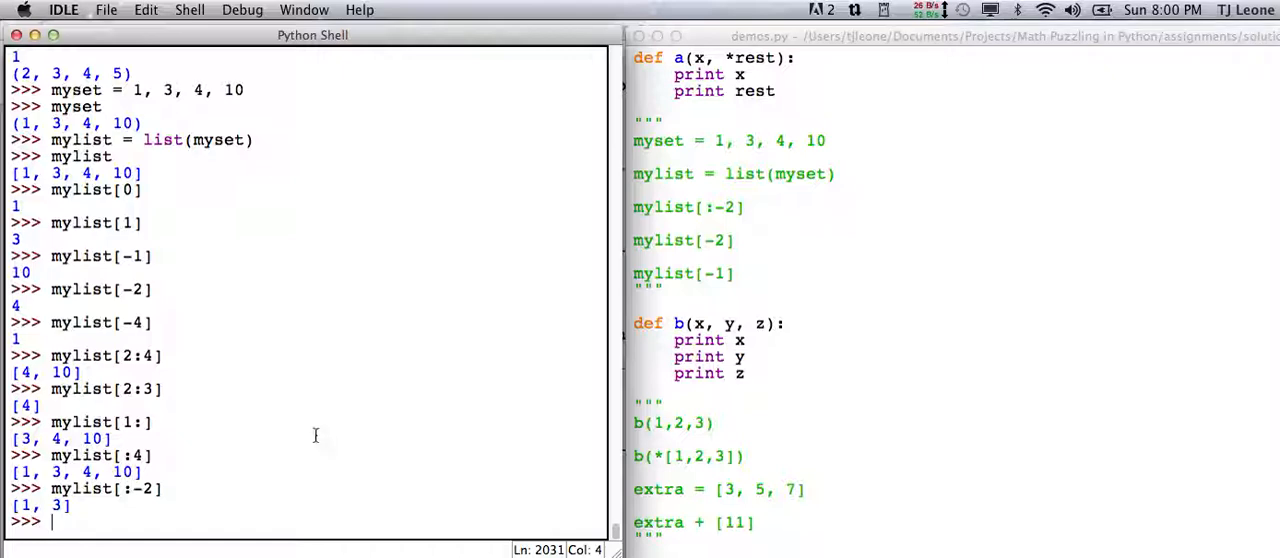
mouse_move(184, 498)
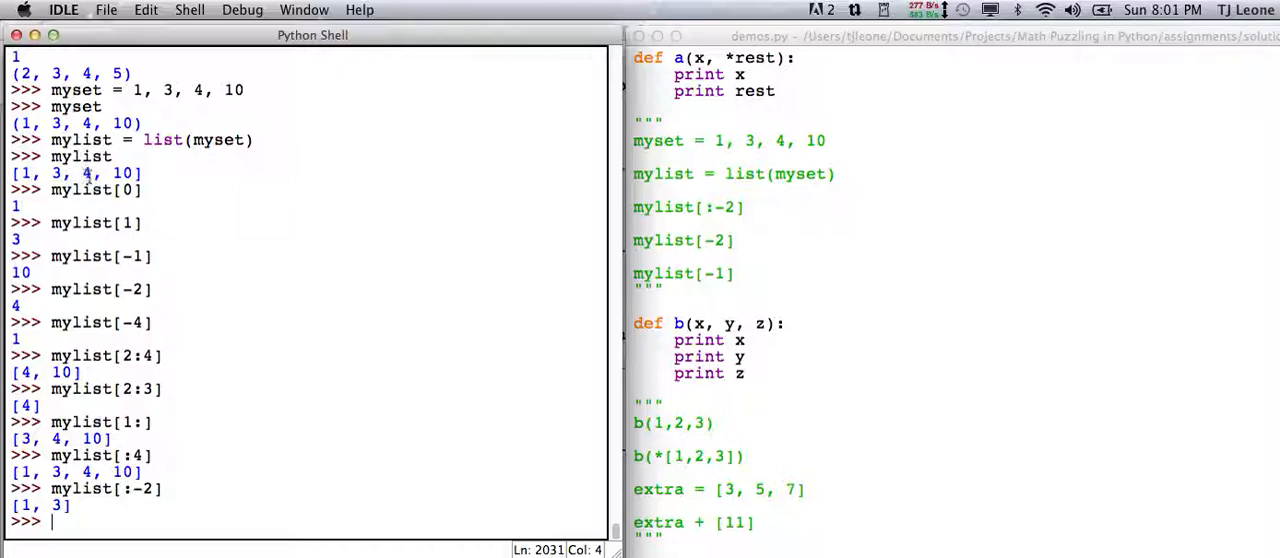
mouse_move(300, 420)
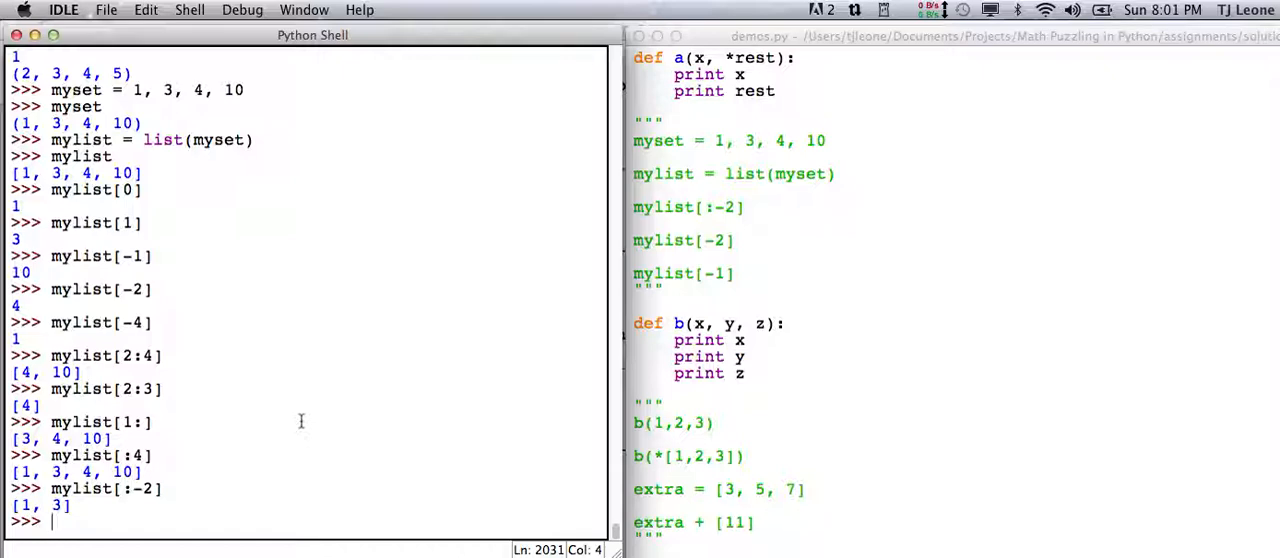
mouse_move(680, 356)
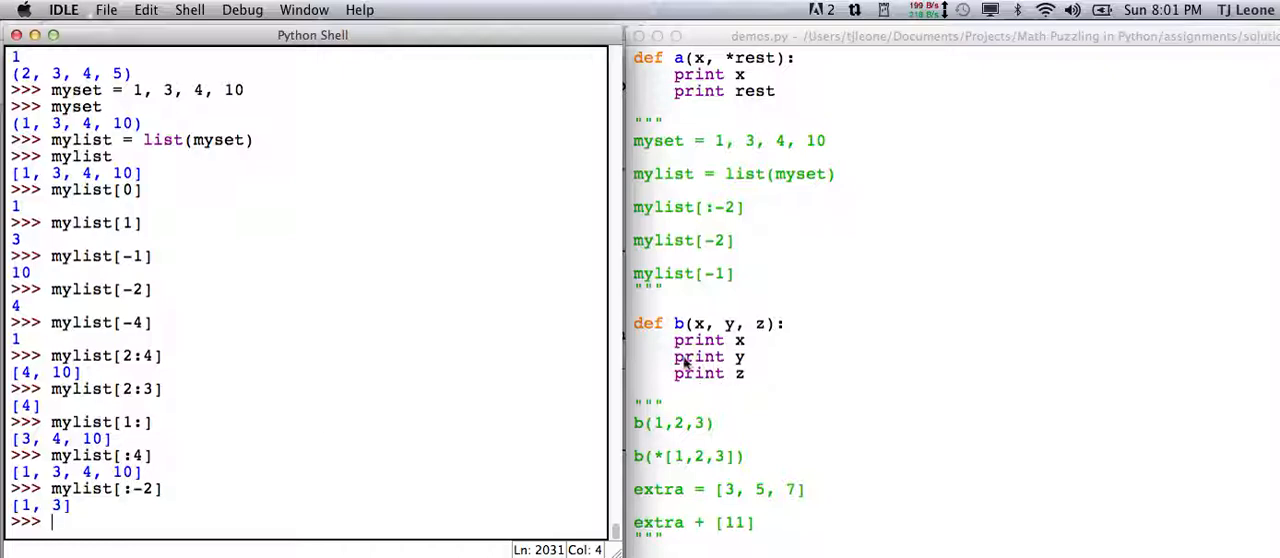
mouse_move(652, 340)
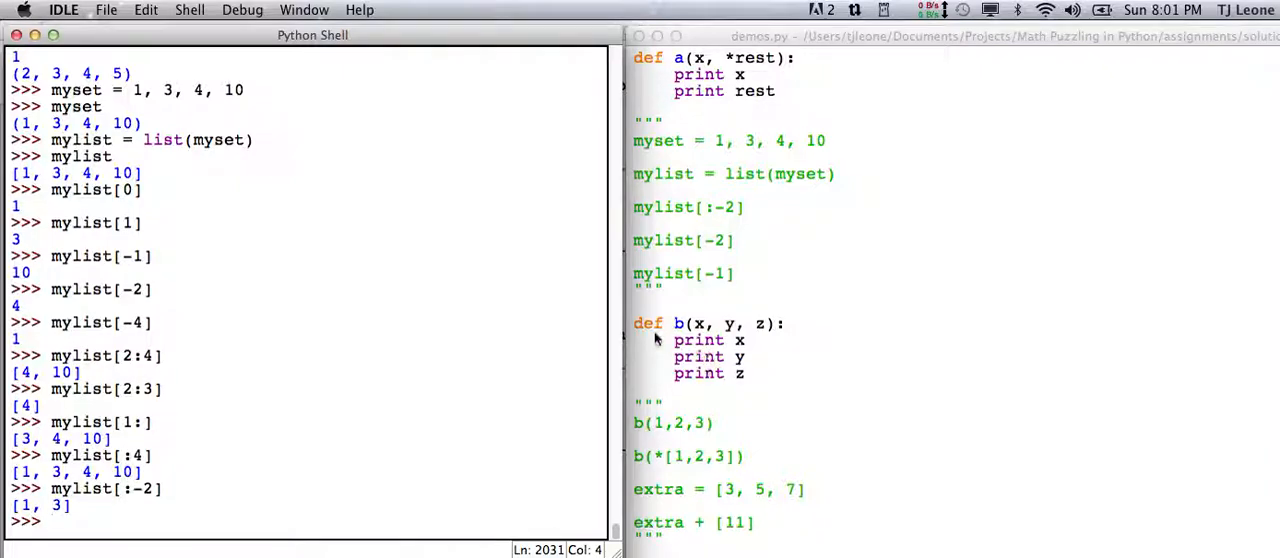
mouse_move(712, 340)
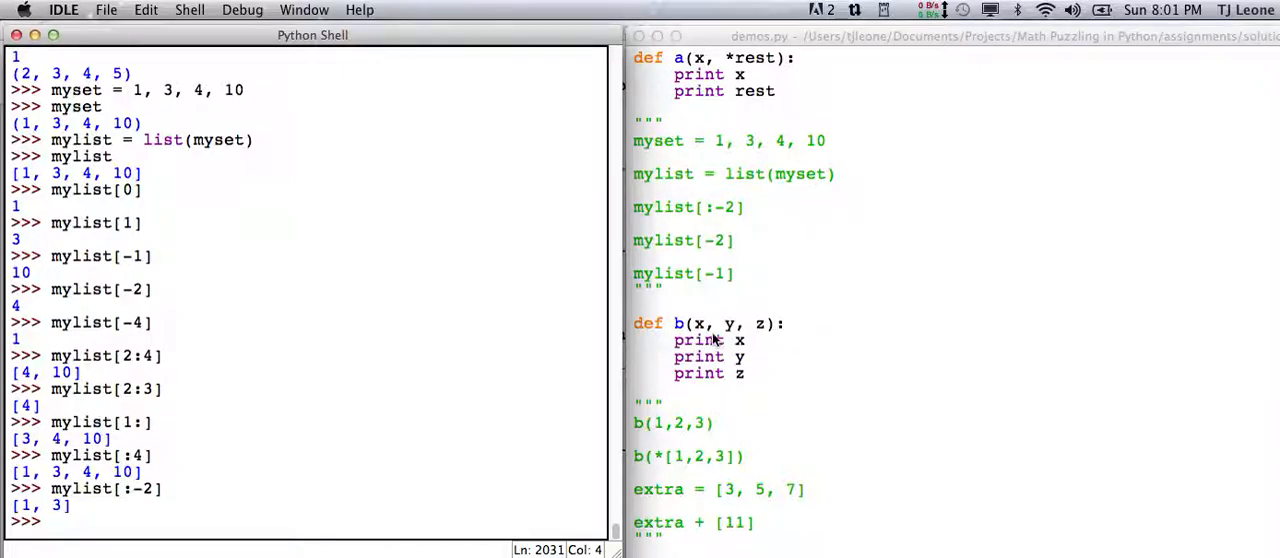
mouse_move(724, 384)
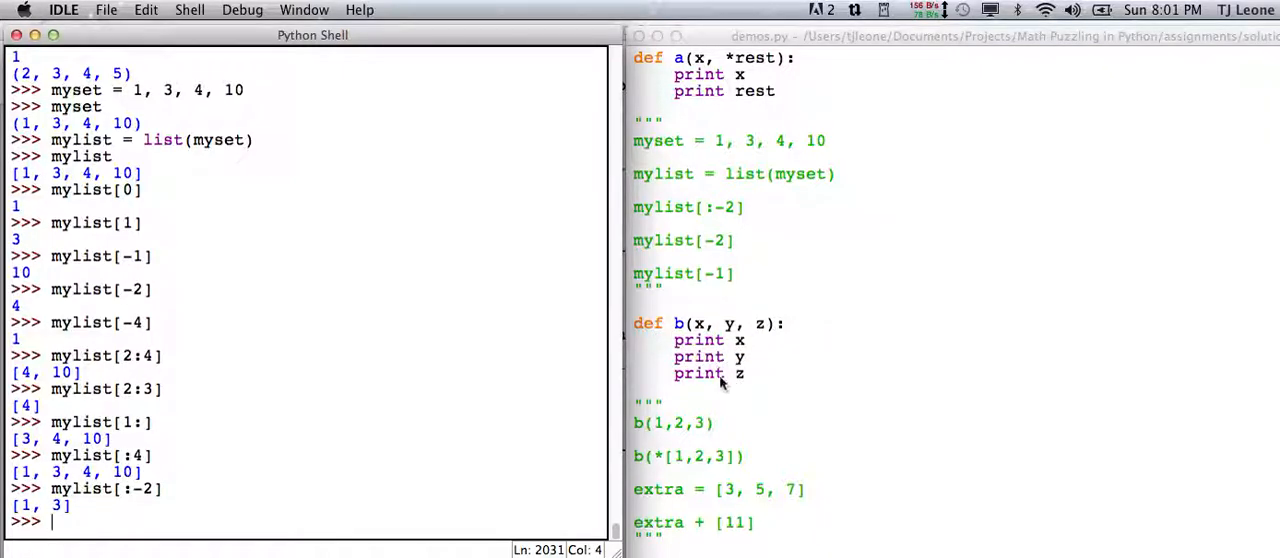
mouse_move(720, 440)
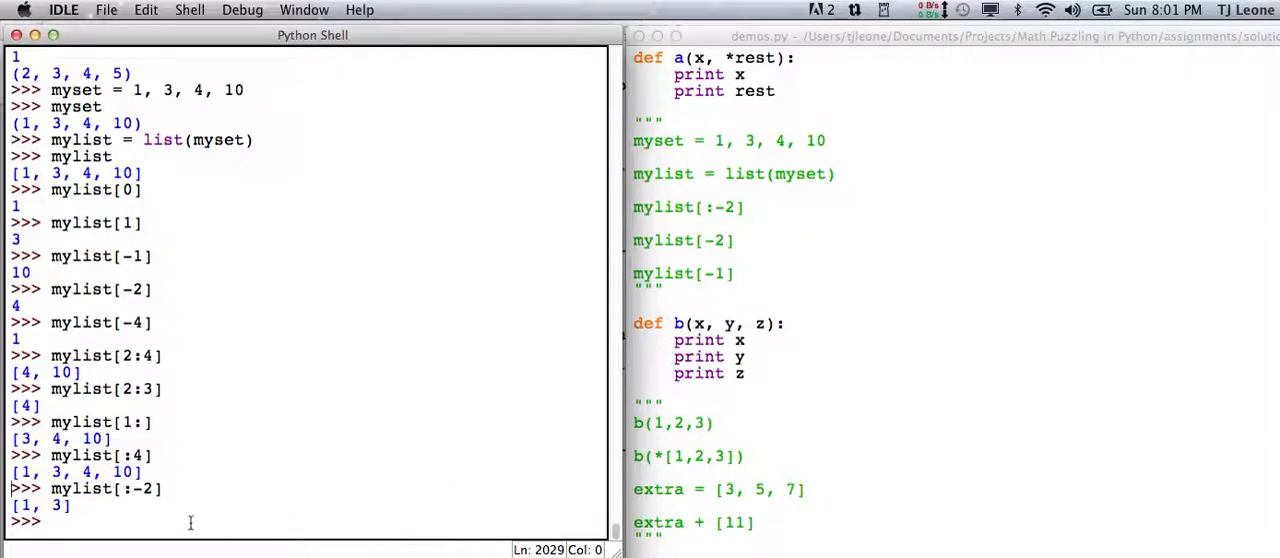
Step: Call b(1,2,3) so it prints 1, 2 and 3 on separate lines
type("b(1,2,3")
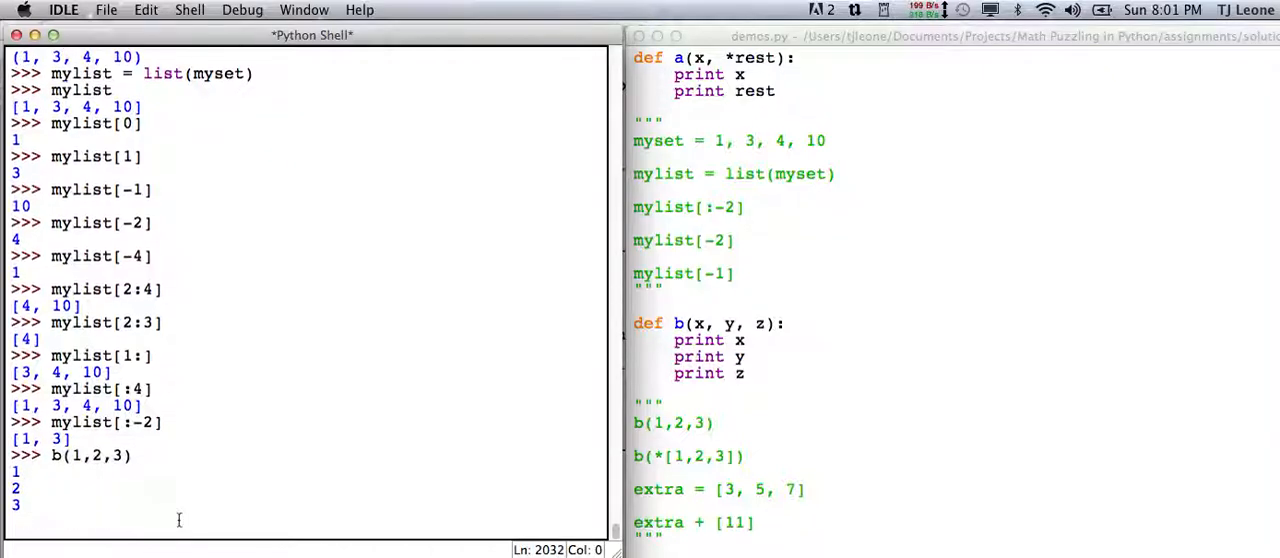
key("Return")
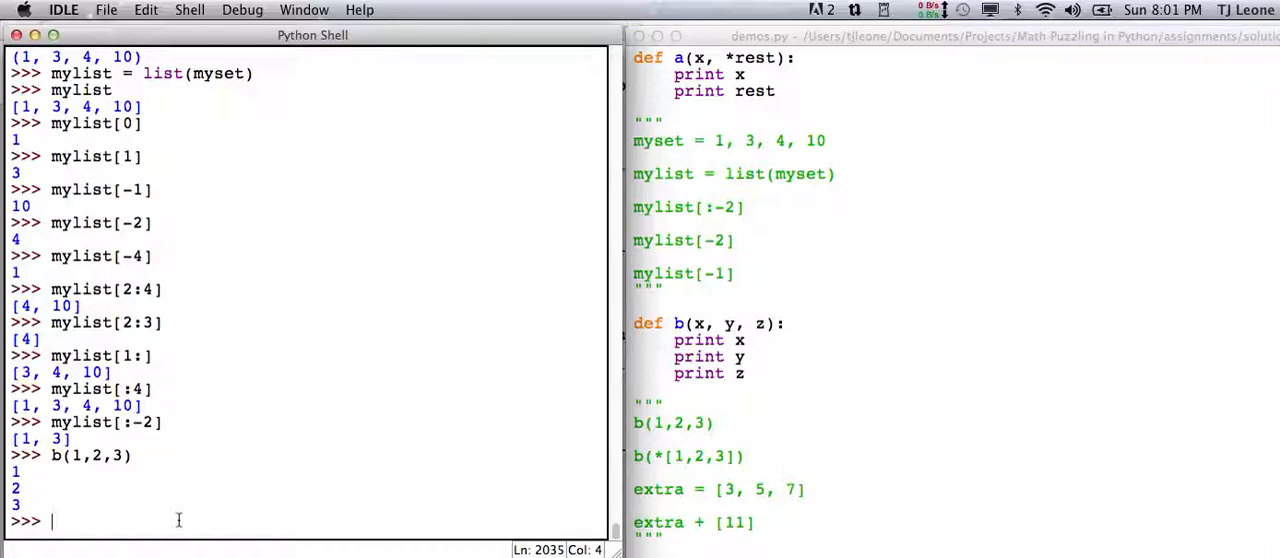
mouse_move(180, 88)
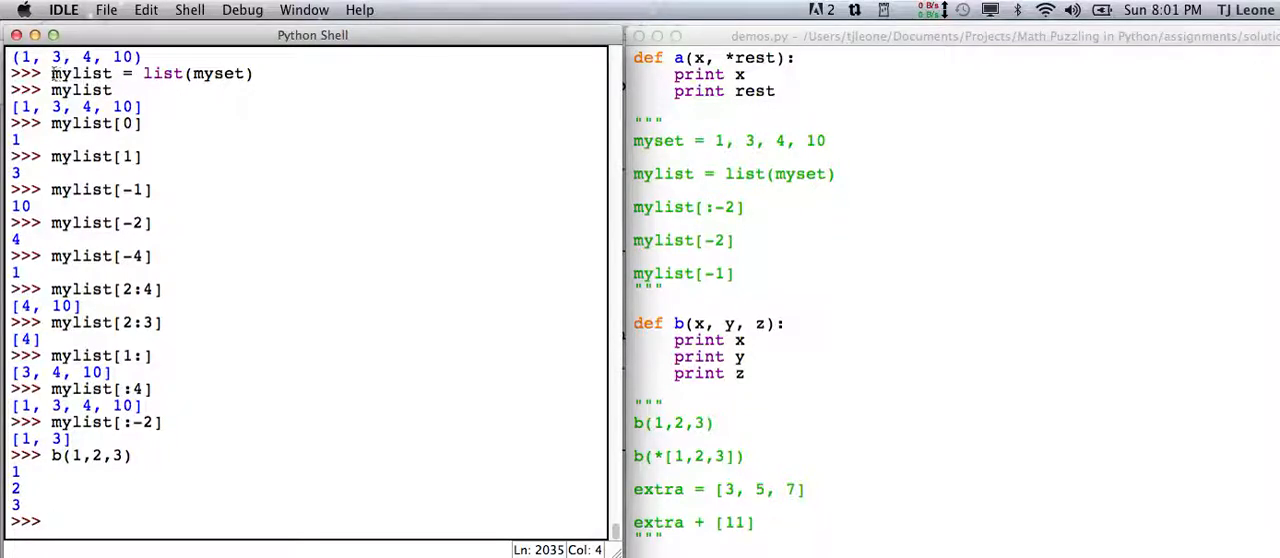
Step: Call b(*[1,2,3]) with an unpacked list, printing 1, 2, 3
left_click_drag(52, 74, 256, 74)
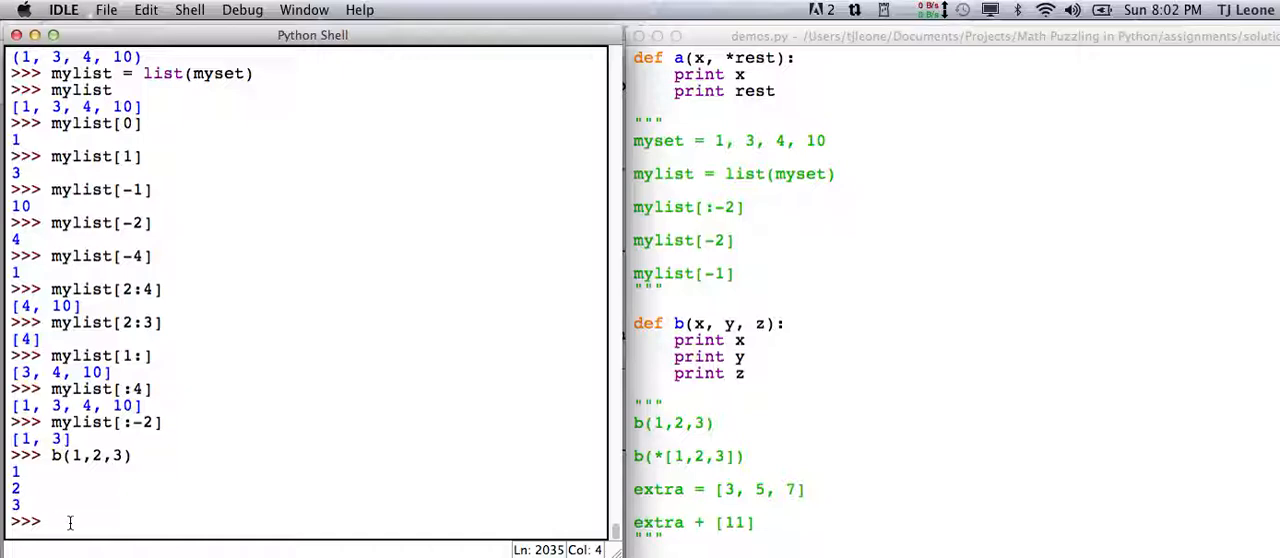
type("b(*")
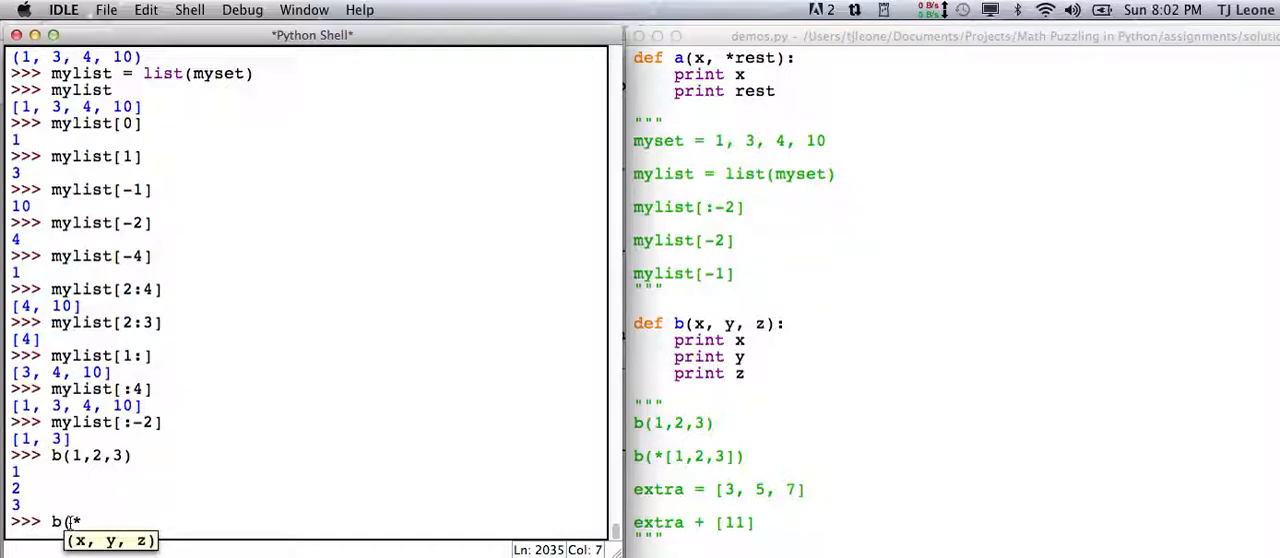
type("[1,")
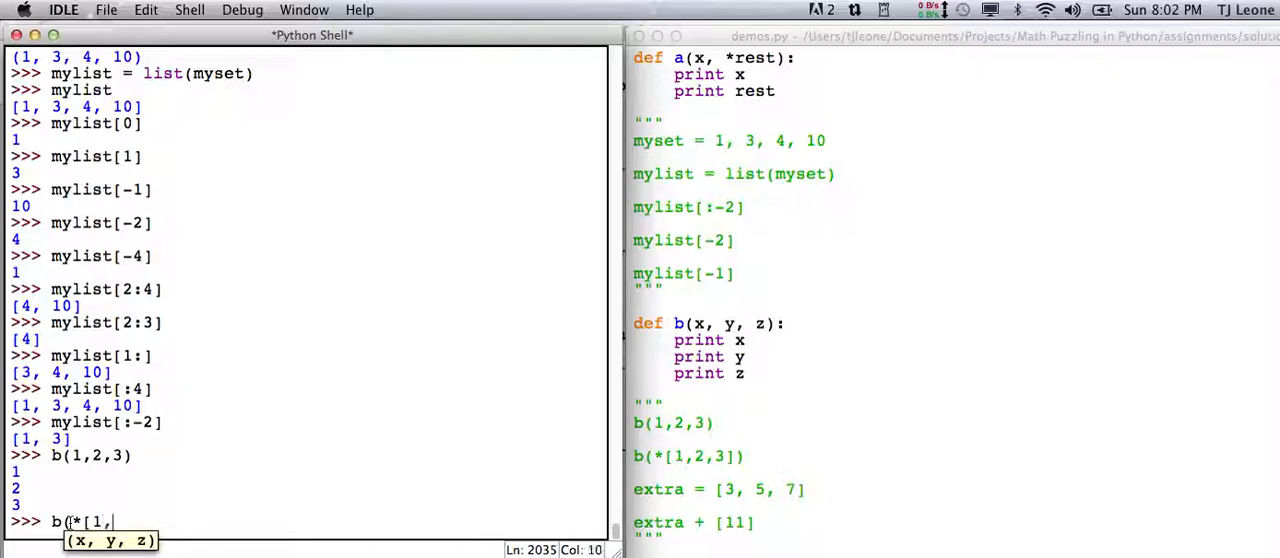
type("2,3])")
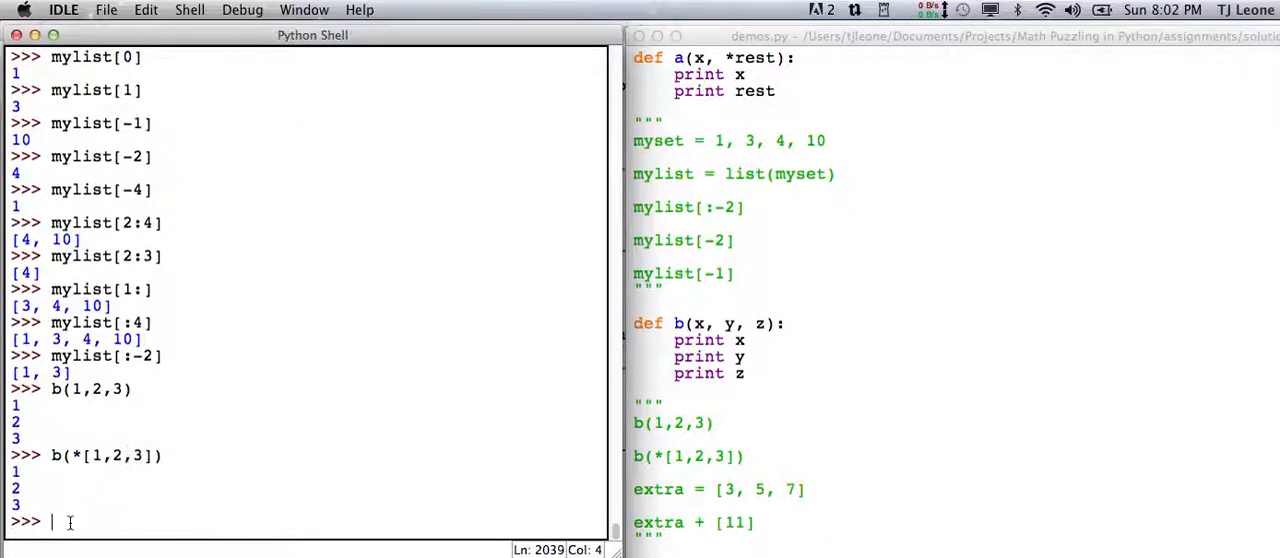
Step: Call b(*[4,7,9]) with an unpacked list, printing 4, 7, 9
type("b")
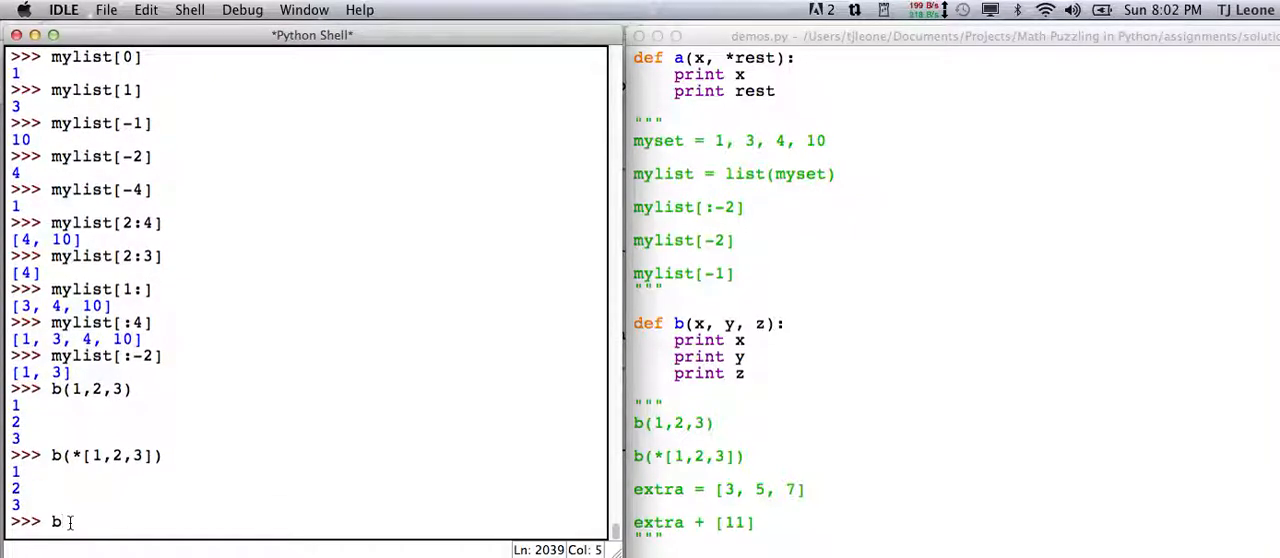
type("(*[")
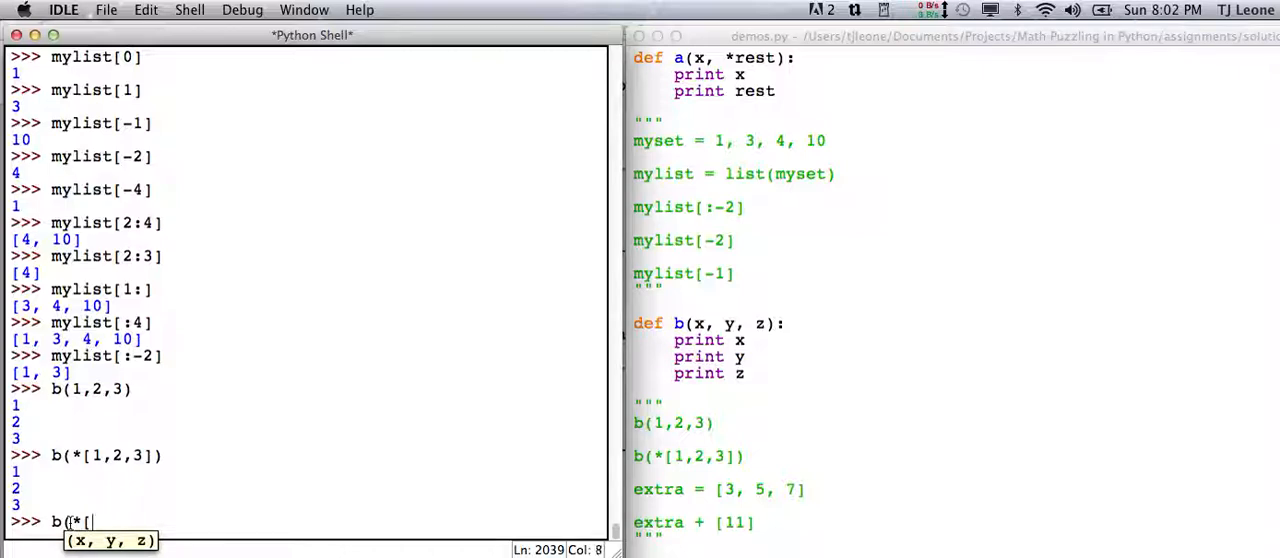
type("4,7")
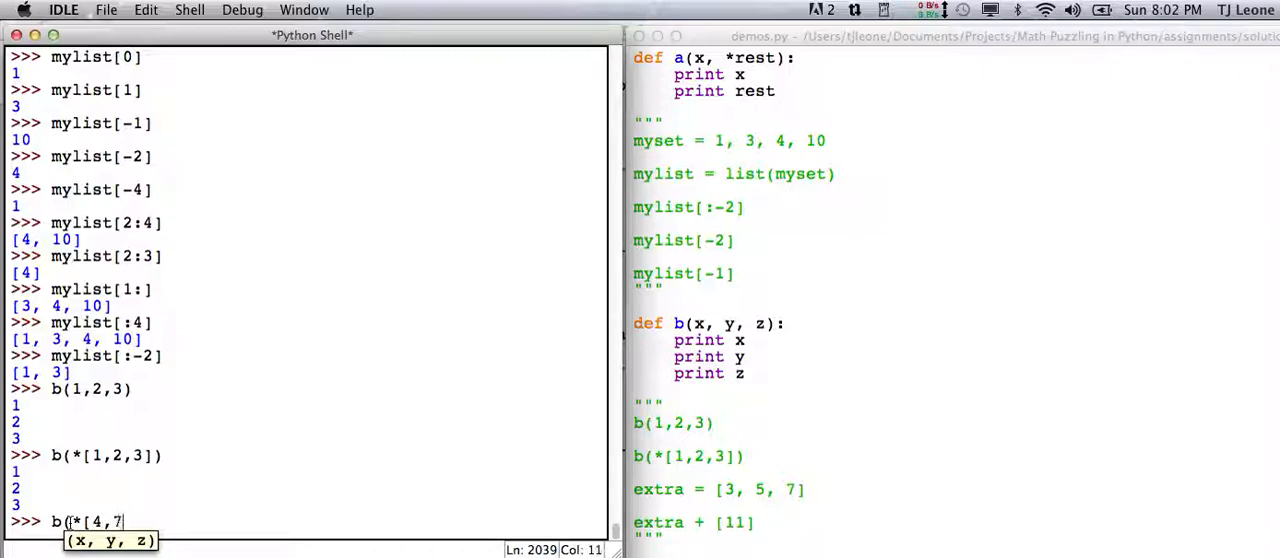
type(",9]")
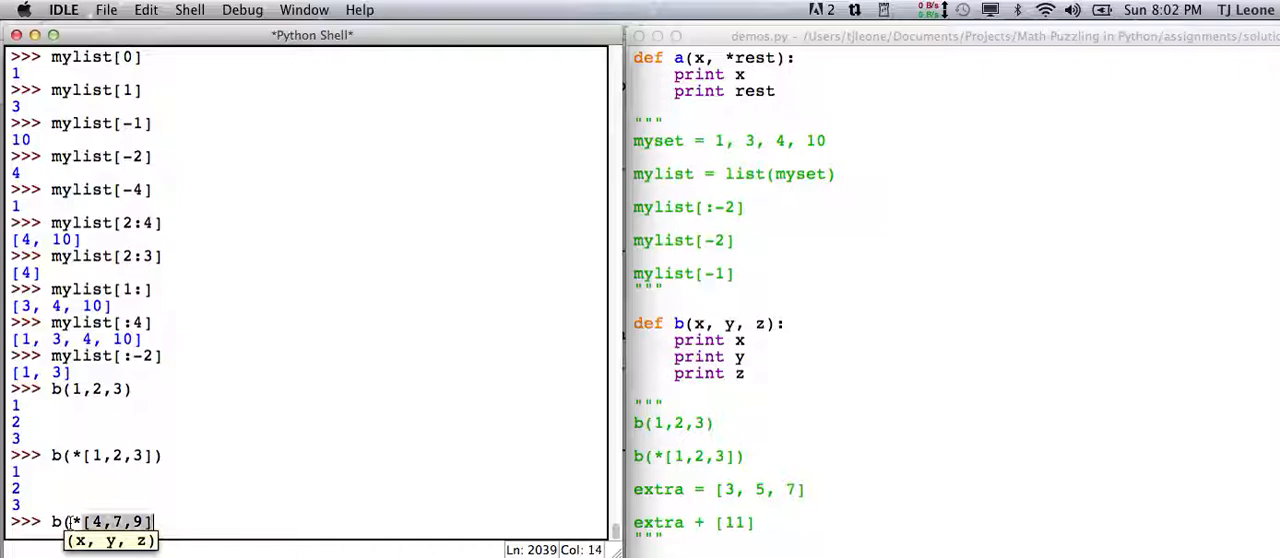
key("Return")
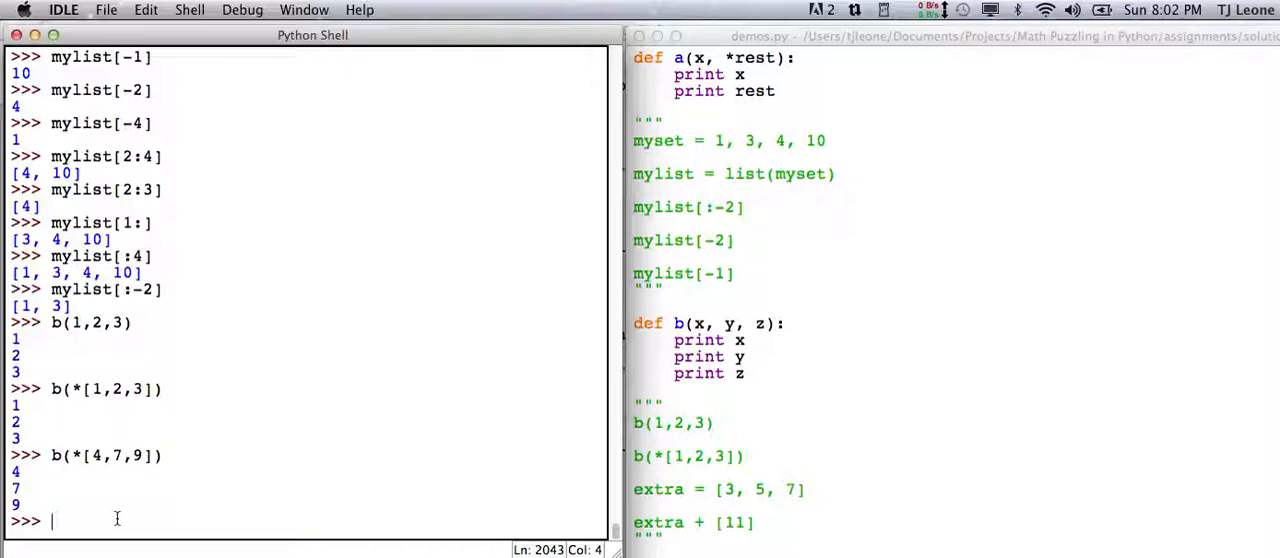
Step: Assign extra = [3, 5, 7] and clear a stray partial input at the prompt
type("extra = [3")
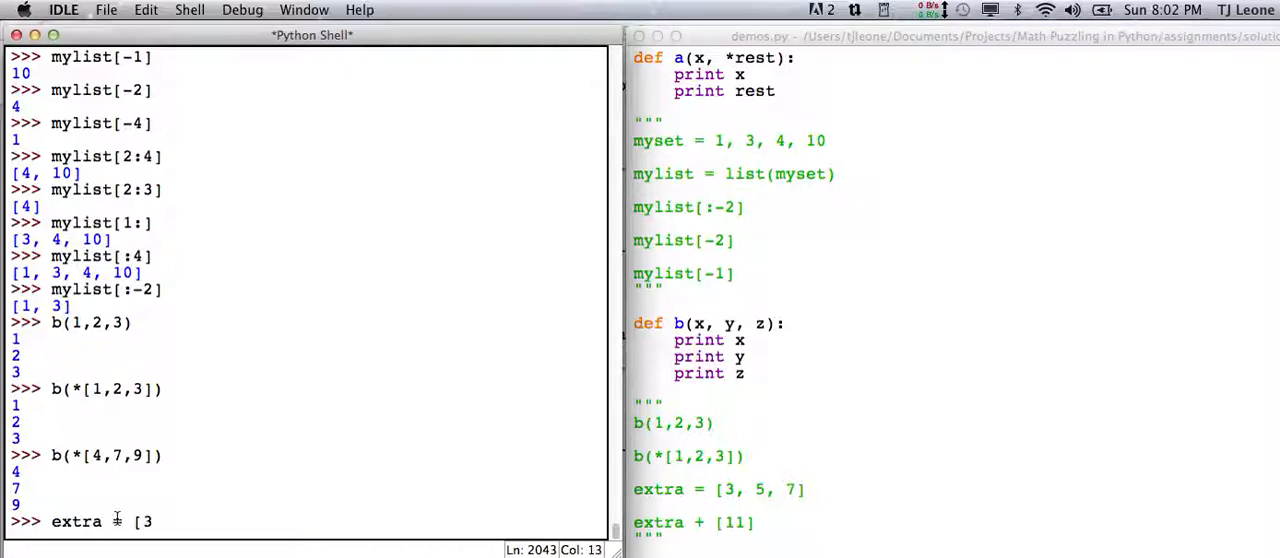
type(", 5, 7")
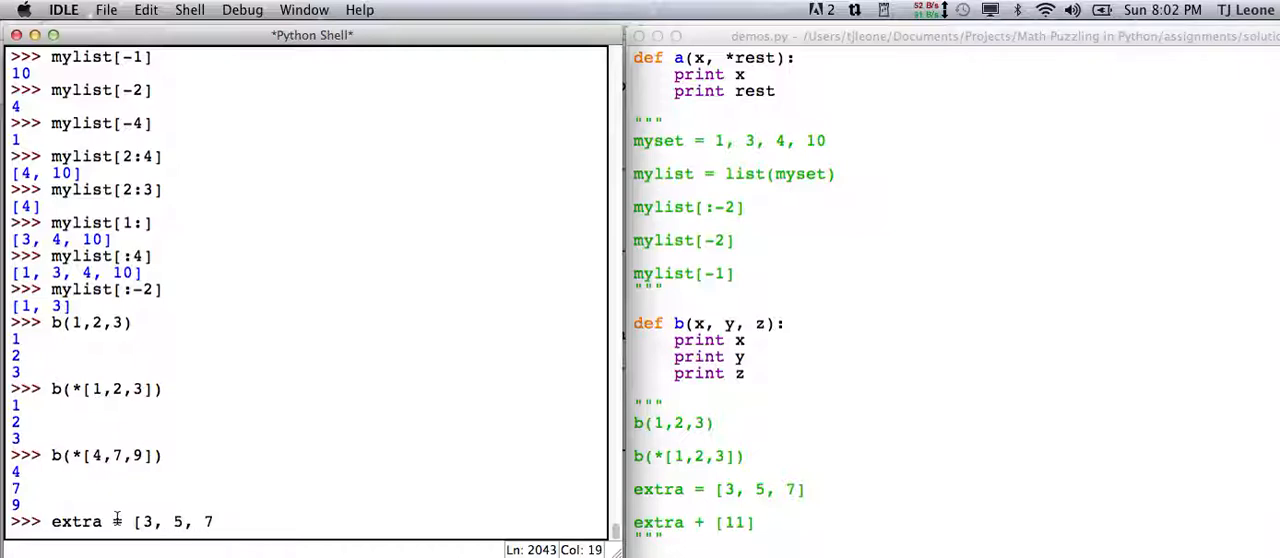
type("]")
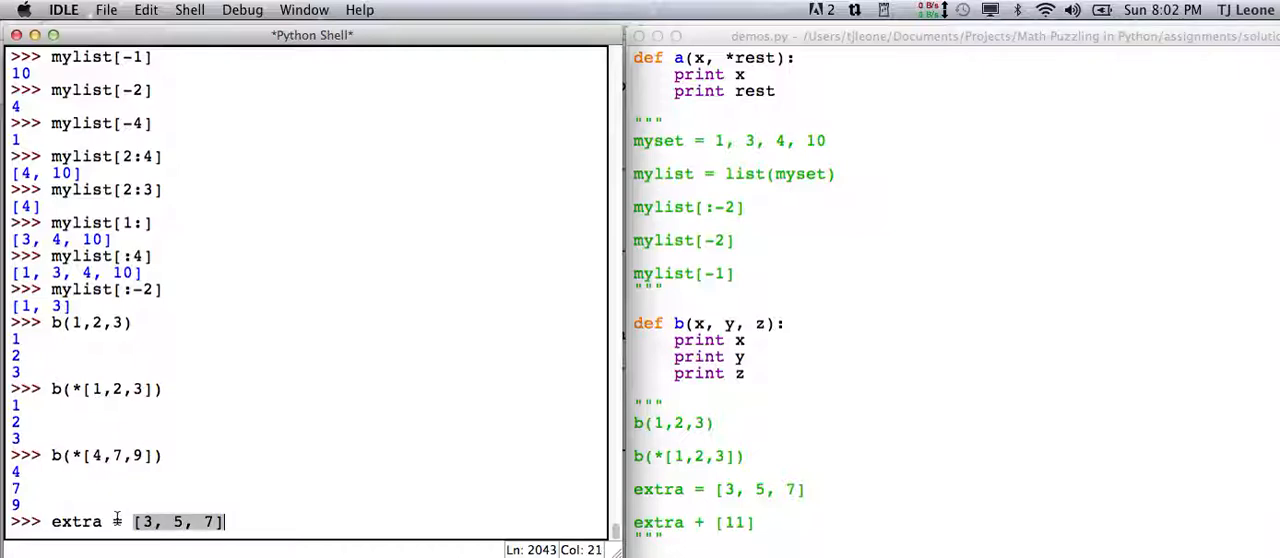
key("Enter")
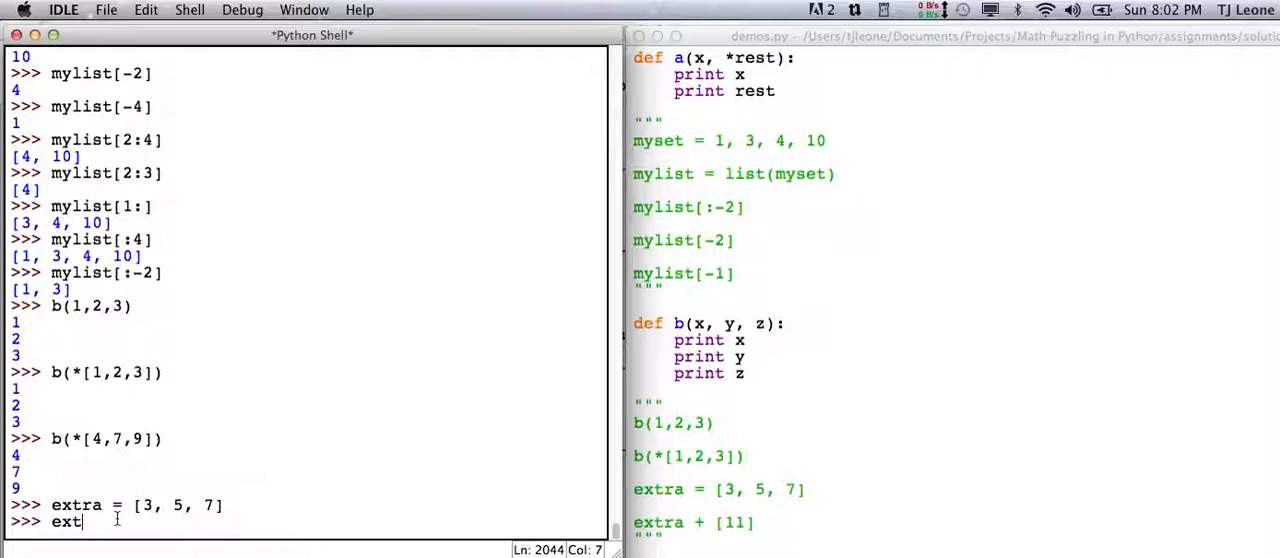
type("ra")
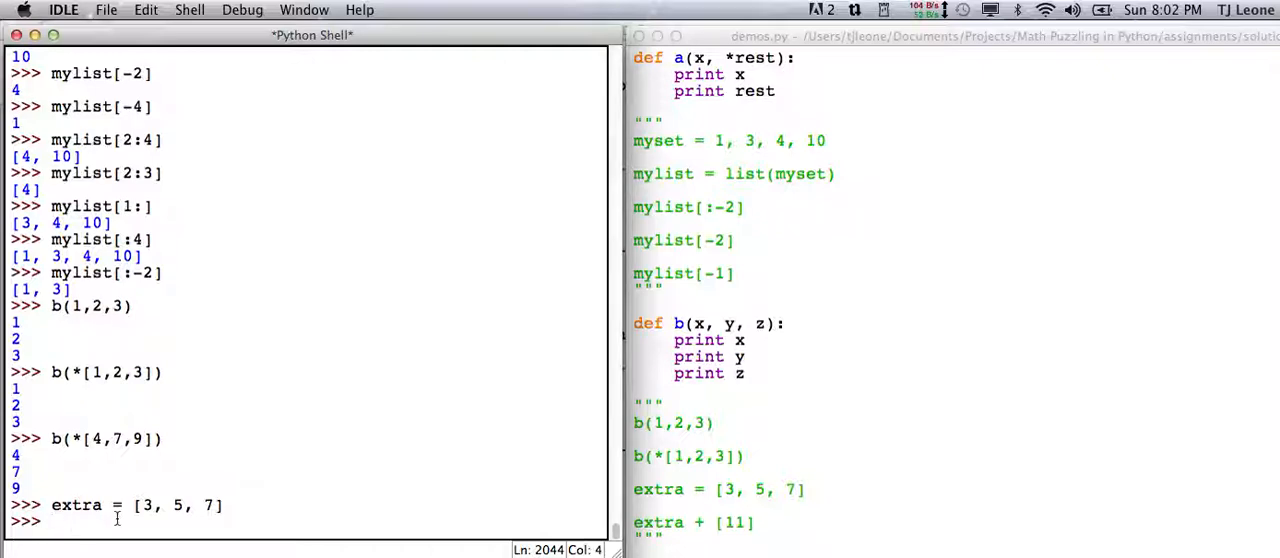
type("a")
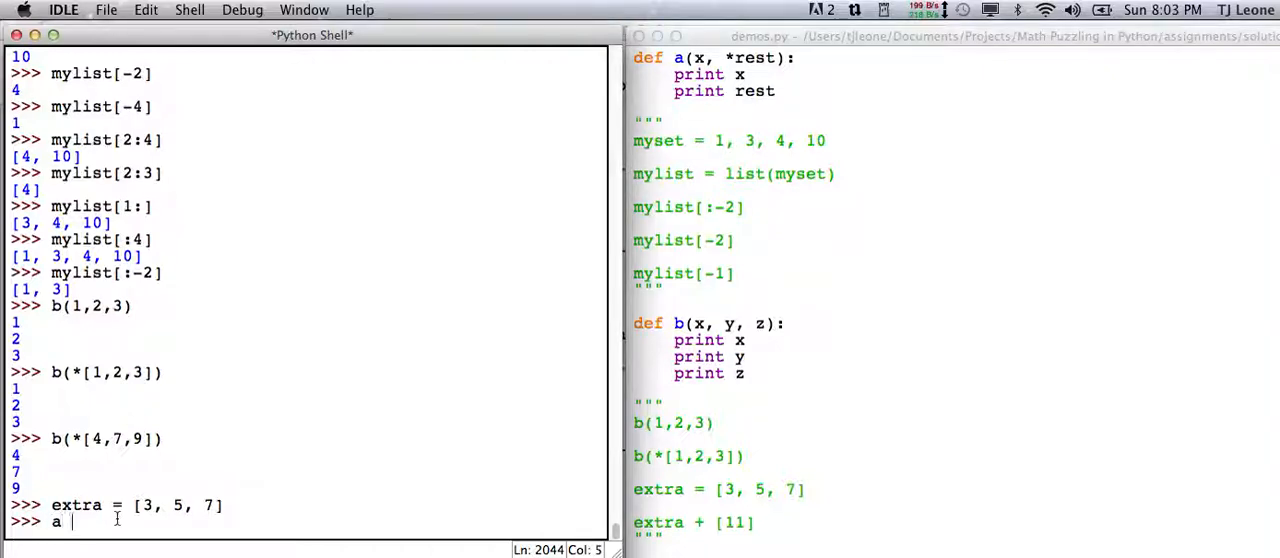
key("Backspace")
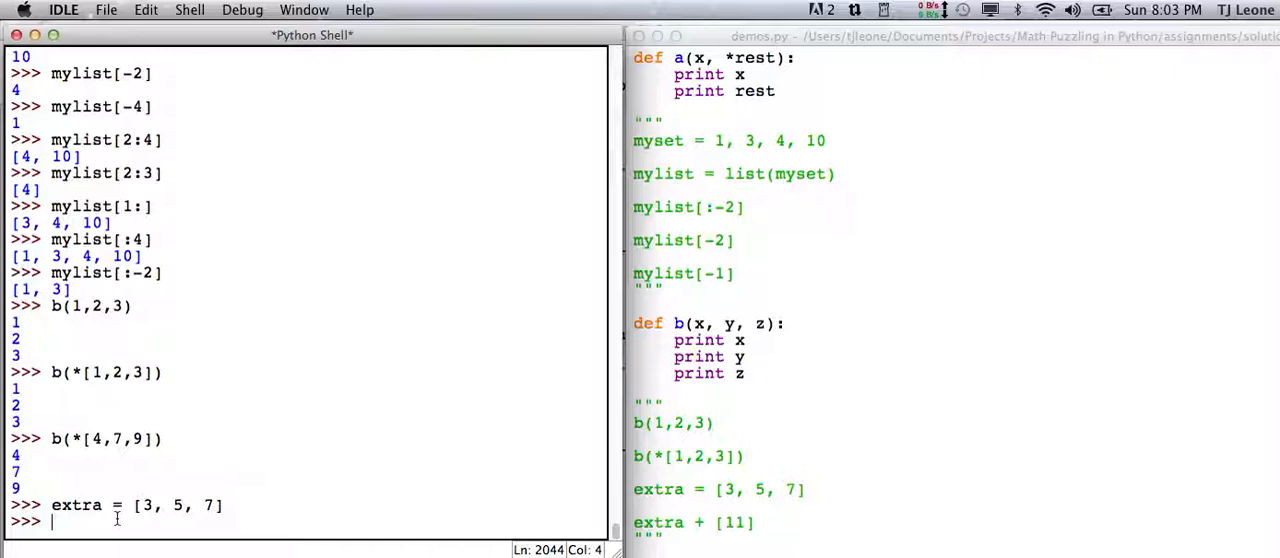
Step: Build extras = extra + [11, 13] and echo it as [3, 5, 7, 11, 13]
type("extr")
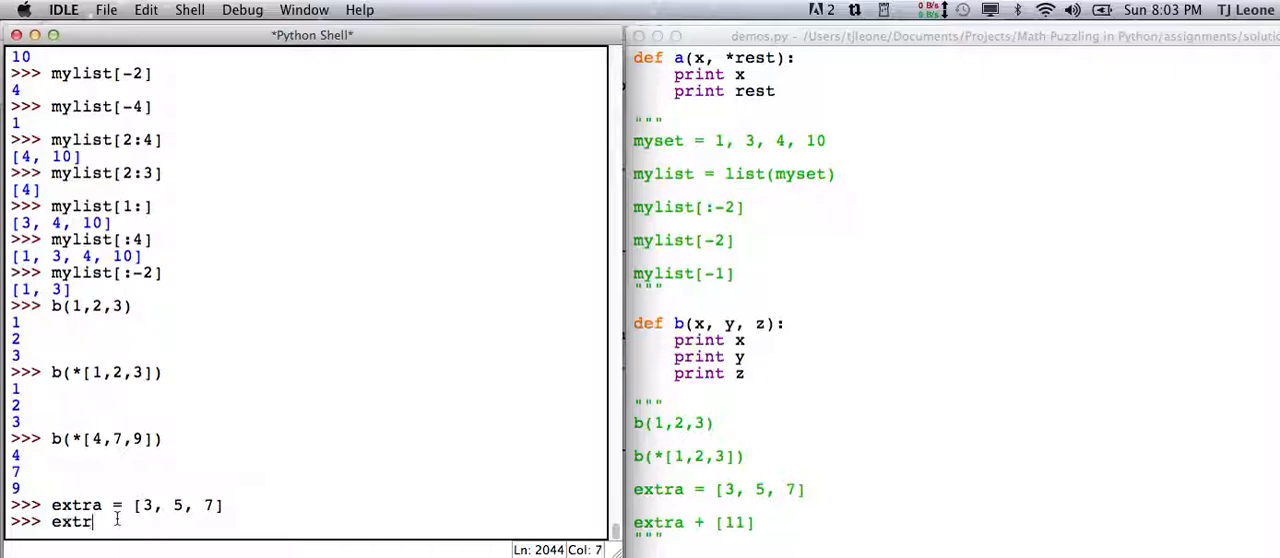
type("s")
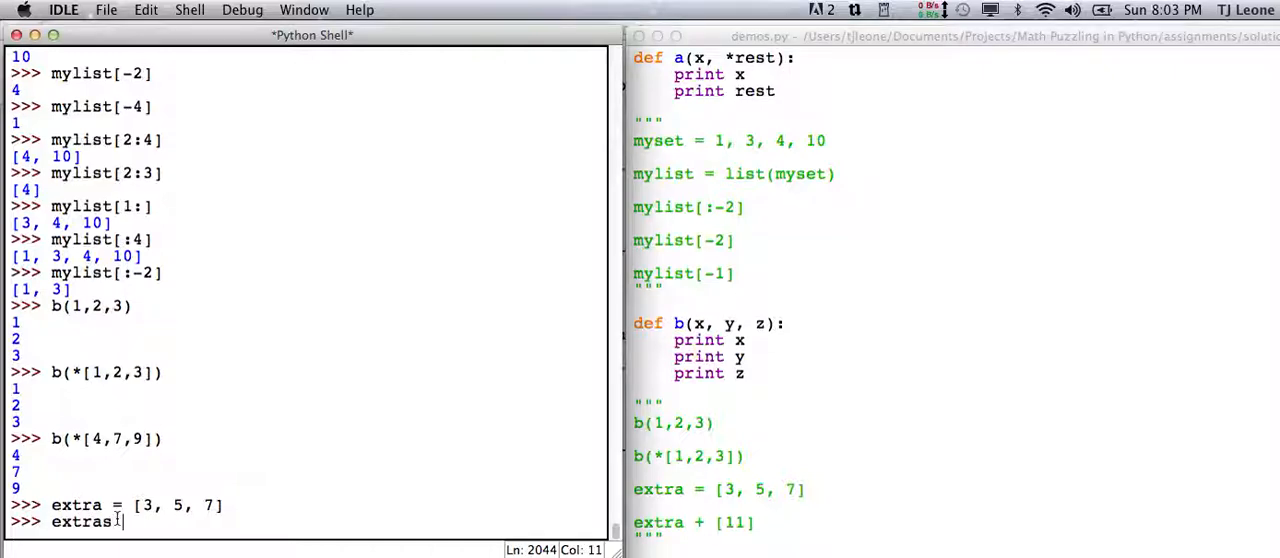
type("= extra +")
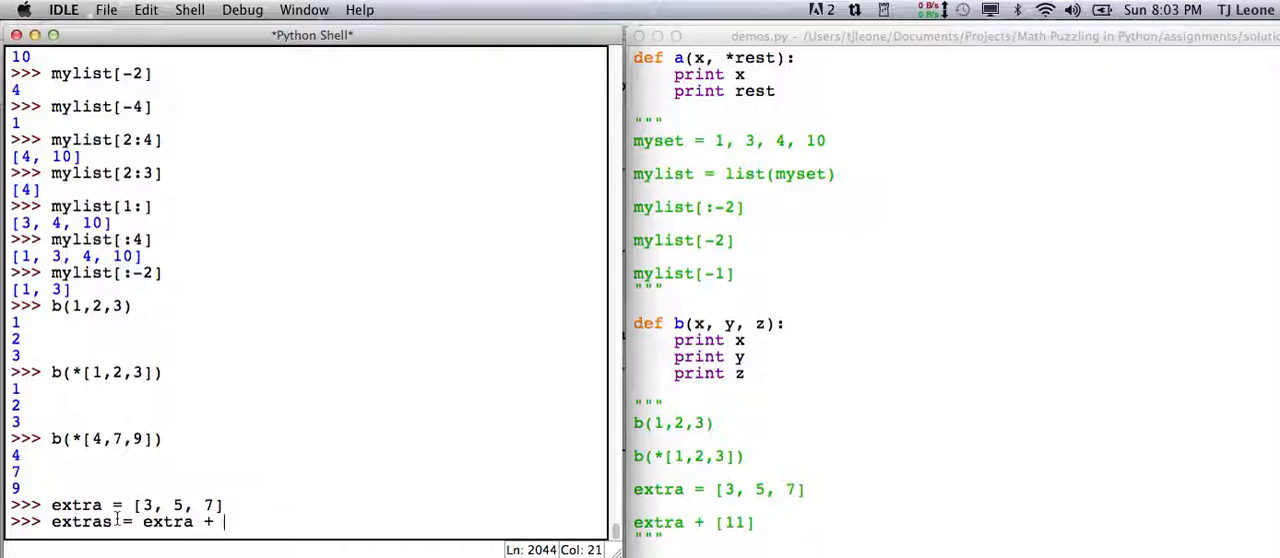
type("[1")
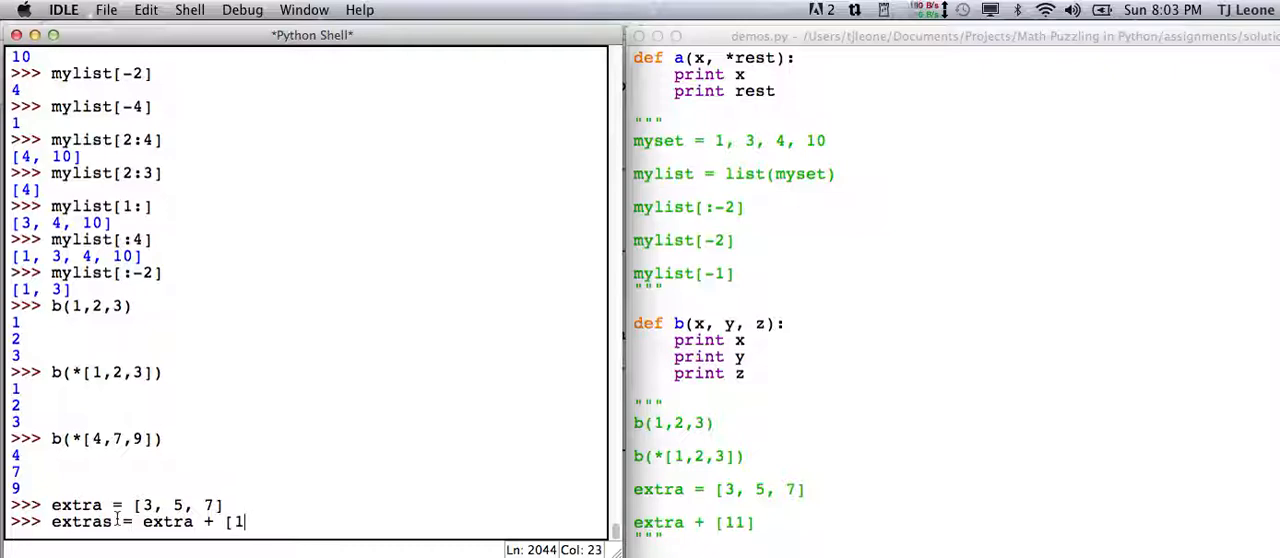
type("1")
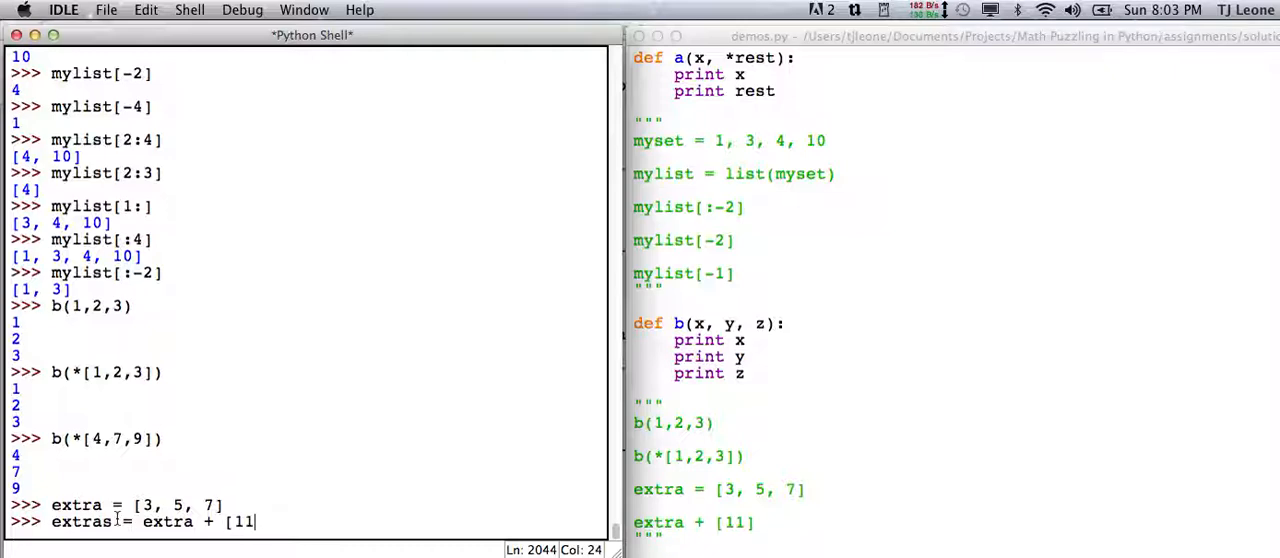
type(",")
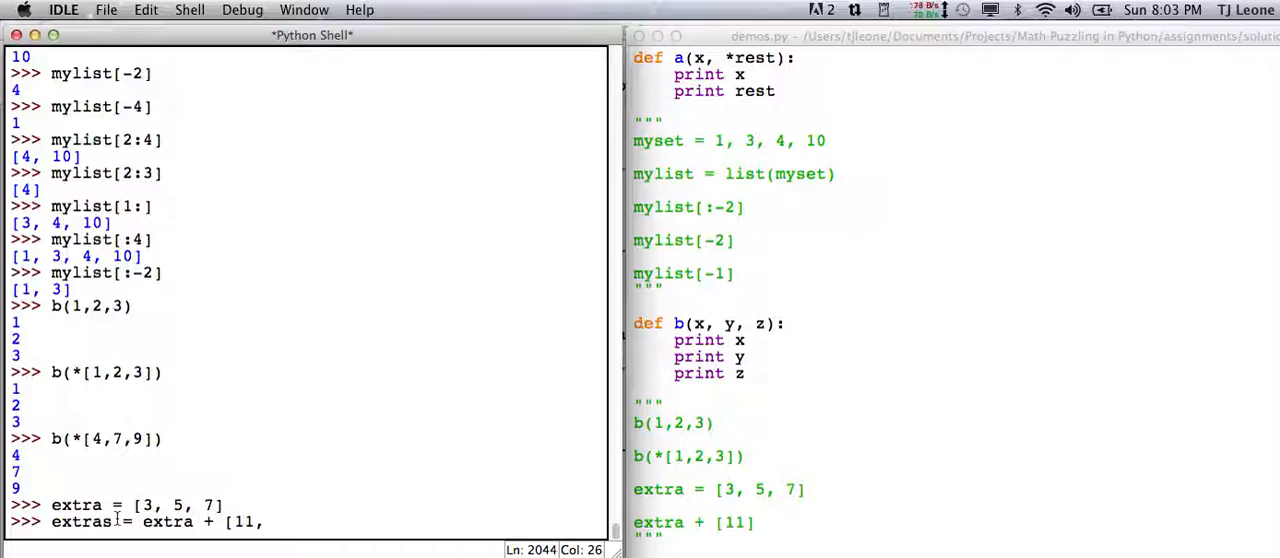
type("13")
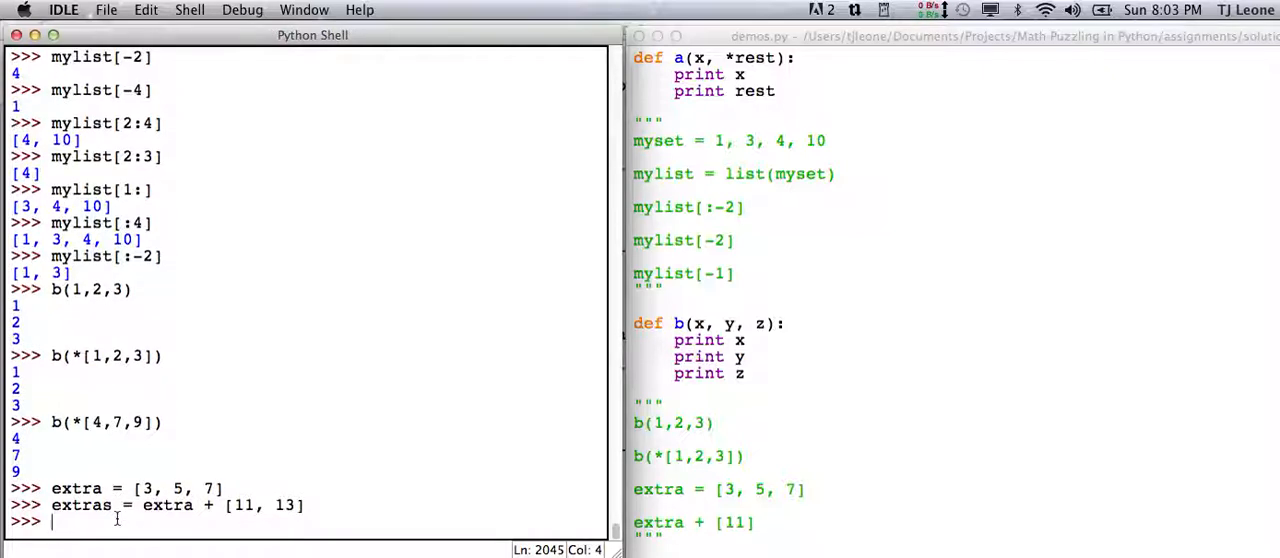
type("extras")
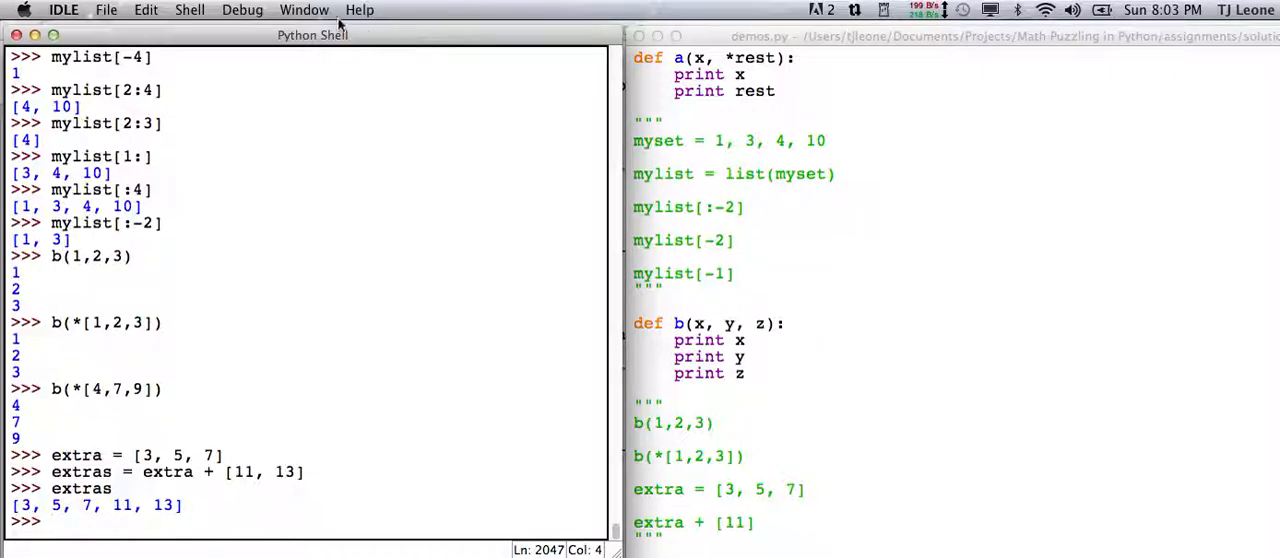
Step: Switch from the shell to the appendix.py editor via the Window menu
left_click(304, 8)
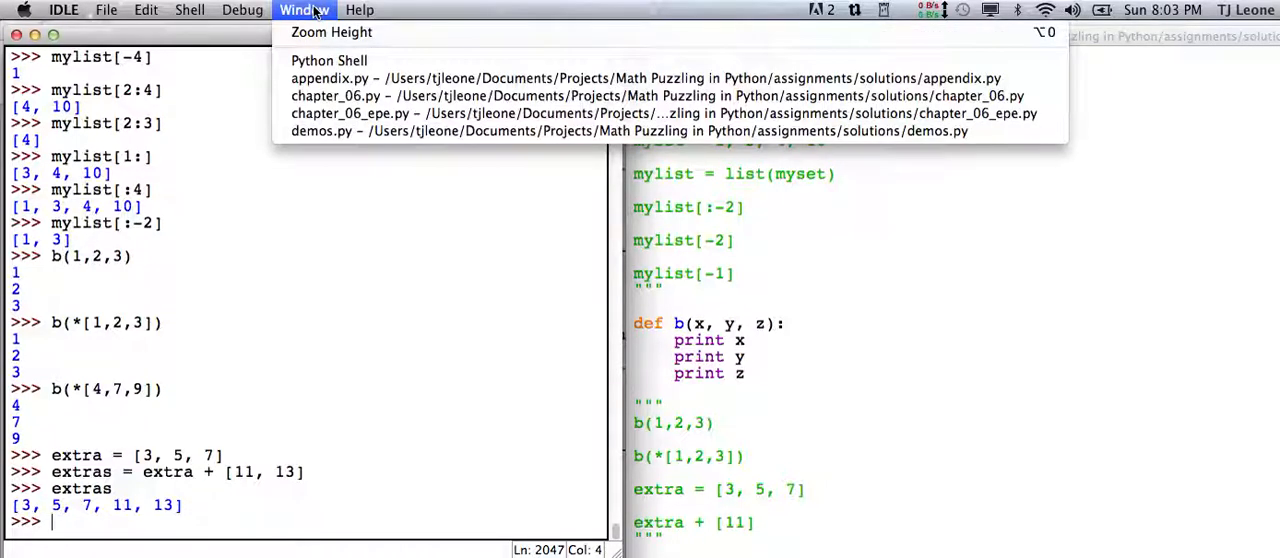
mouse_move(332, 52)
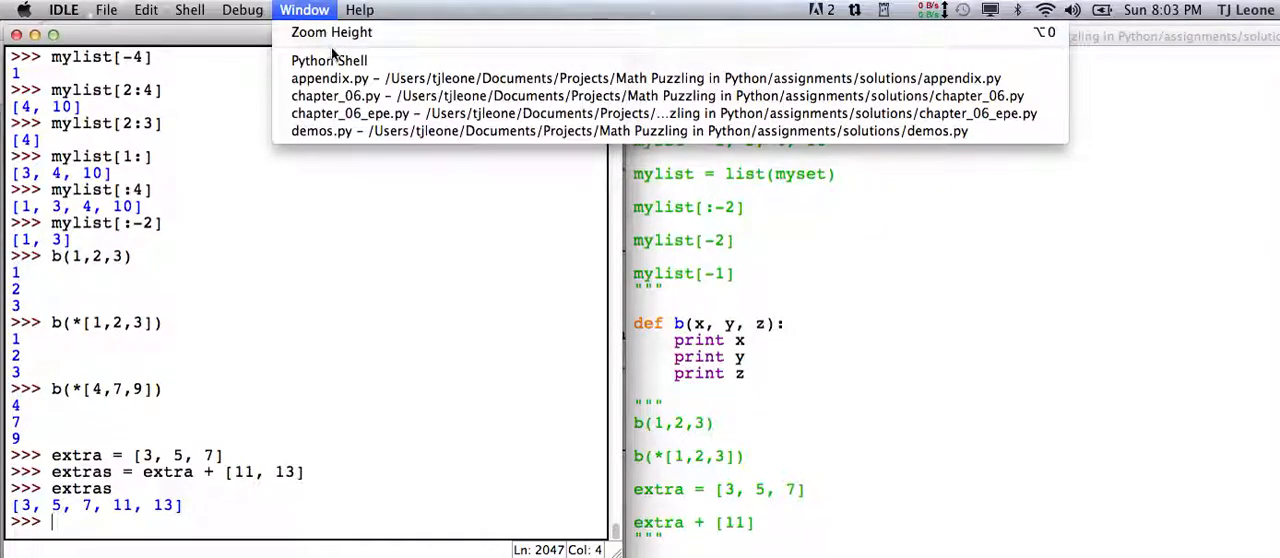
left_click(330, 78)
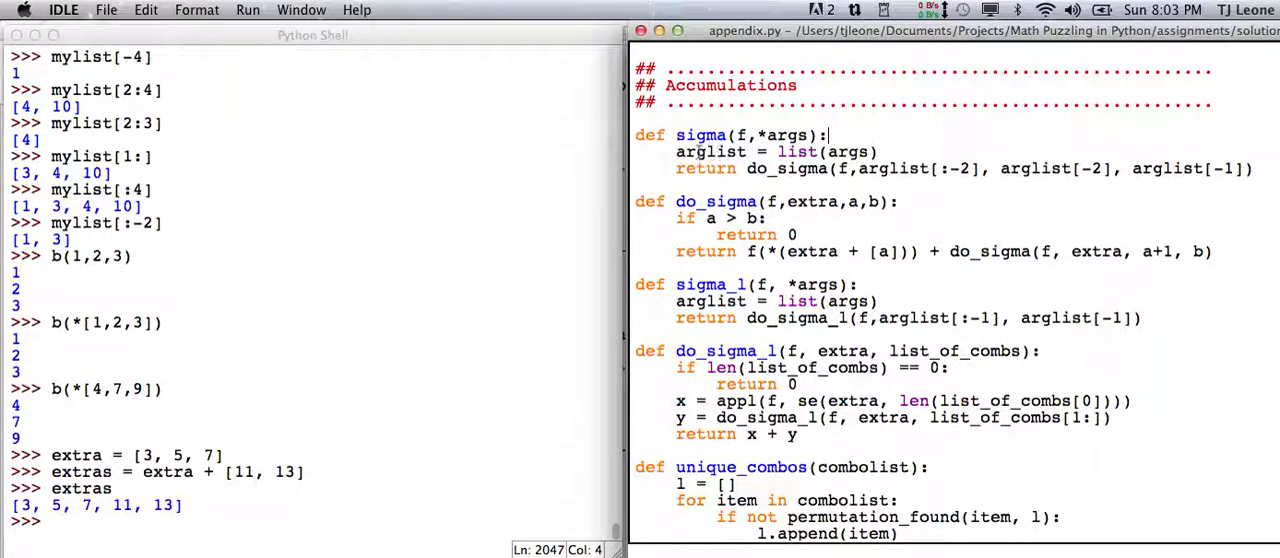
mouse_move(756, 136)
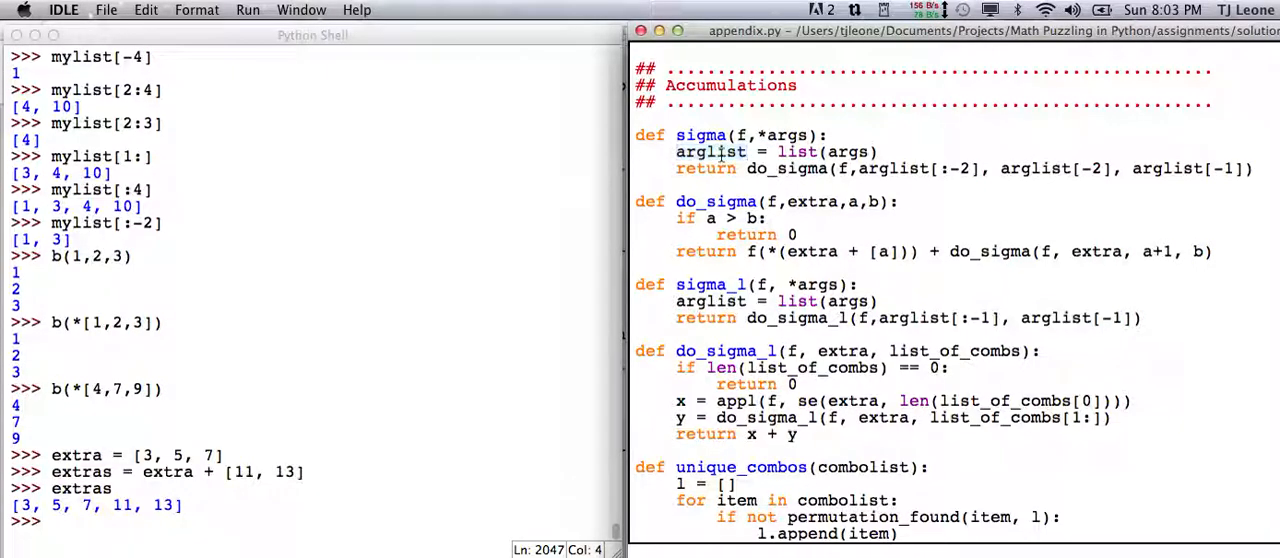
mouse_move(896, 152)
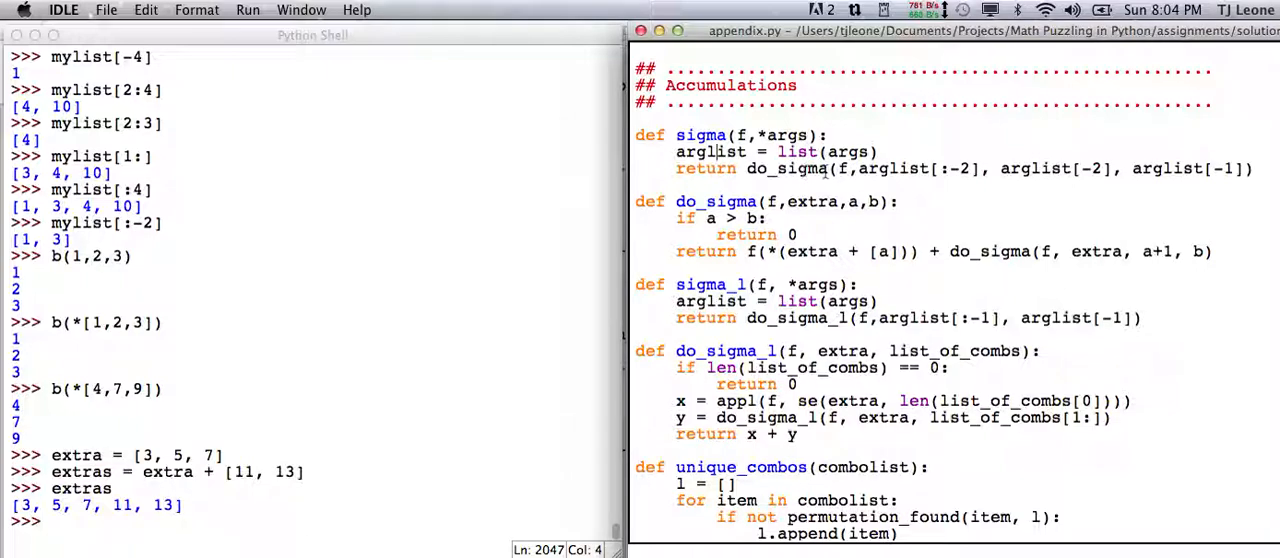
mouse_move(872, 178)
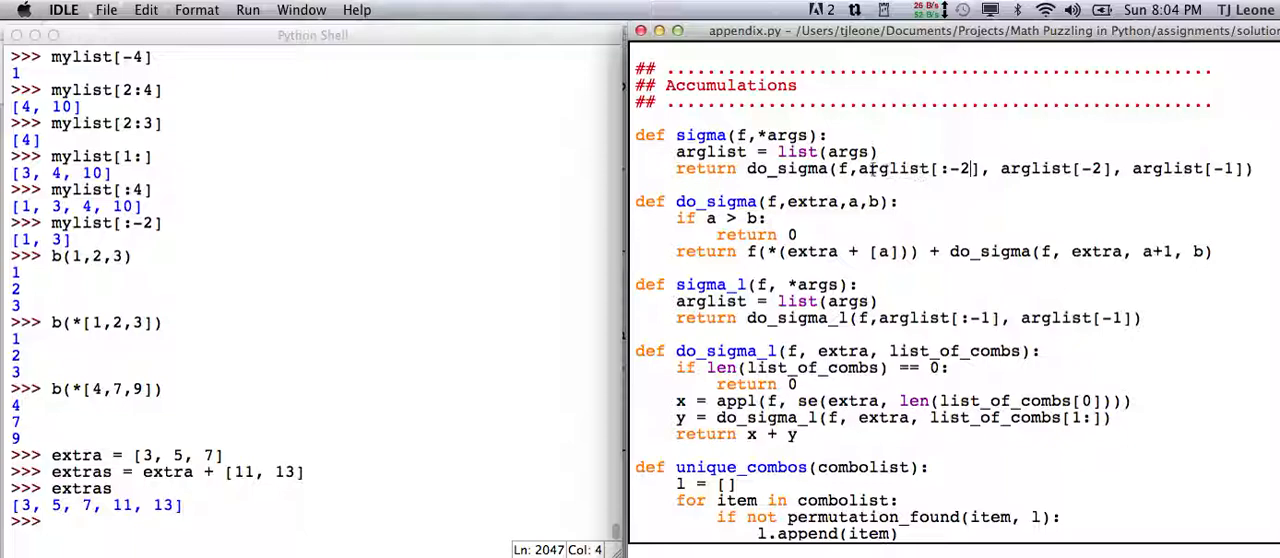
Step: Point out the arglist[:-2] slice in sigma and the f parameter of do_sigma
double_click(884, 168)
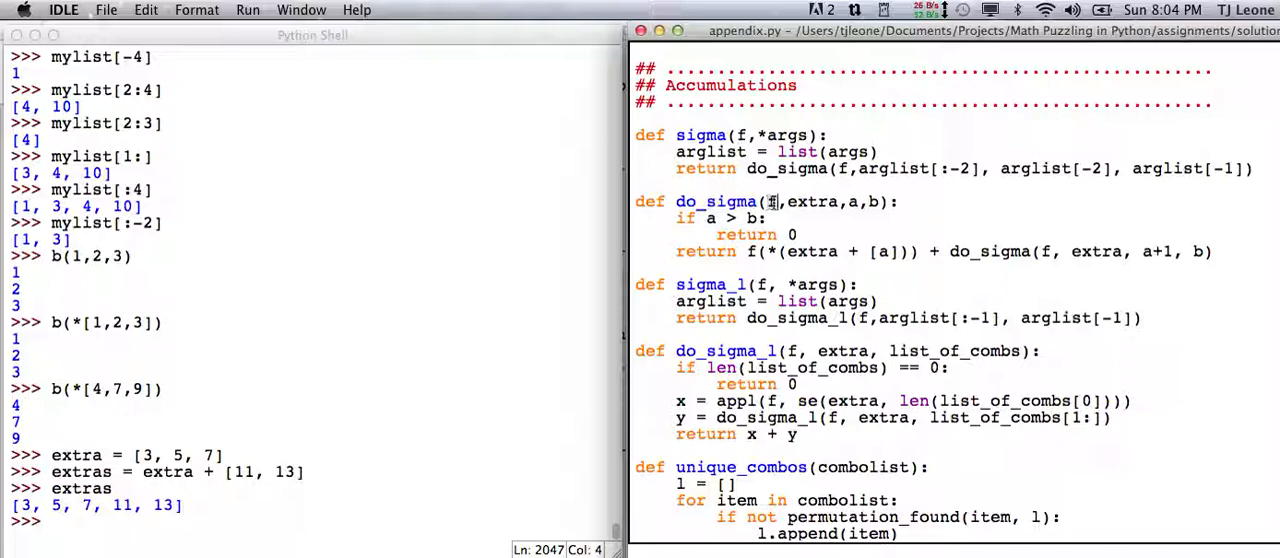
double_click(812, 200)
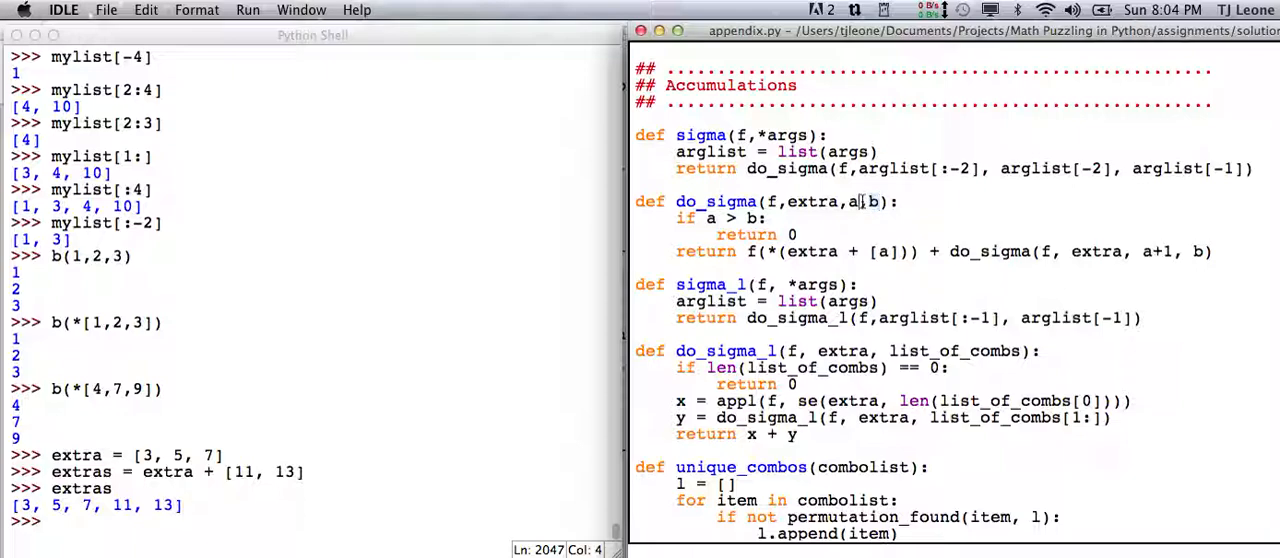
mouse_move(868, 216)
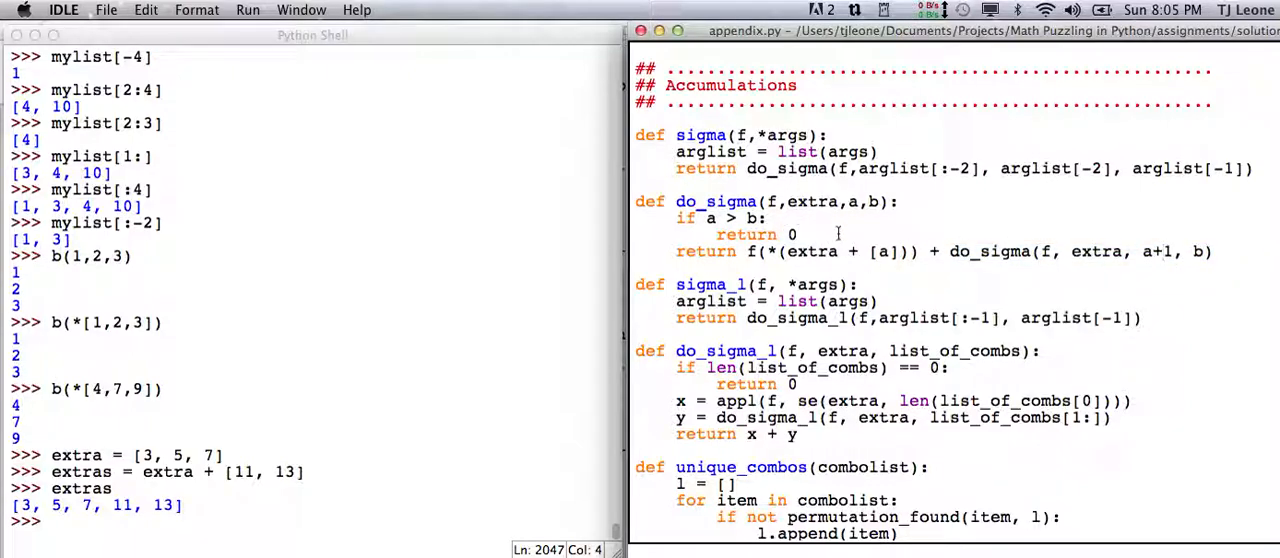
mouse_move(840, 188)
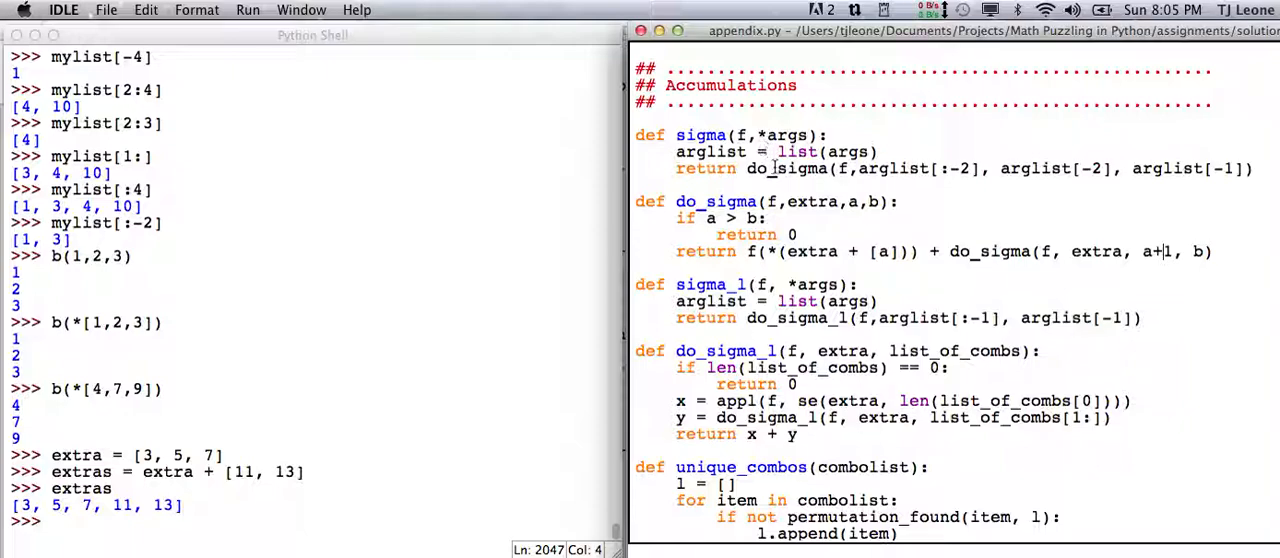
mouse_move(742, 276)
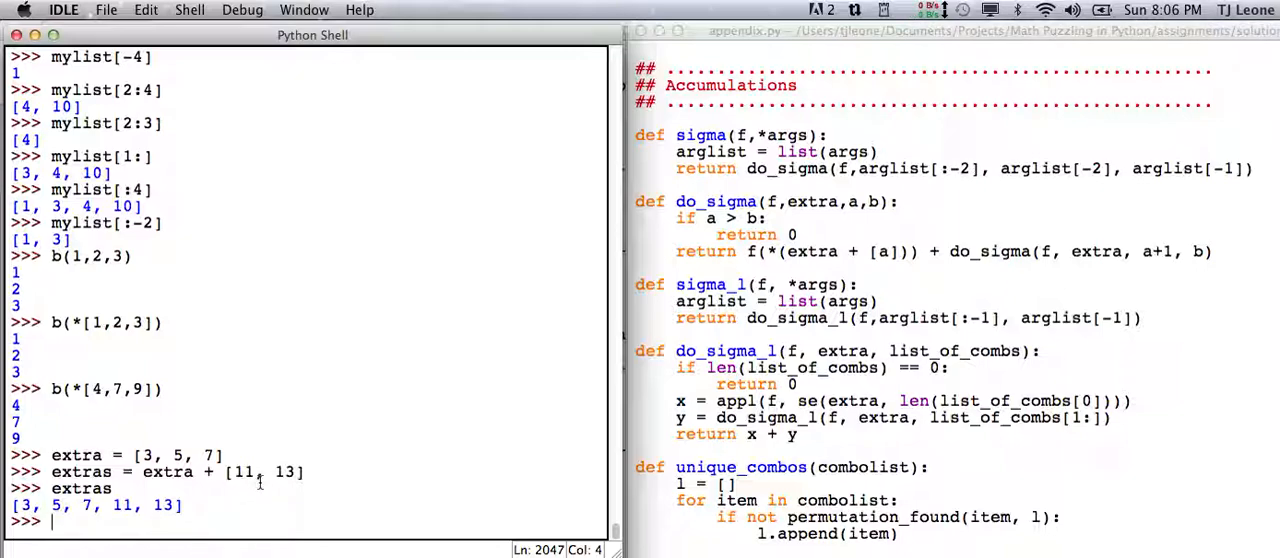
Step: Run sigma(pow, 5, 1, 3) in the shell, raising NameError: name 'sigma' is not defined
type("sigma")
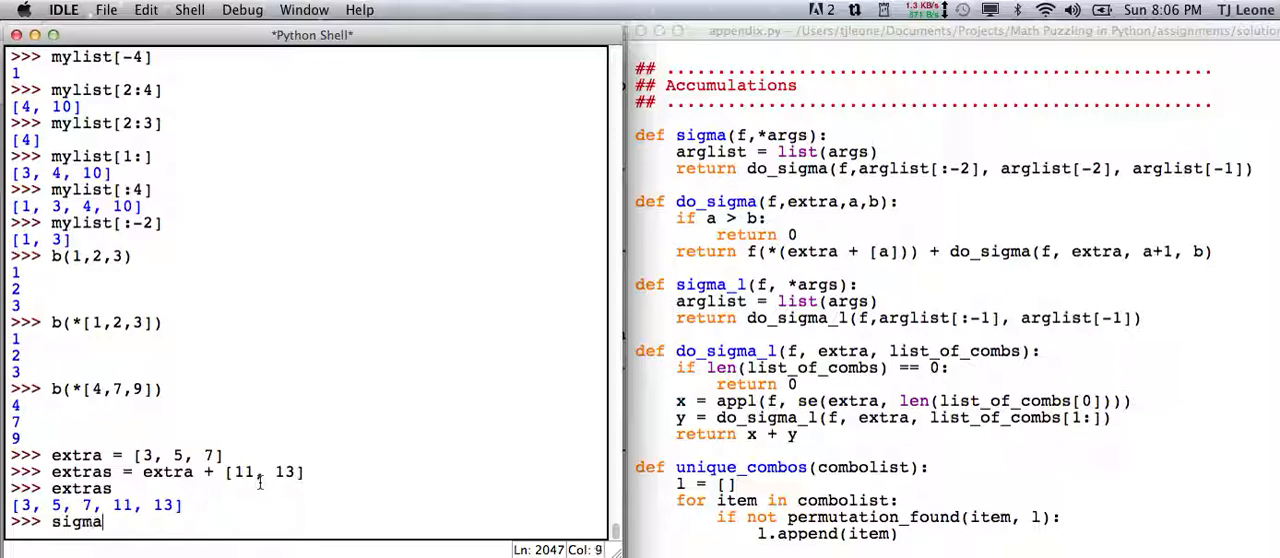
type("(pow")
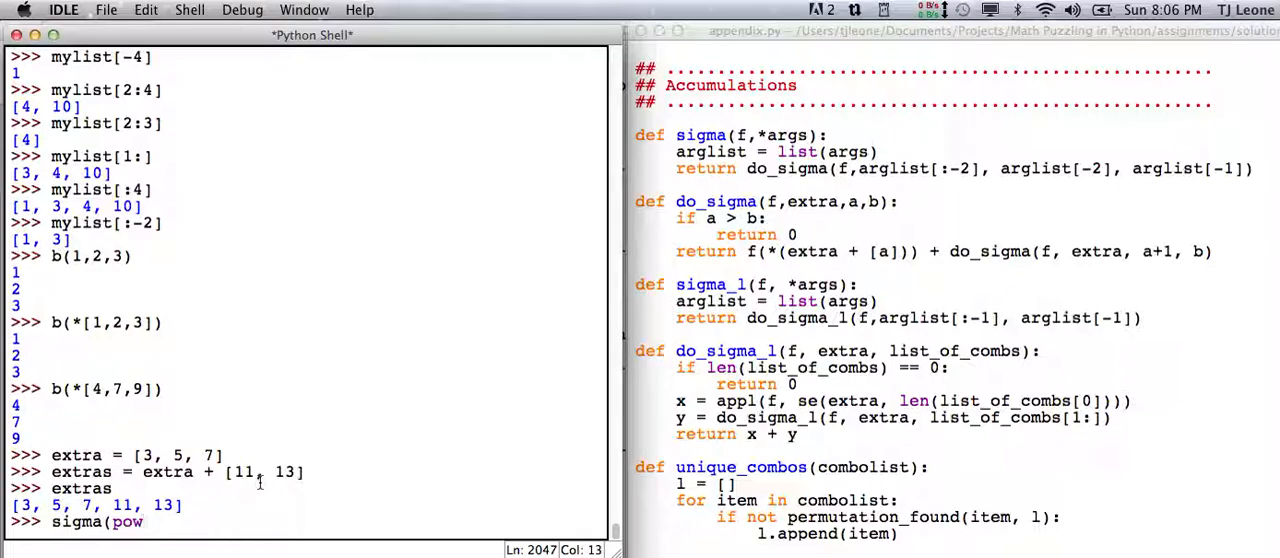
type(",")
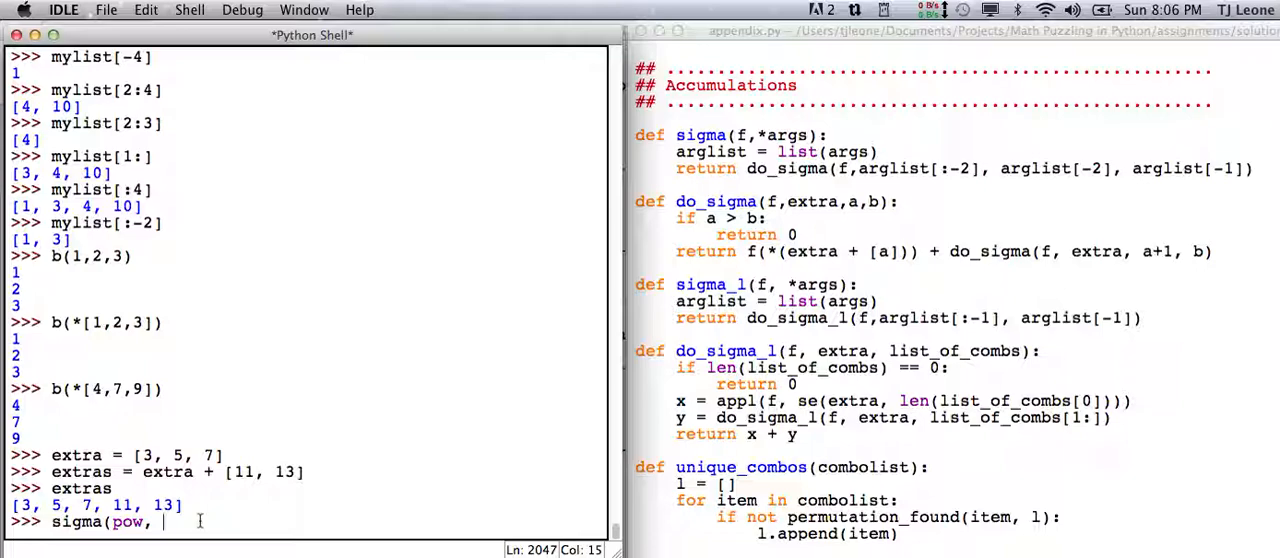
type("5, 1")
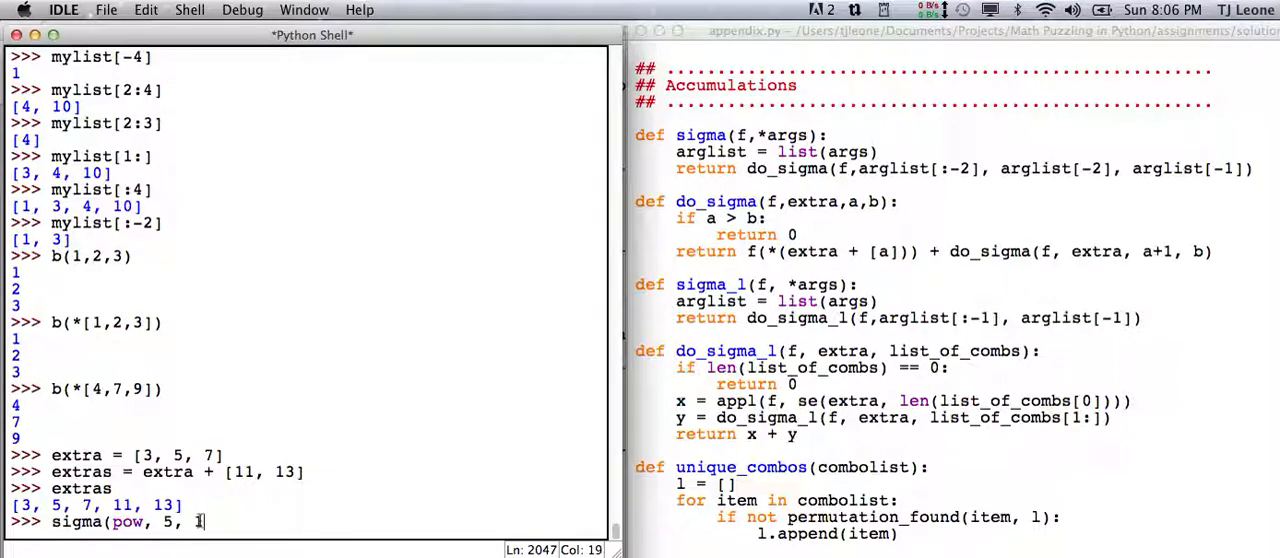
type(", 3")
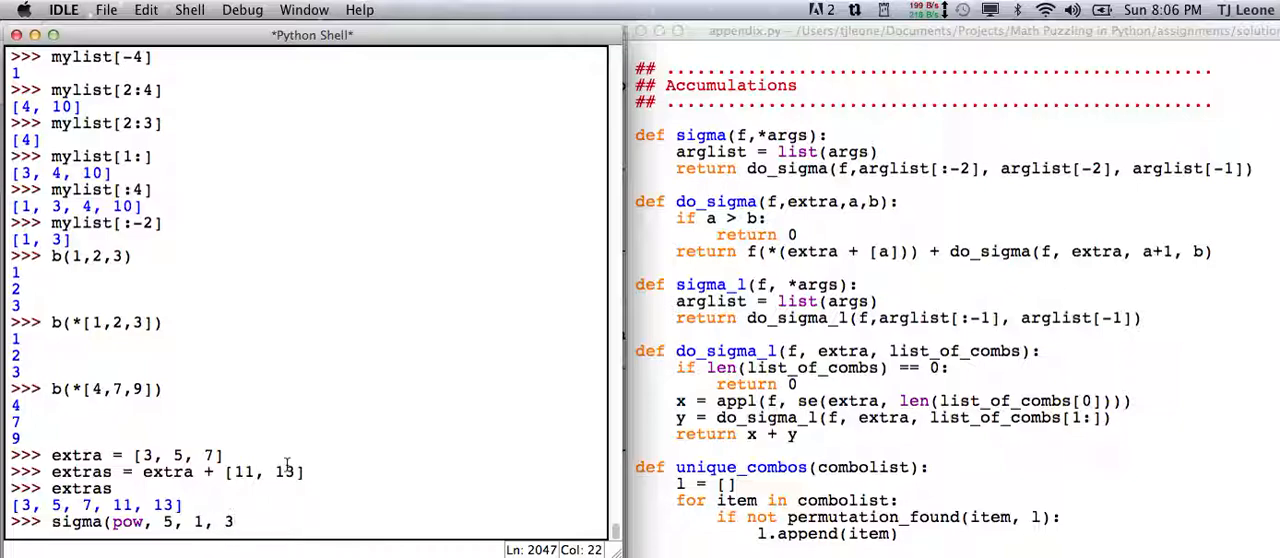
key("Return")
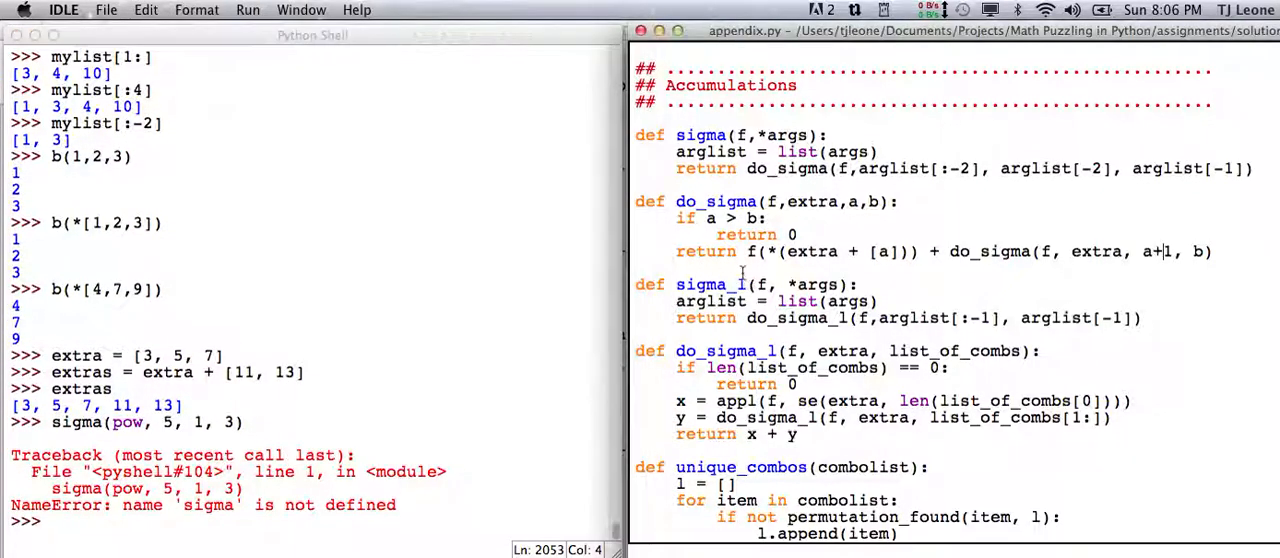
Step: Run appendix.py via Run Module into a fresh shell, then call sigma(pow, 5, 1, 3) to get 155
left_click(248, 8)
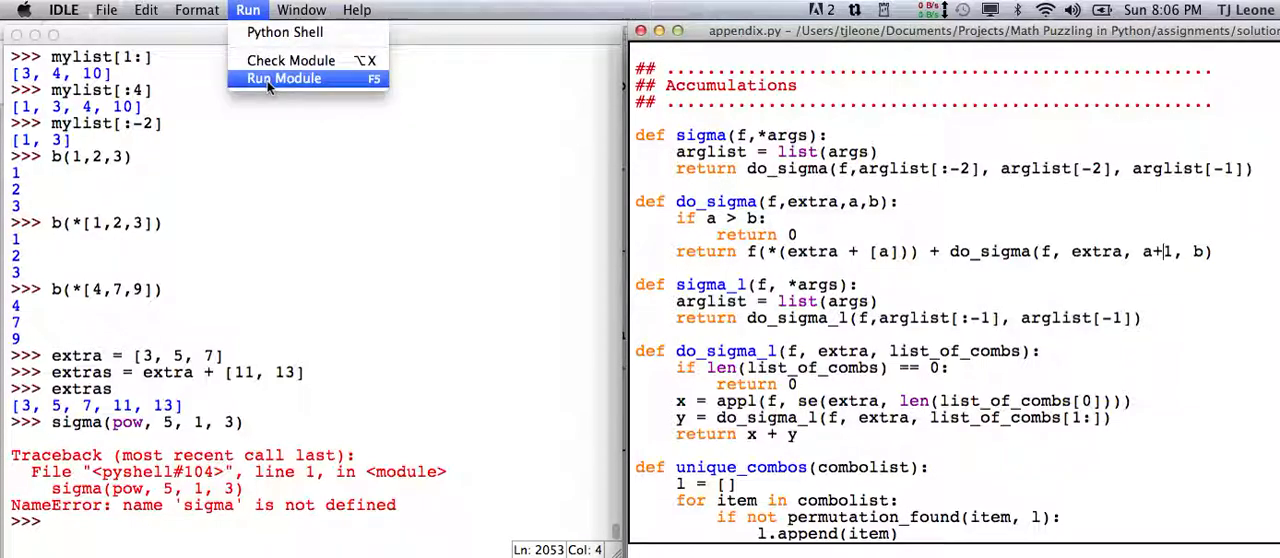
left_click(284, 78)
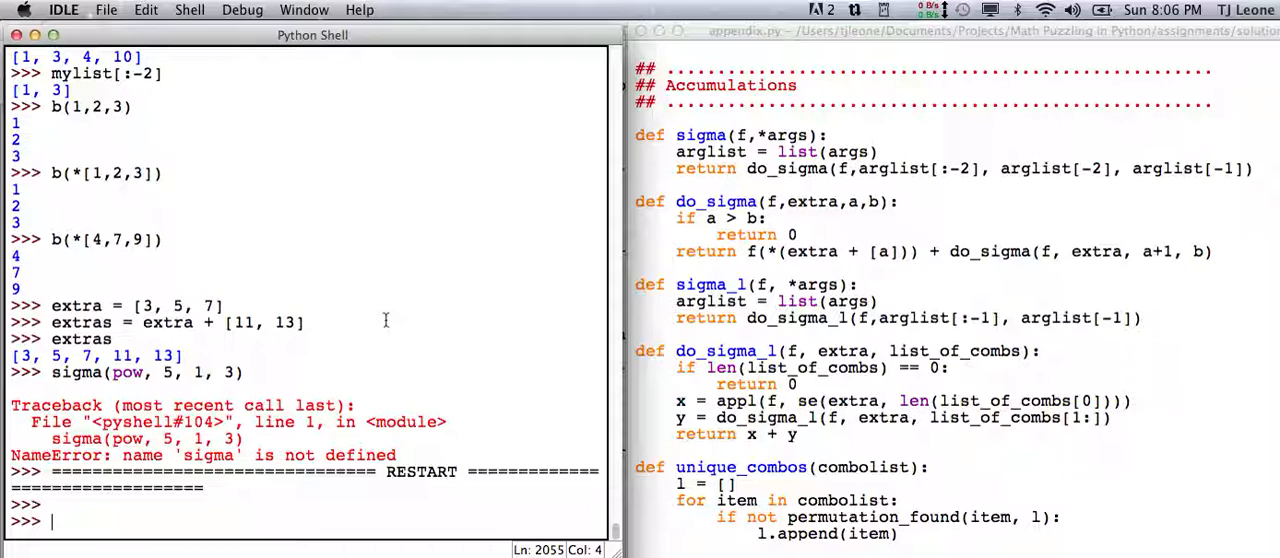
type("sigma")
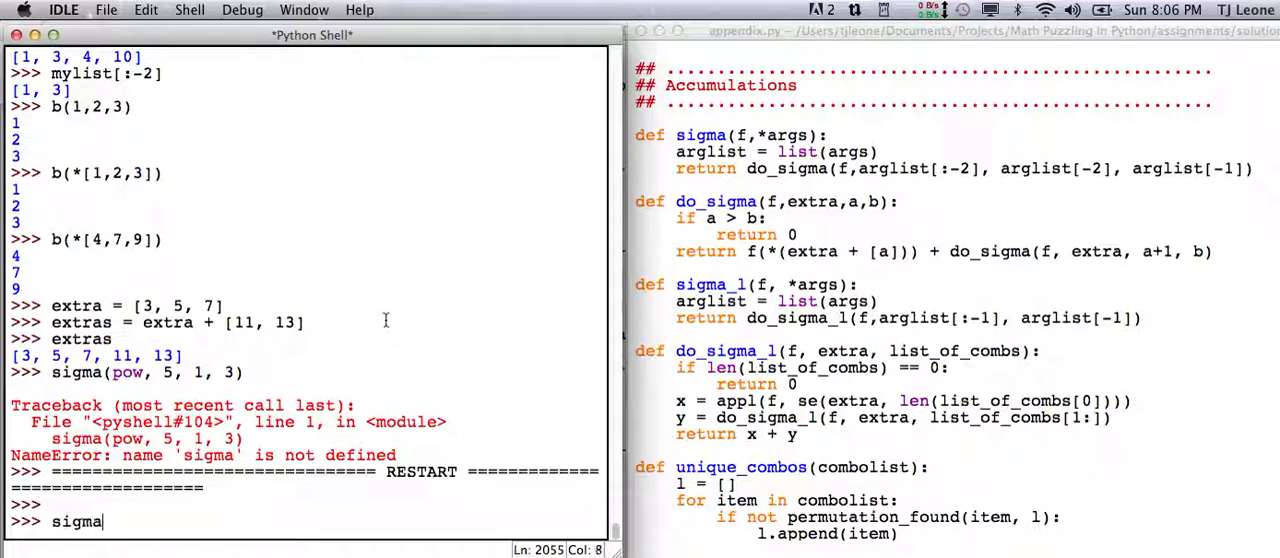
type("(pow, 5, 1, 3")
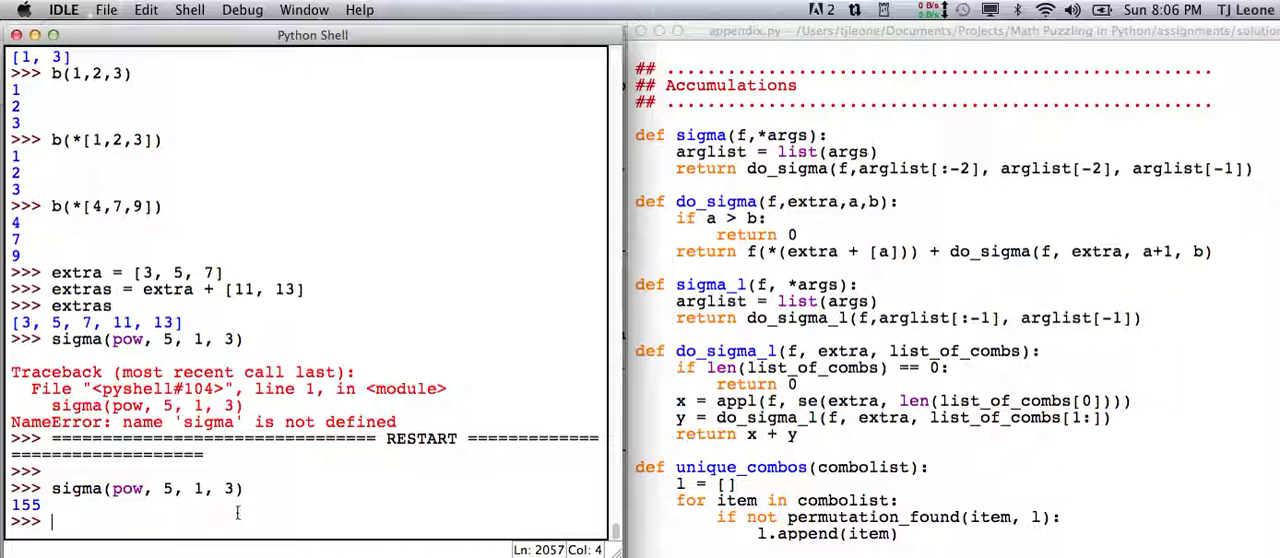
mouse_move(176, 512)
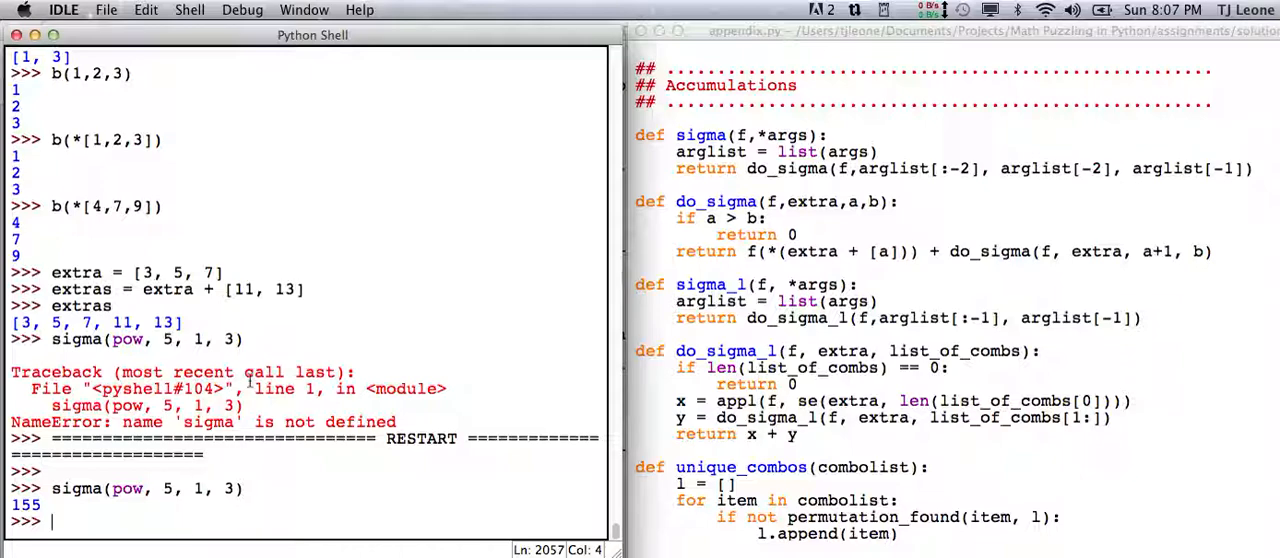
mouse_move(536, 436)
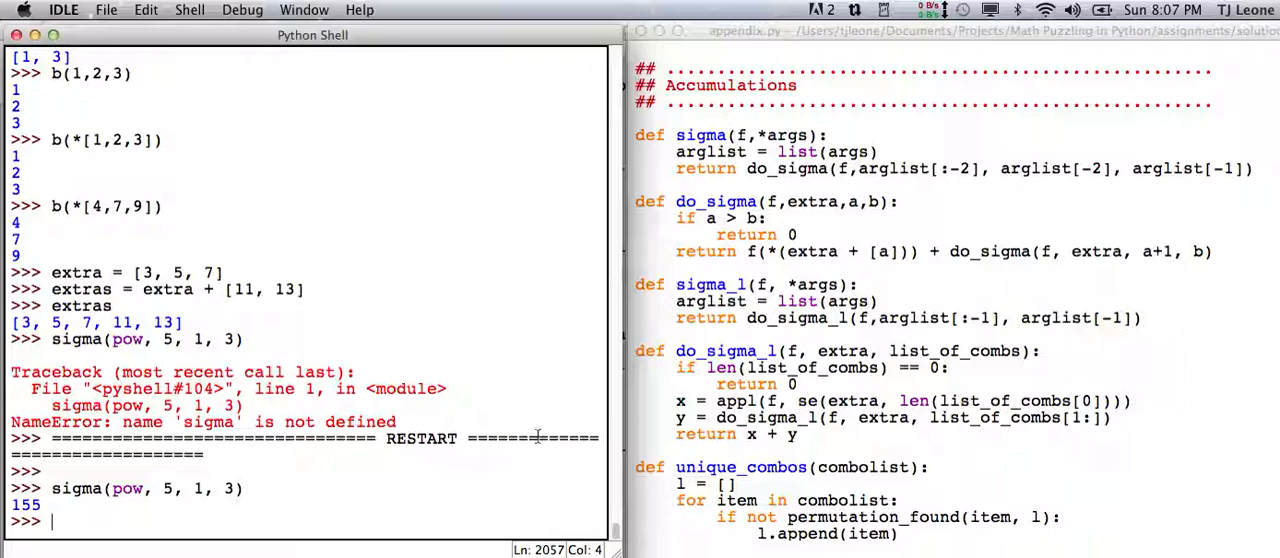
mouse_move(1102, 524)
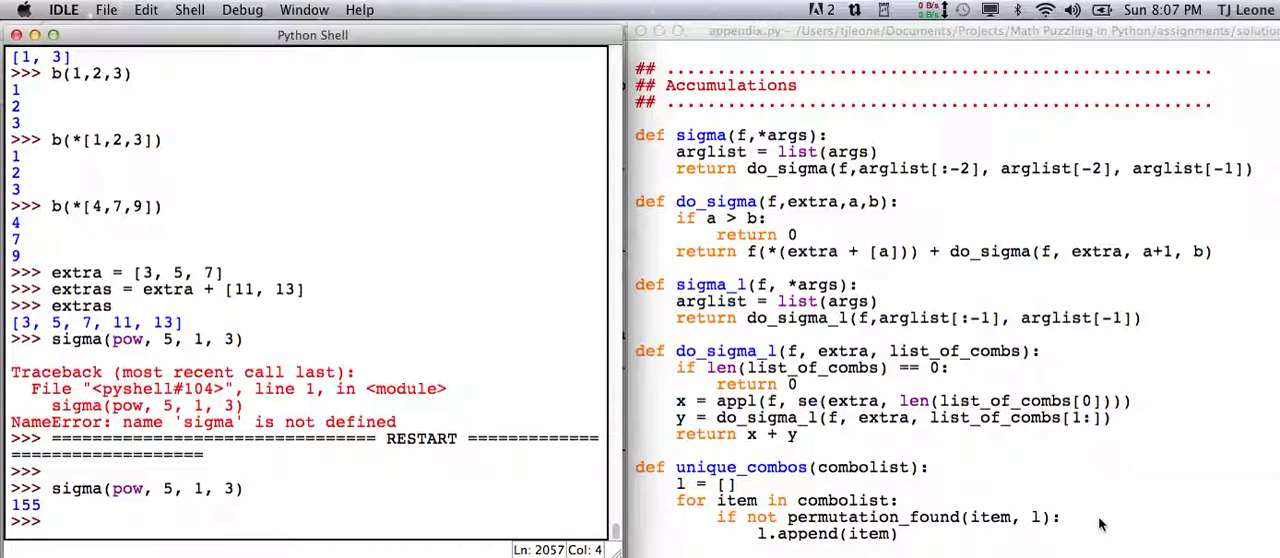